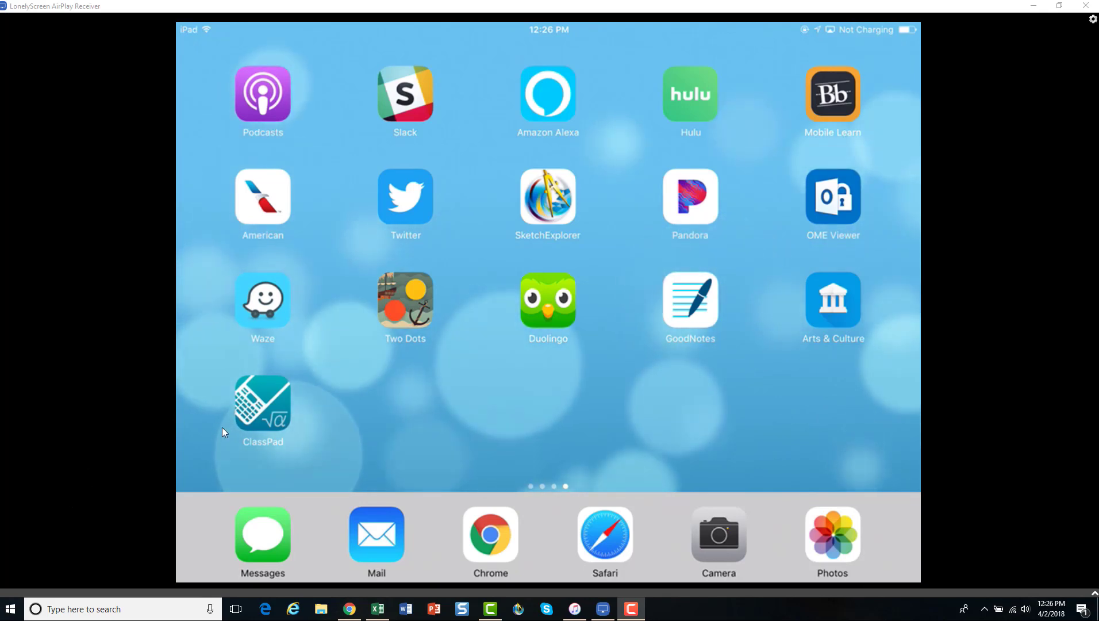
pyautogui.moveTo(262, 415)
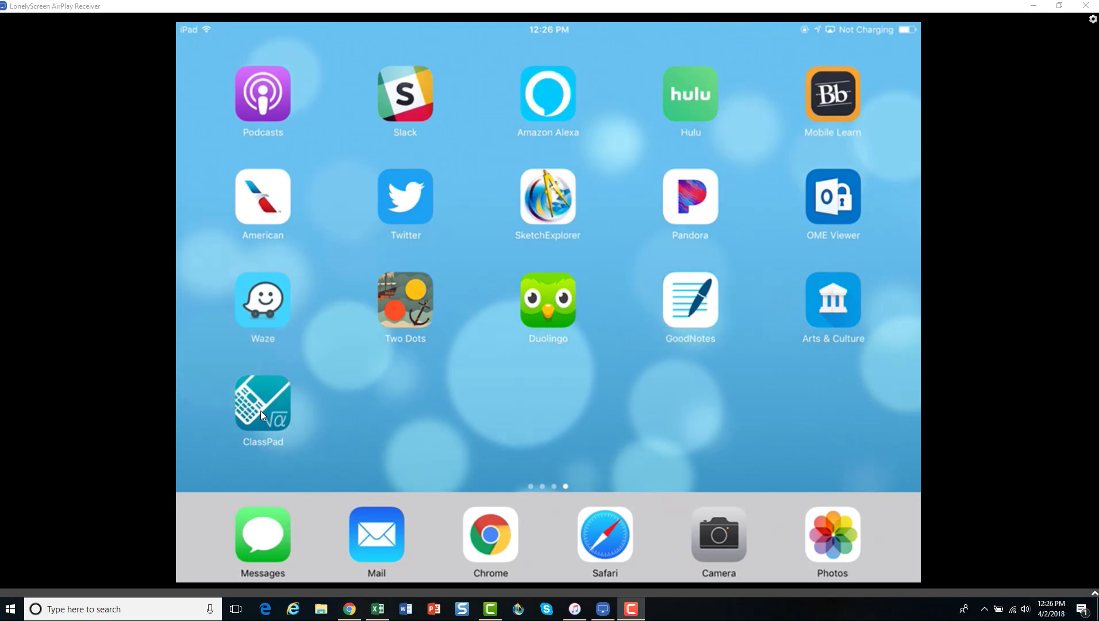
# Step: Launch ClassPad from the iPad home screen icon
pyautogui.click(261, 405)
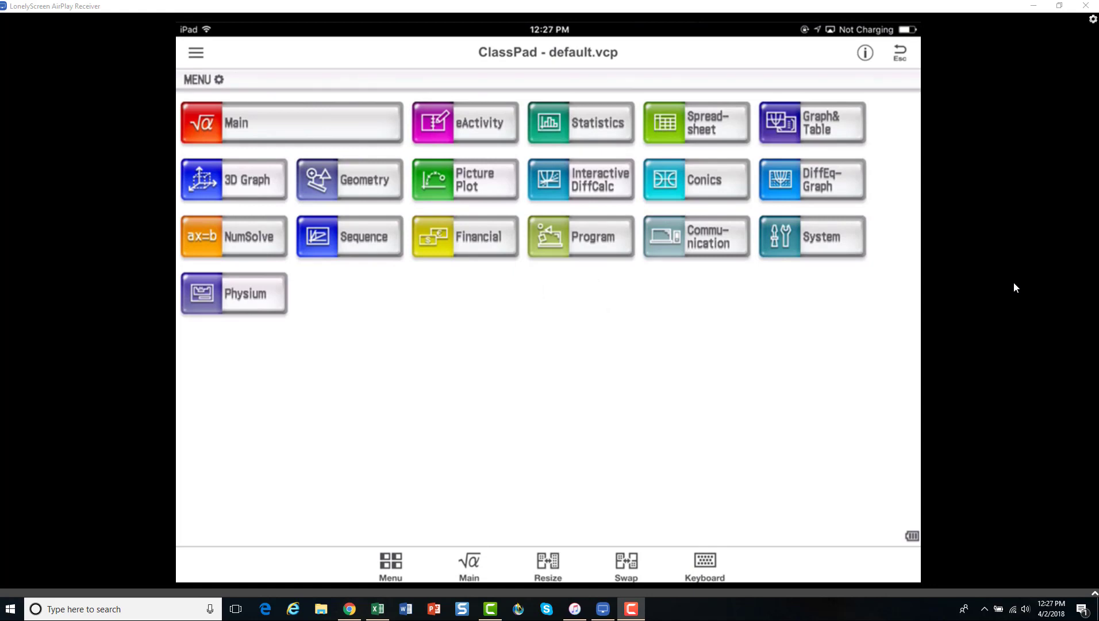
# Step: Open the Graph&Table application from the ClassPad menu
pyautogui.click(809, 123)
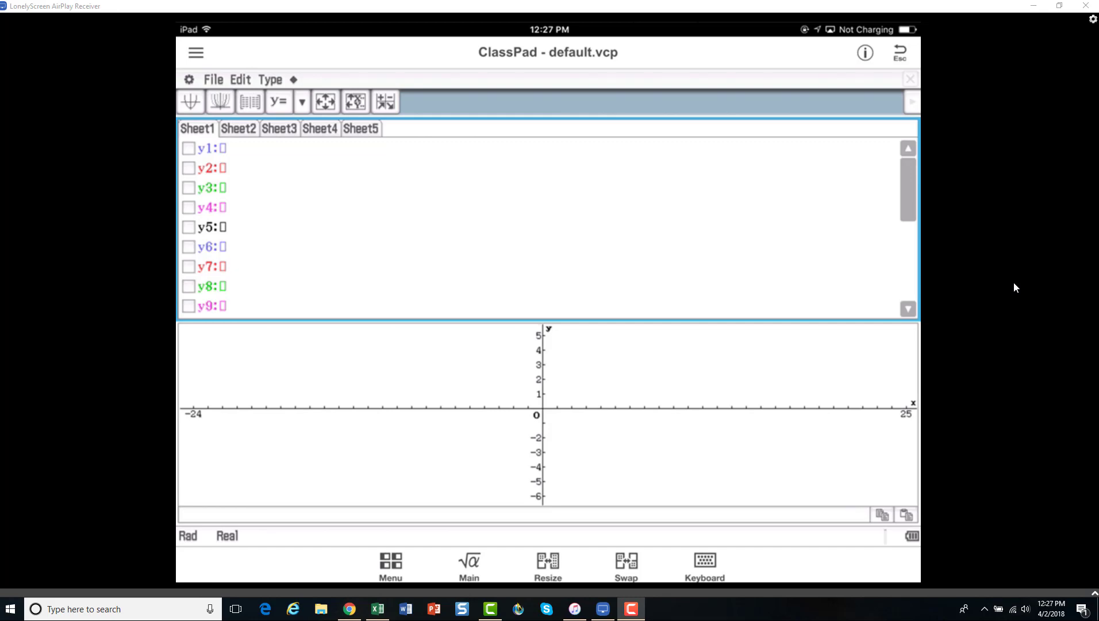
# Step: Enter y1 = x², confirm it, and tick y1 for graphing
pyautogui.click(703, 564)
pyautogui.write('x^2')
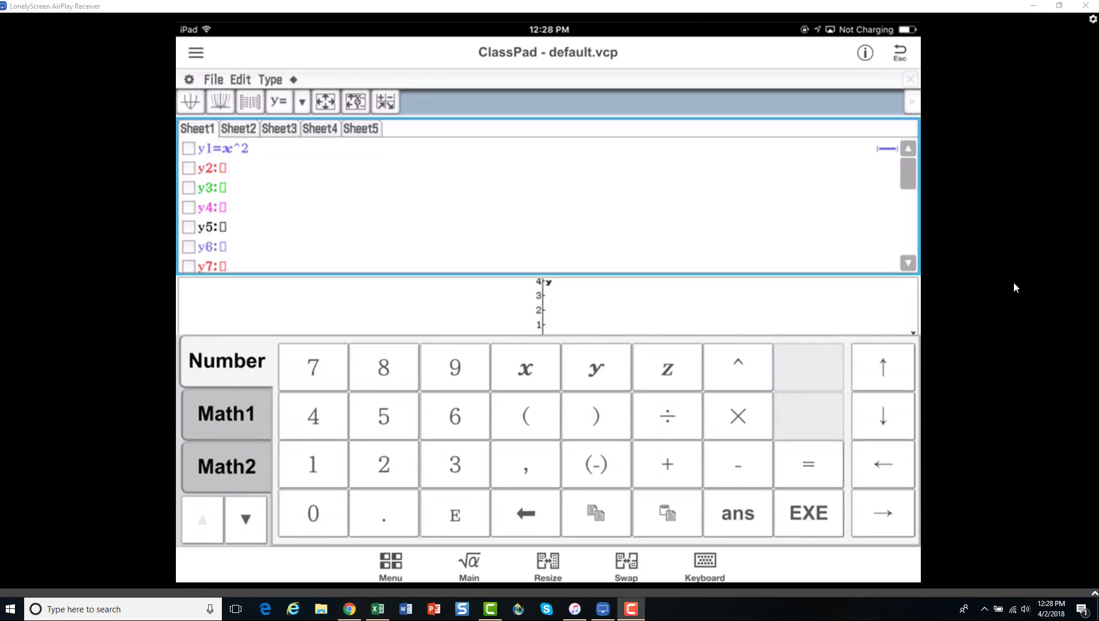
pyautogui.click(188, 151)
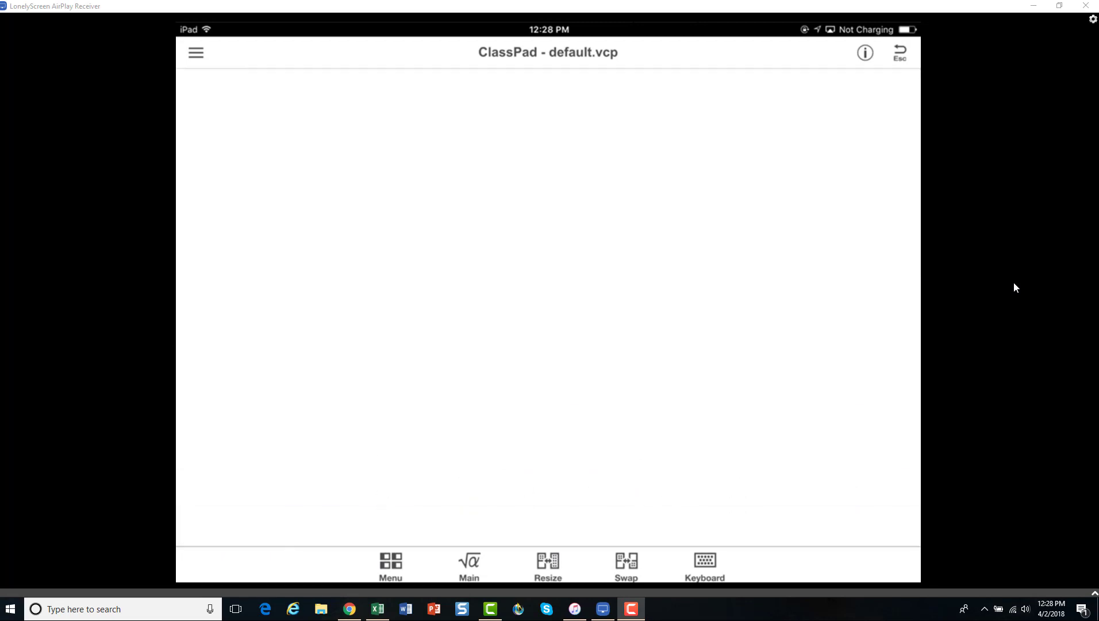
pyautogui.click(469, 565)
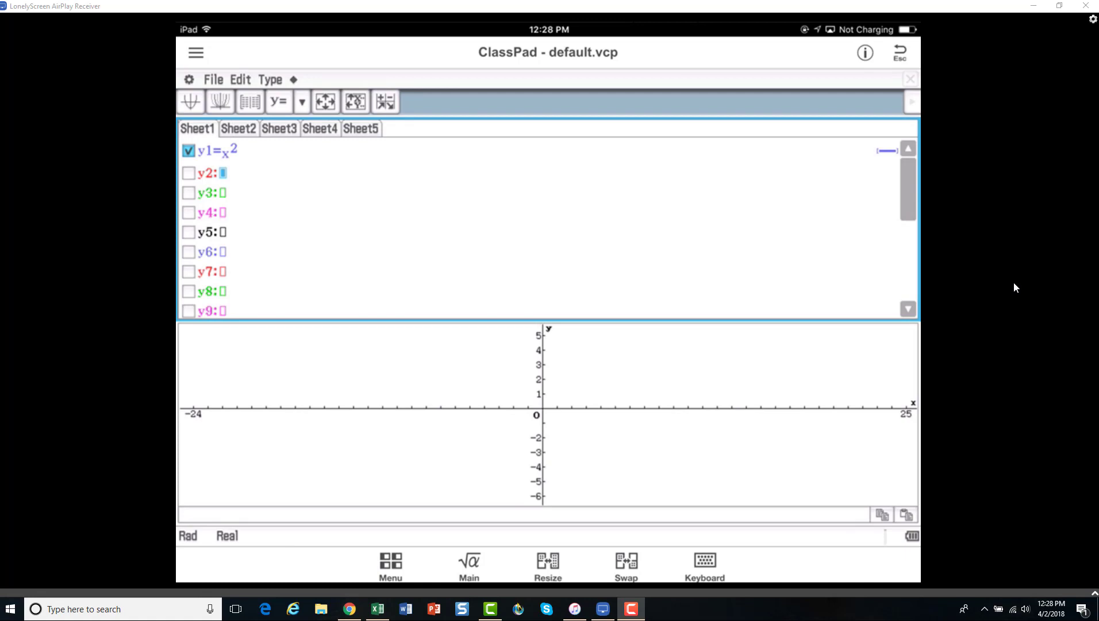
pyautogui.moveTo(202, 106)
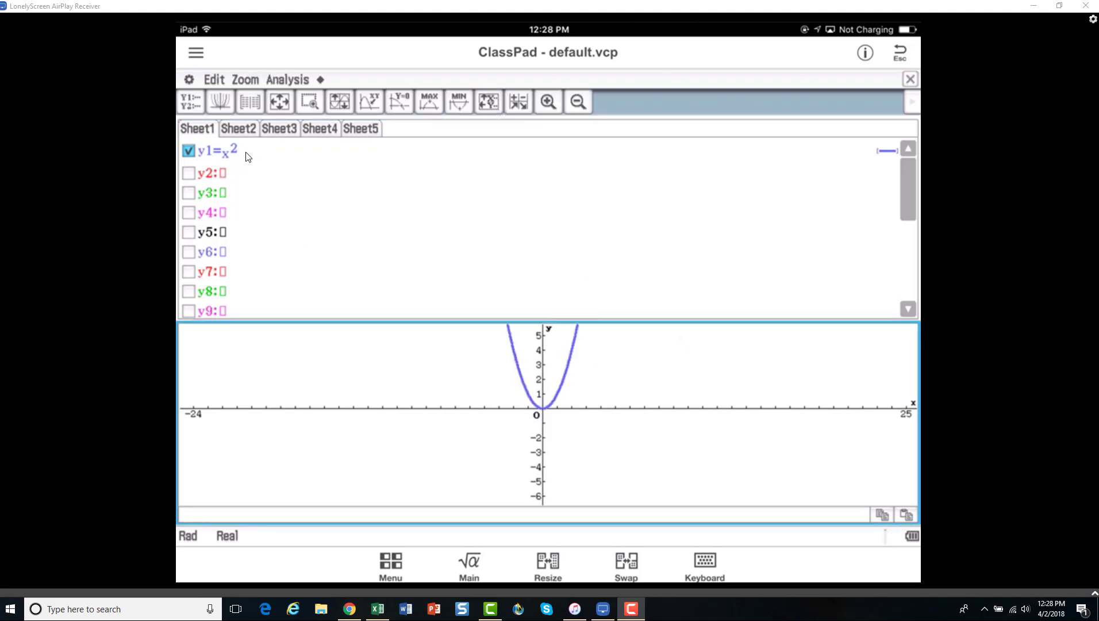
pyautogui.moveTo(567, 383)
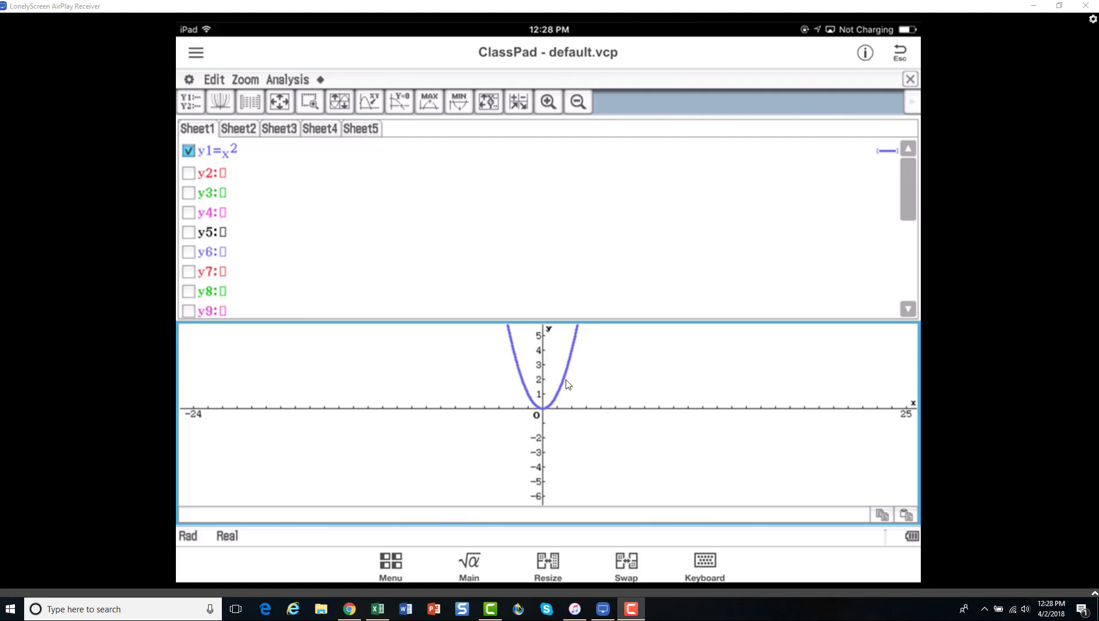
pyautogui.moveTo(619, 387)
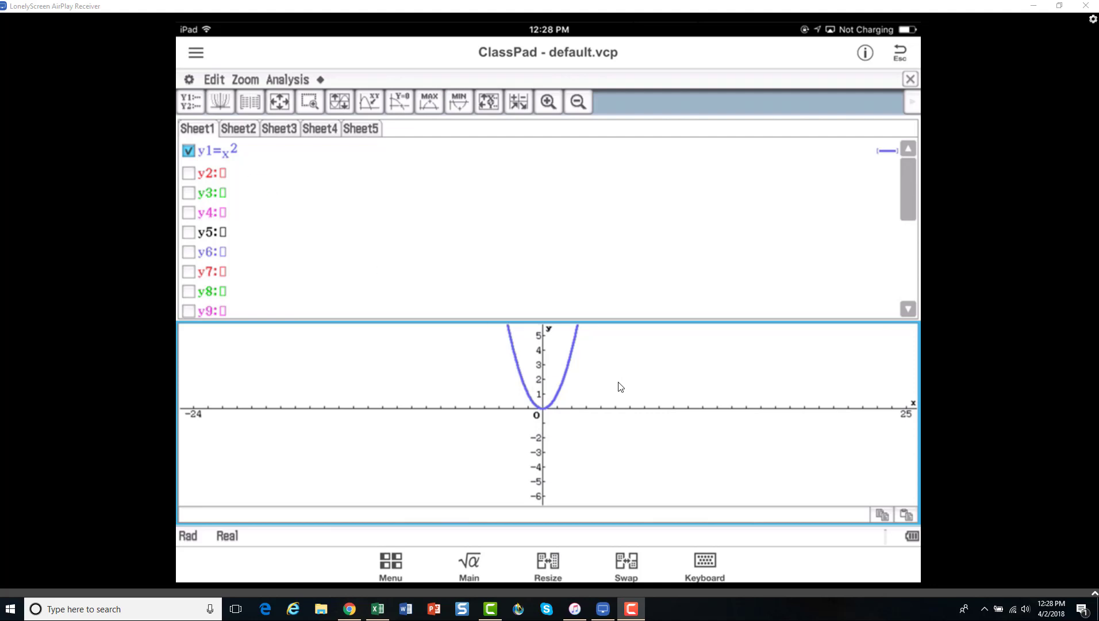
pyautogui.moveTo(629, 371)
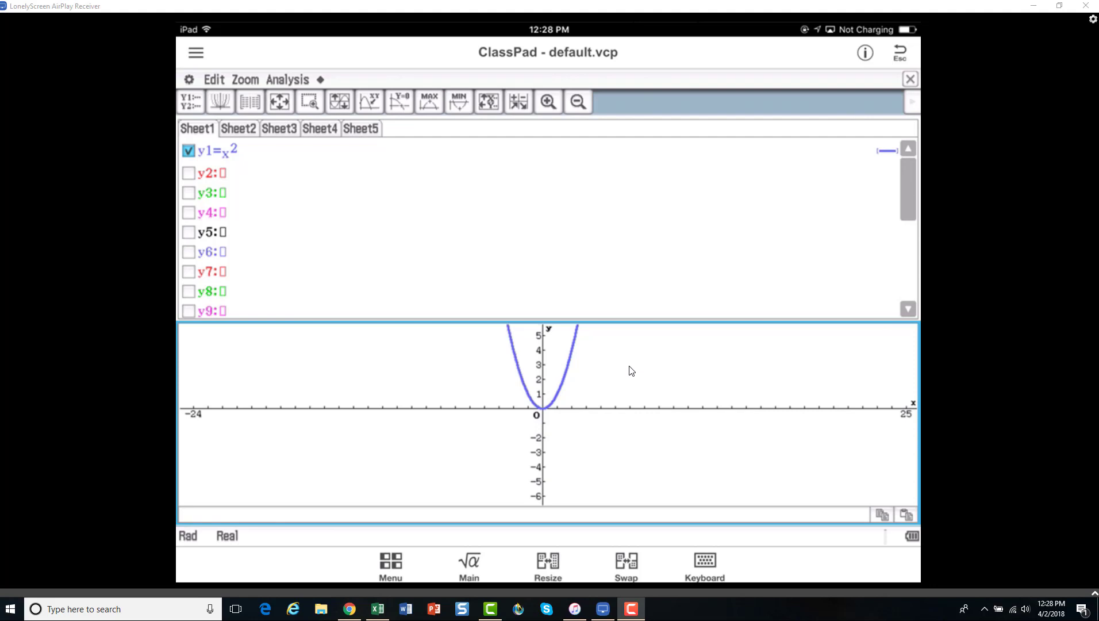
pyautogui.moveTo(547, 355)
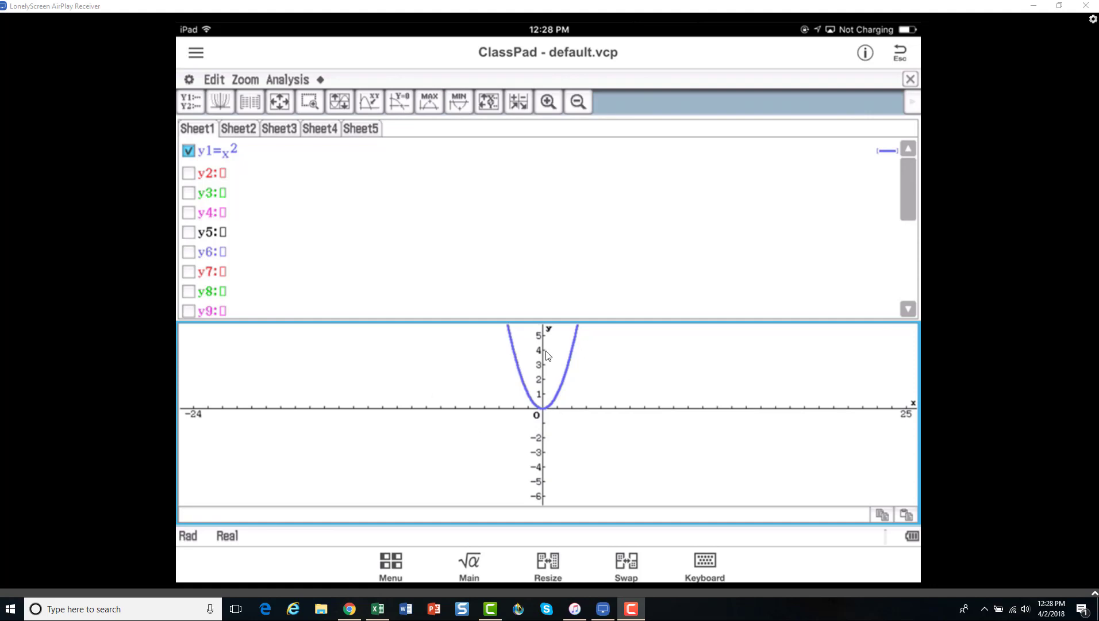
pyautogui.moveTo(599, 366)
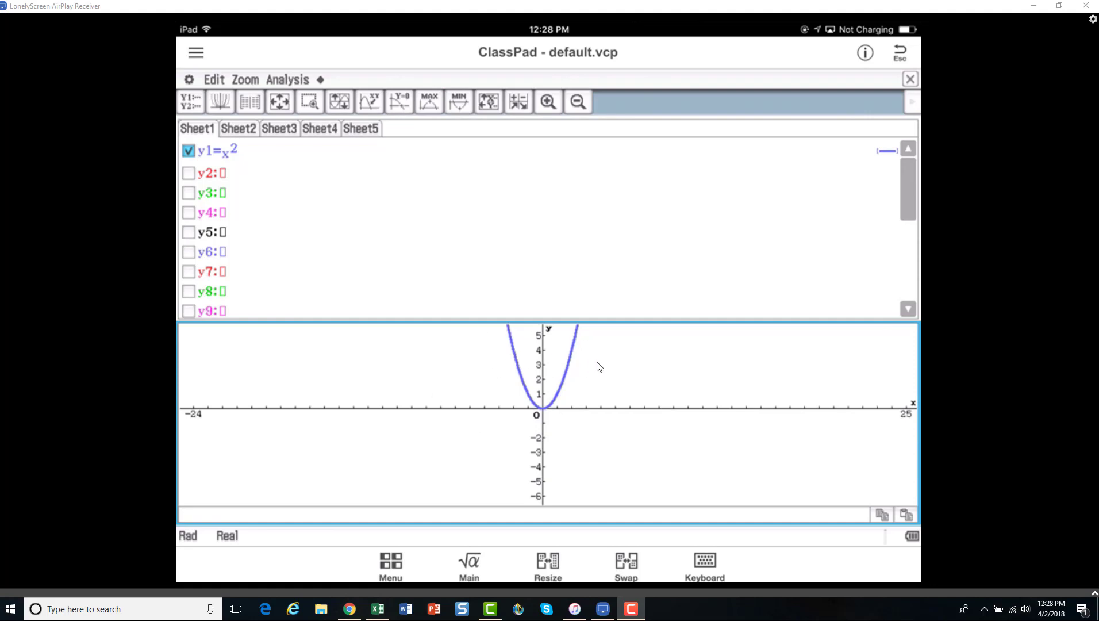
pyautogui.moveTo(441, 339)
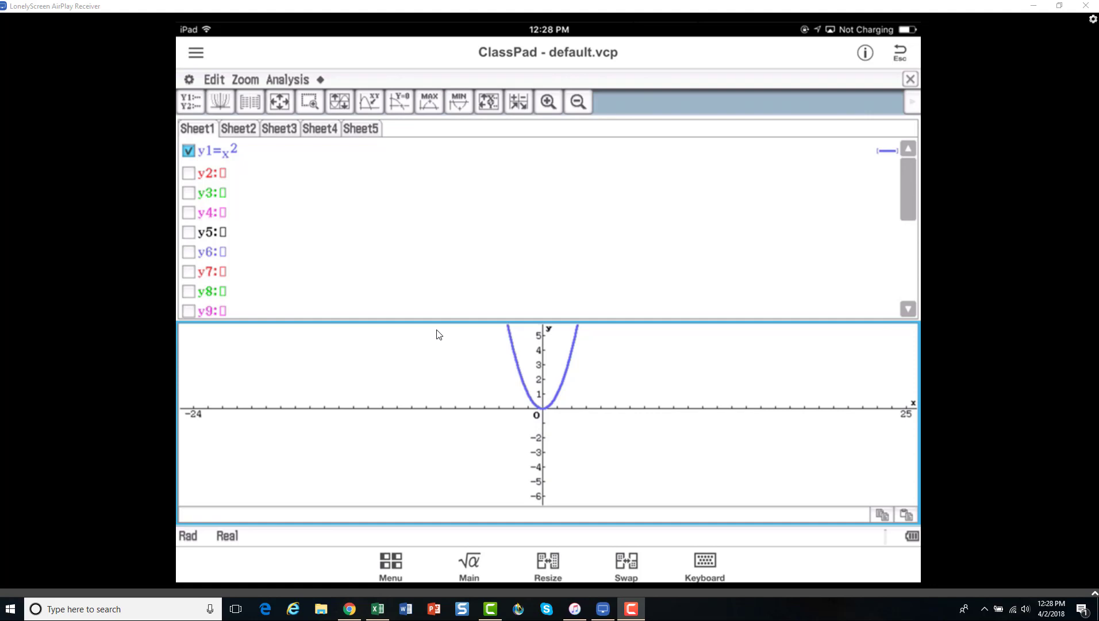
pyautogui.moveTo(378, 330)
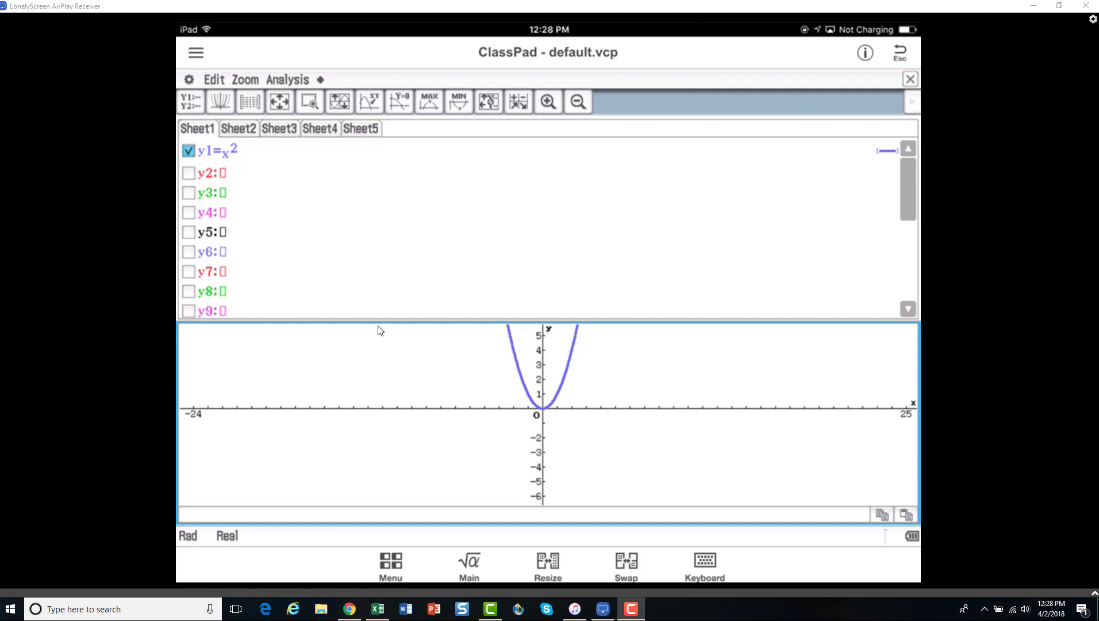
pyautogui.moveTo(233, 179)
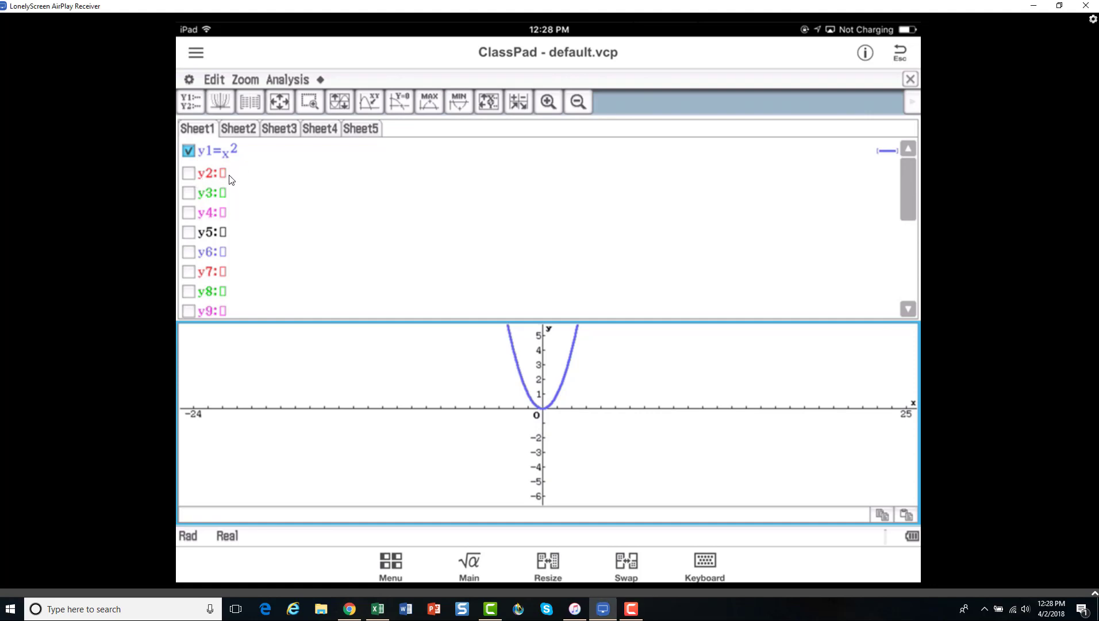
pyautogui.moveTo(992, 233)
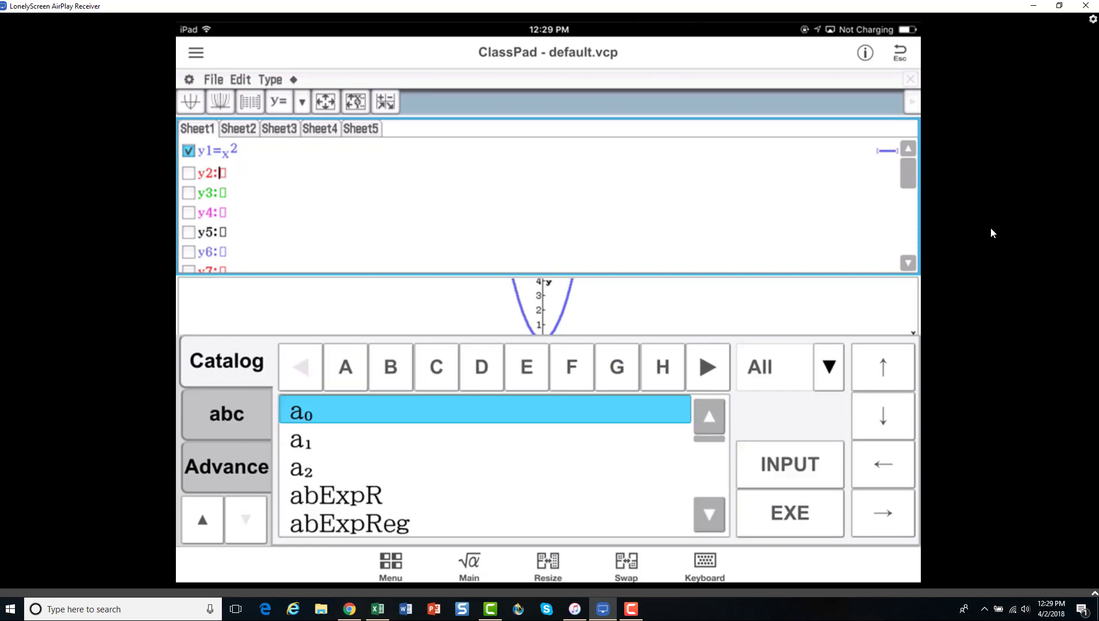
# Step: Enter y2 = a·x² using the Catalog variable a, then confirm it
pyautogui.click(703, 563)
pyautogui.write('=ax')
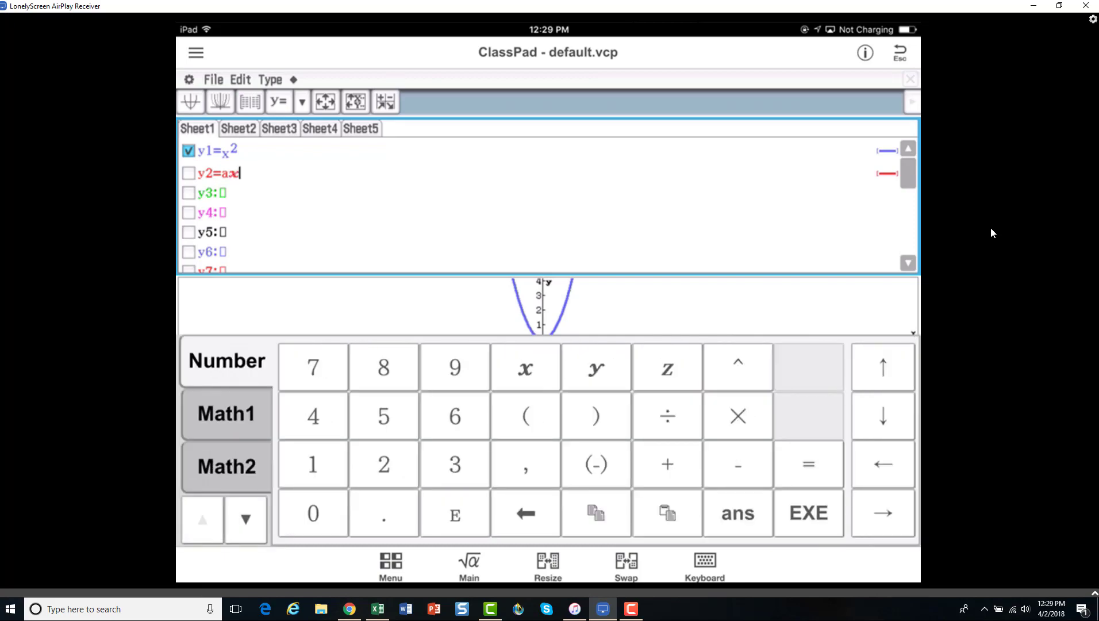
pyautogui.click(738, 365)
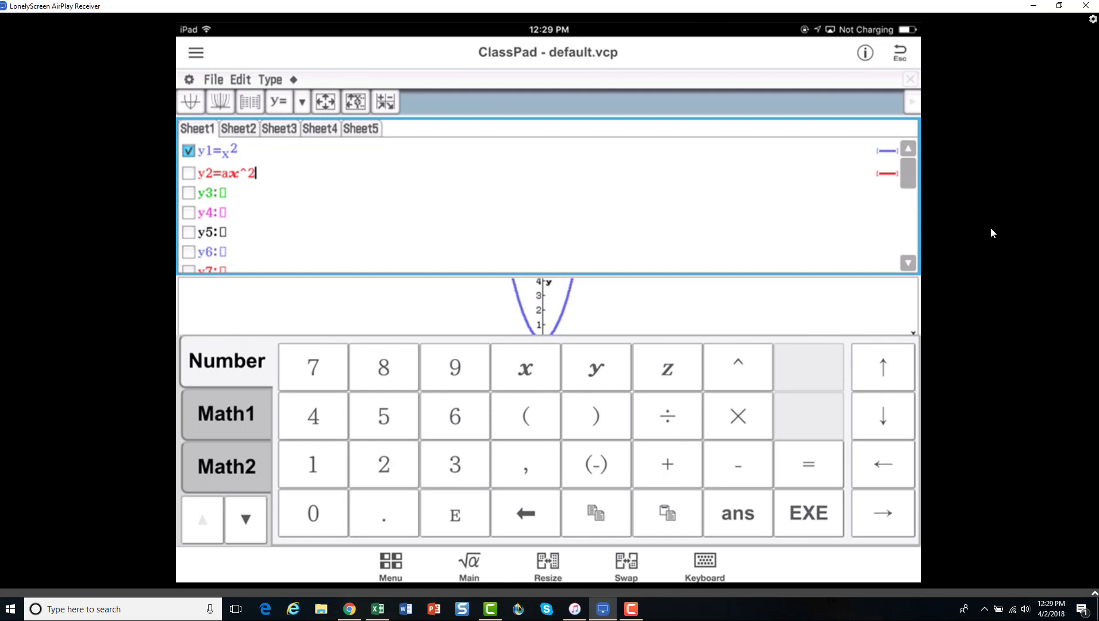
pyautogui.click(807, 513)
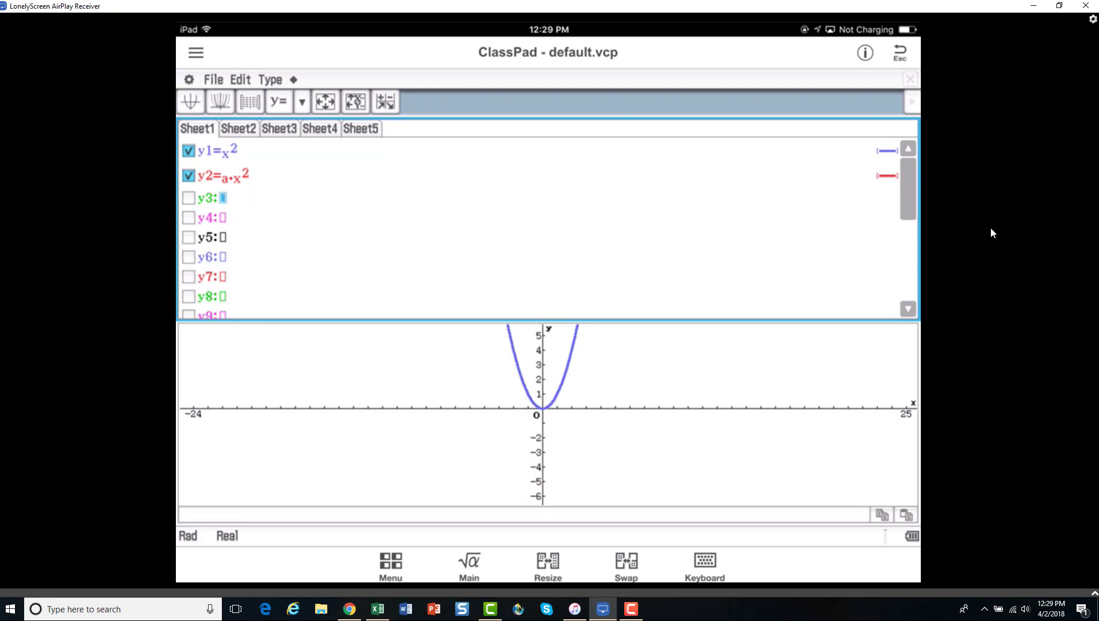
pyautogui.moveTo(218, 116)
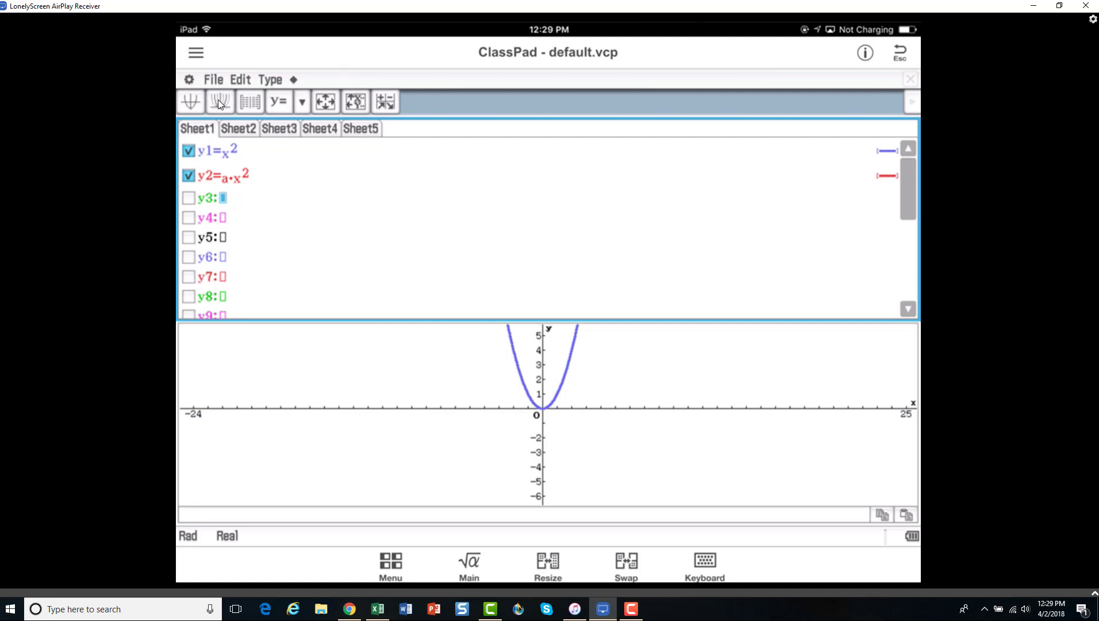
pyautogui.moveTo(230, 171)
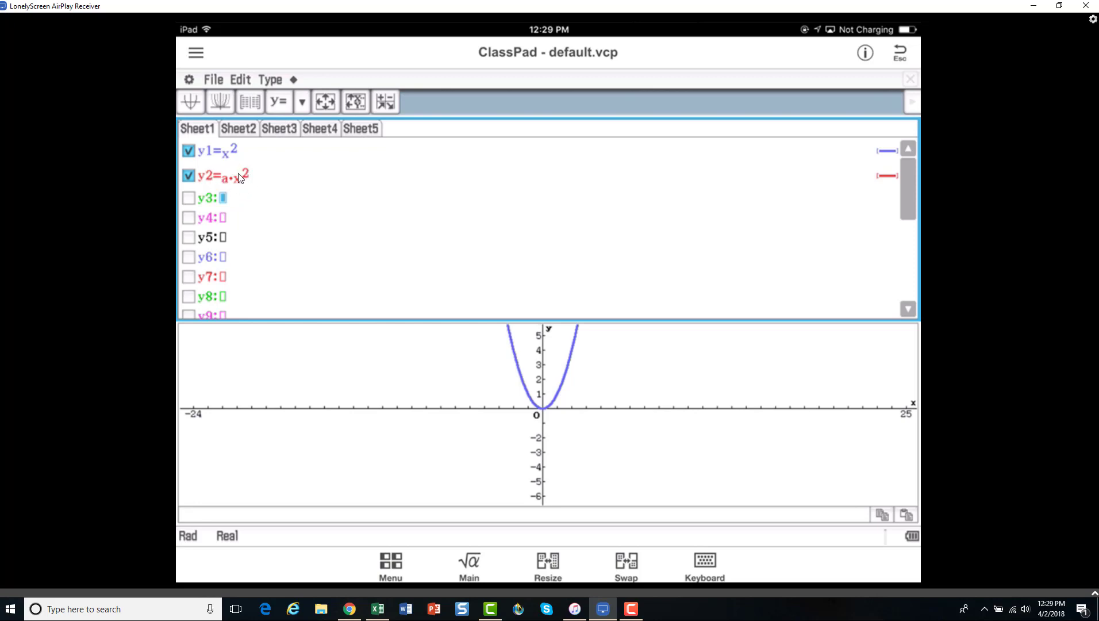
pyautogui.moveTo(254, 183)
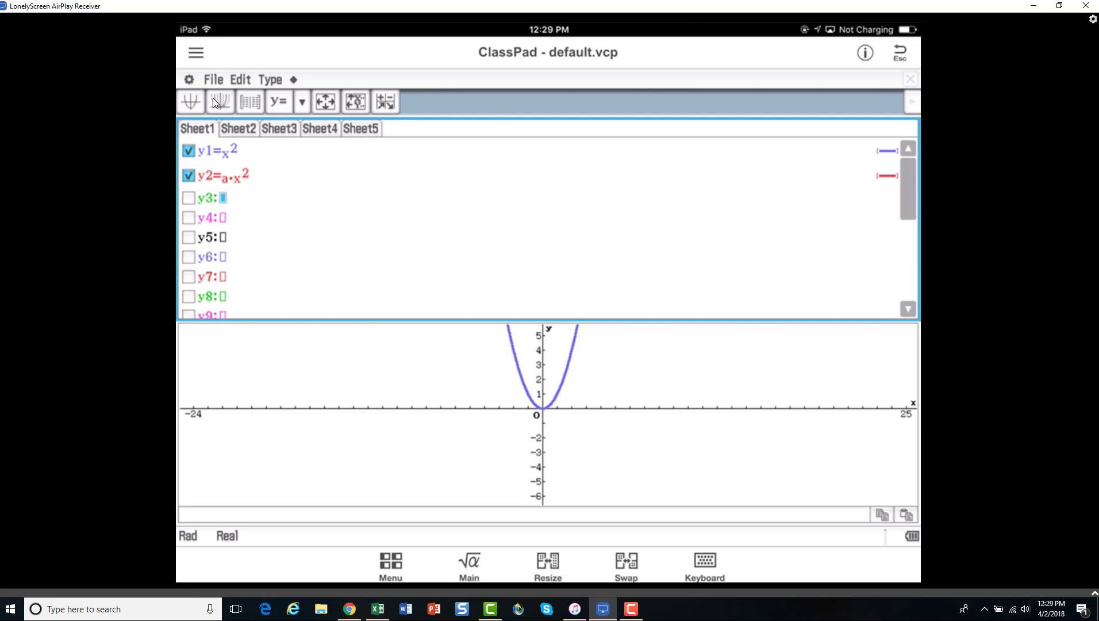
pyautogui.moveTo(225, 185)
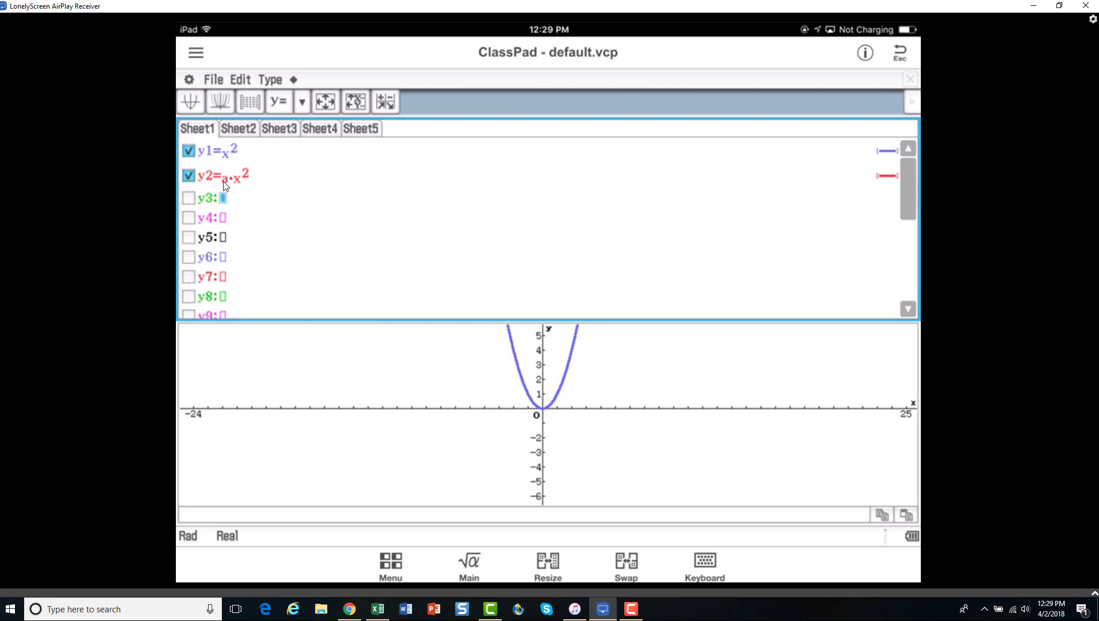
pyautogui.moveTo(531, 222)
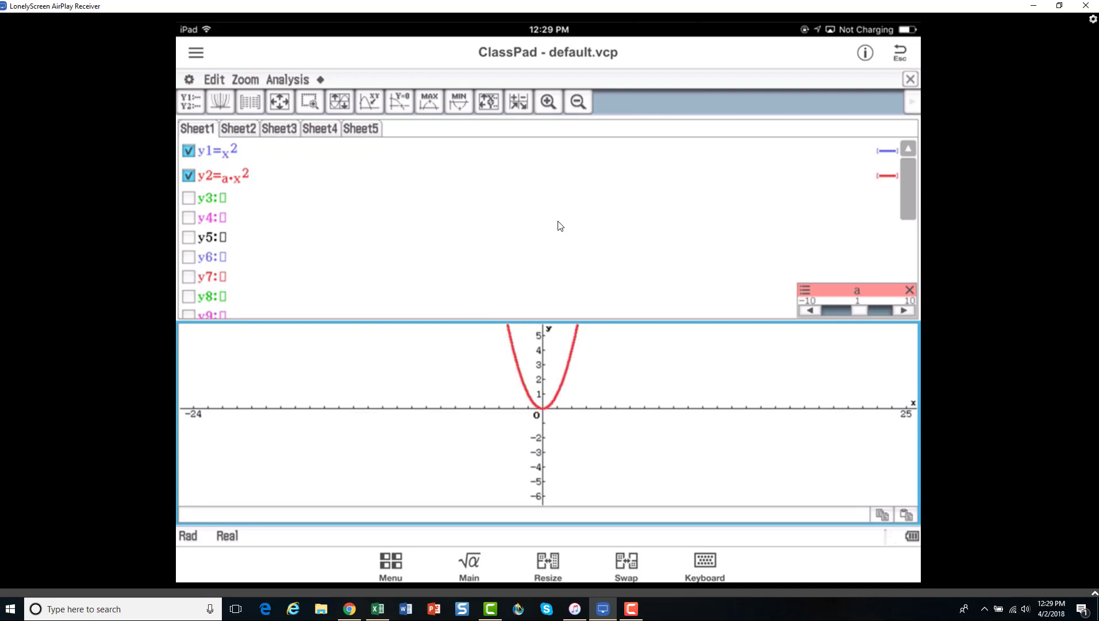
pyautogui.moveTo(237, 172)
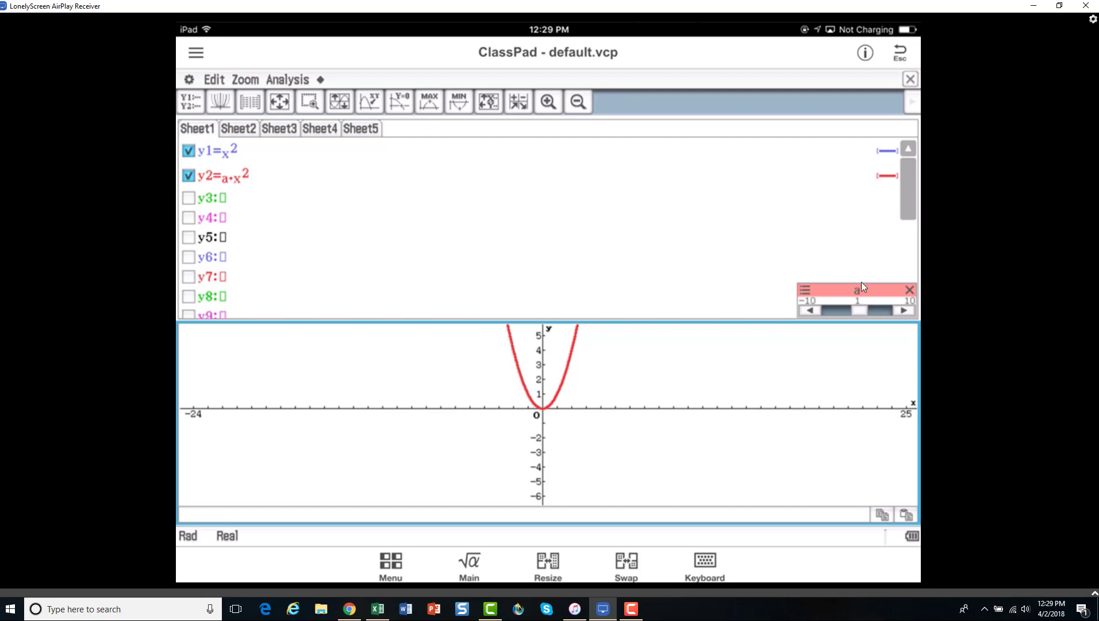
pyautogui.moveTo(537, 396)
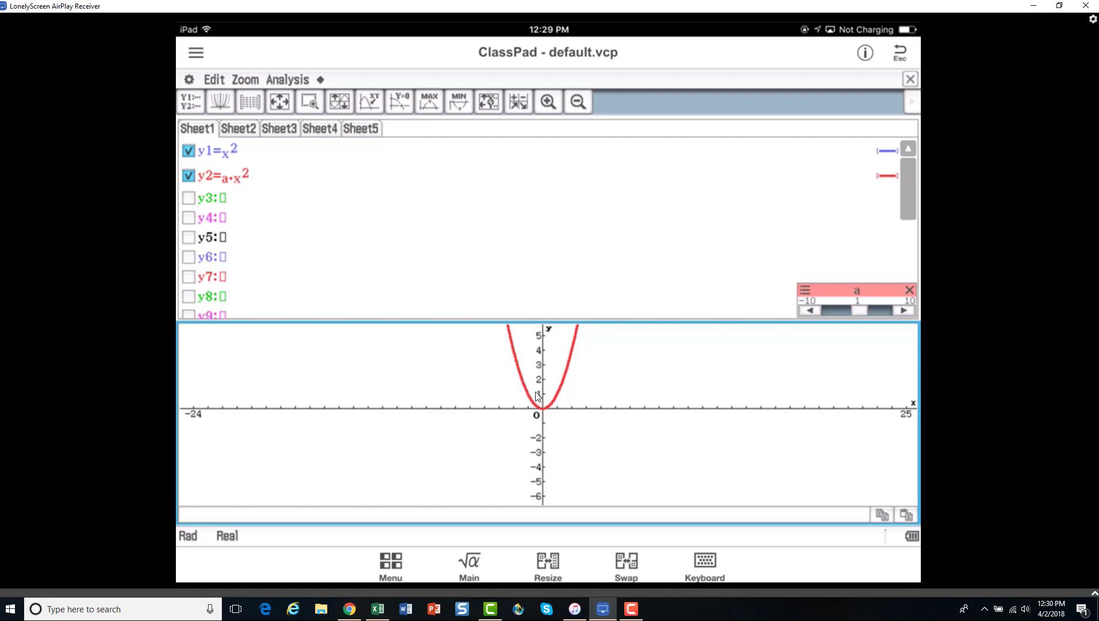
pyautogui.moveTo(585, 339)
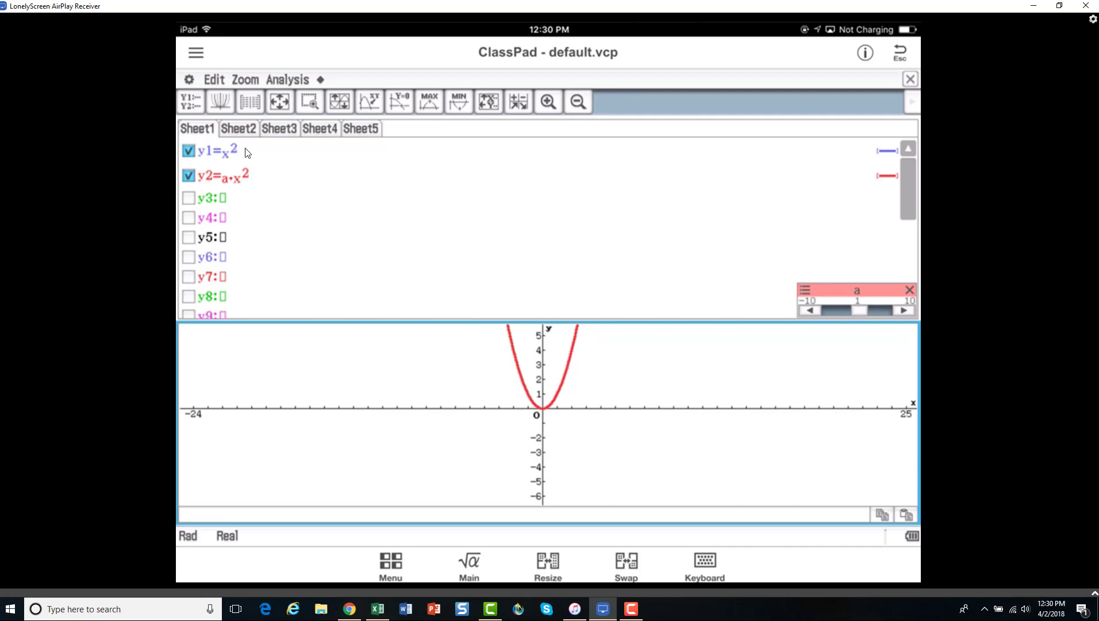
pyautogui.moveTo(256, 174)
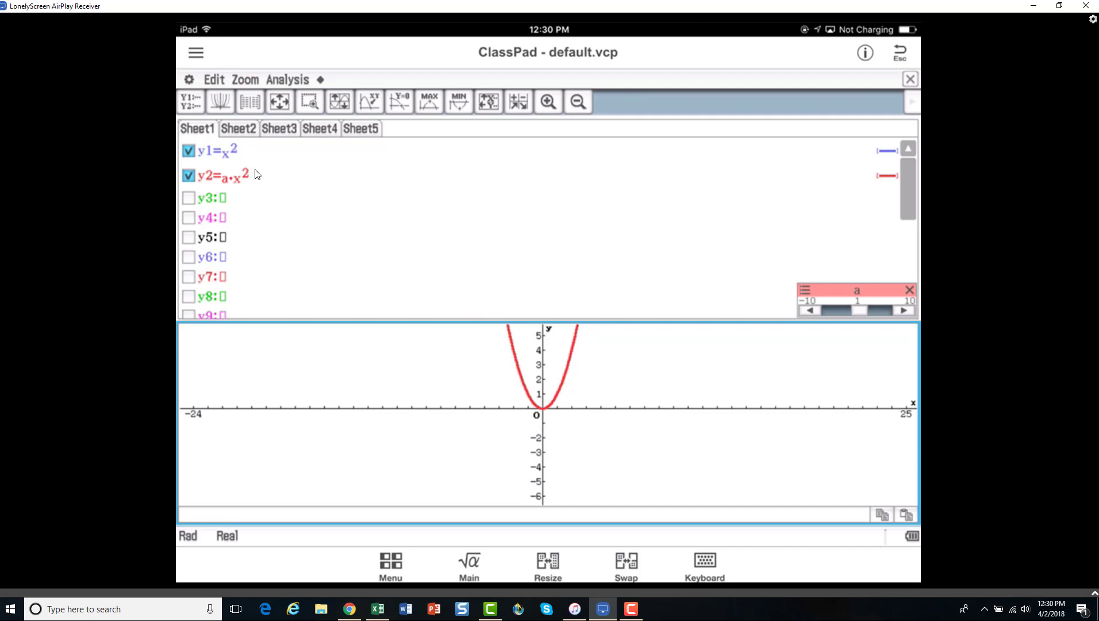
pyautogui.moveTo(233, 161)
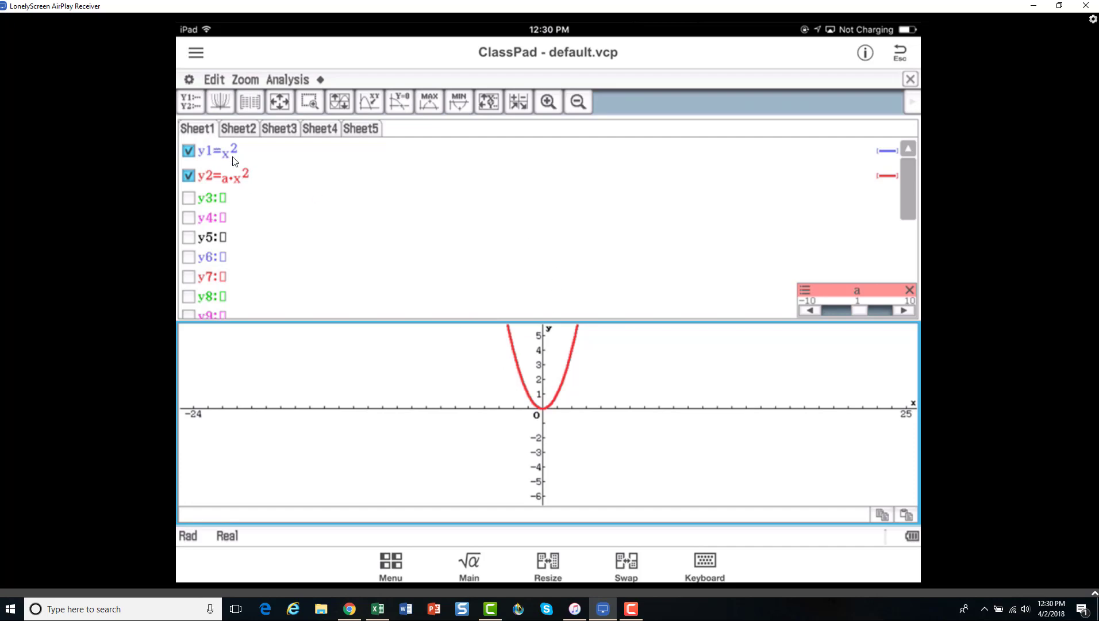
pyautogui.moveTo(226, 168)
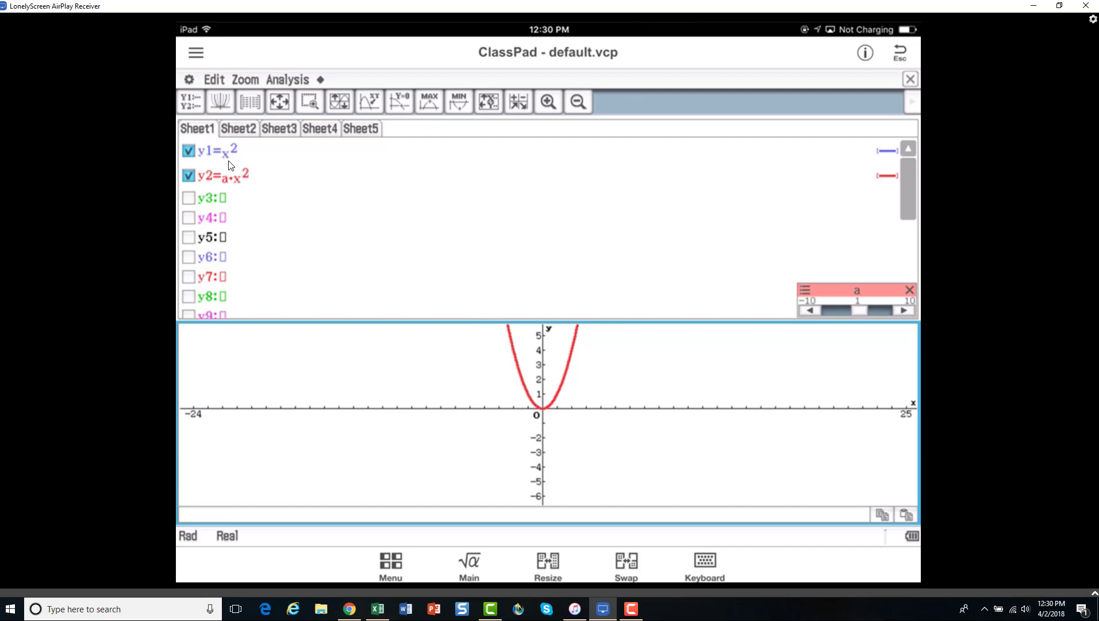
pyautogui.moveTo(221, 185)
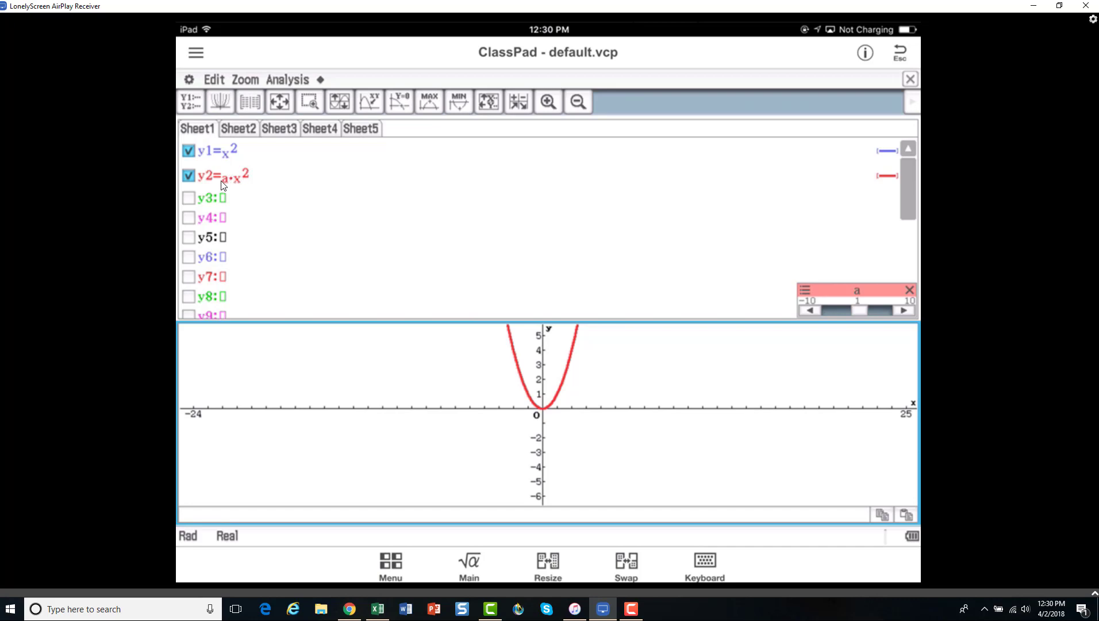
pyautogui.moveTo(619, 345)
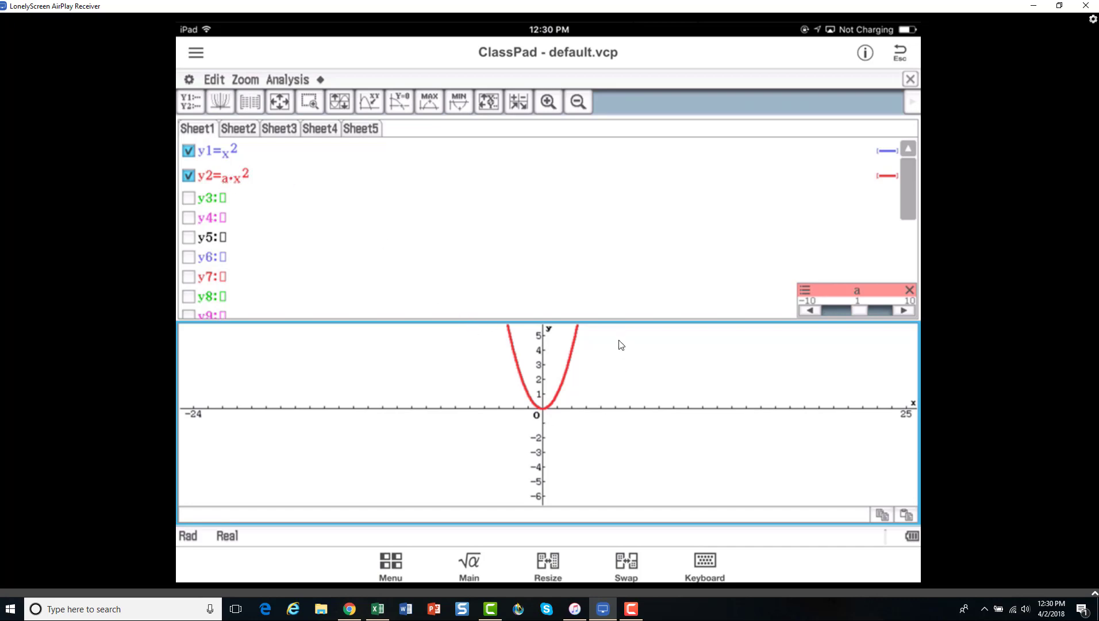
pyautogui.moveTo(790, 374)
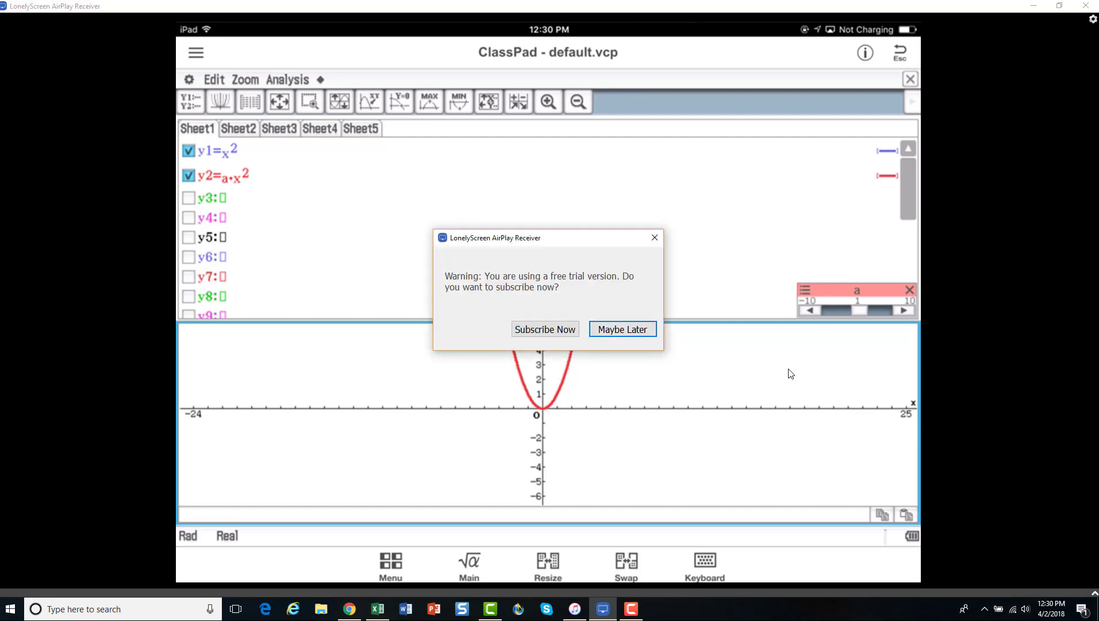
pyautogui.moveTo(592, 263)
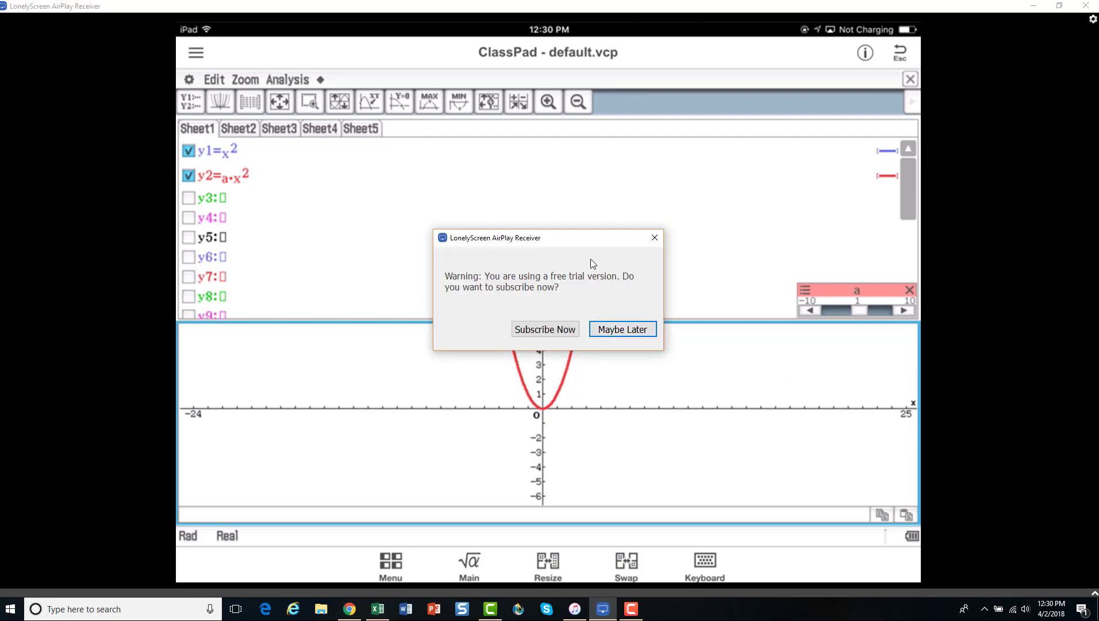
# Step: Dismiss the LonelyScreen subscription warning with Maybe Later
pyautogui.click(620, 329)
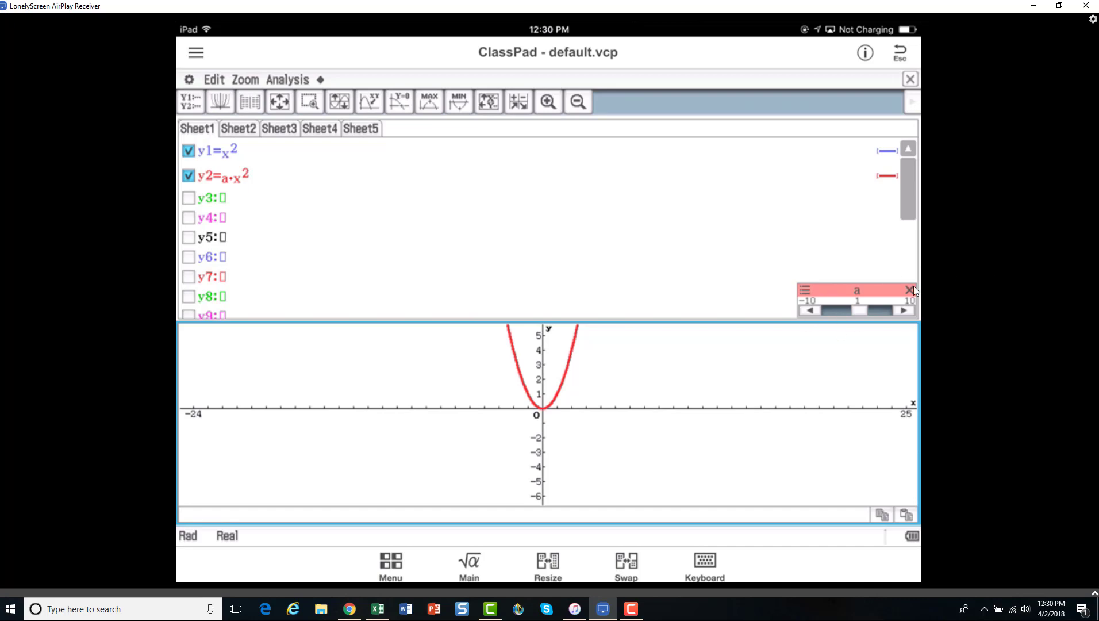
pyautogui.moveTo(891, 317)
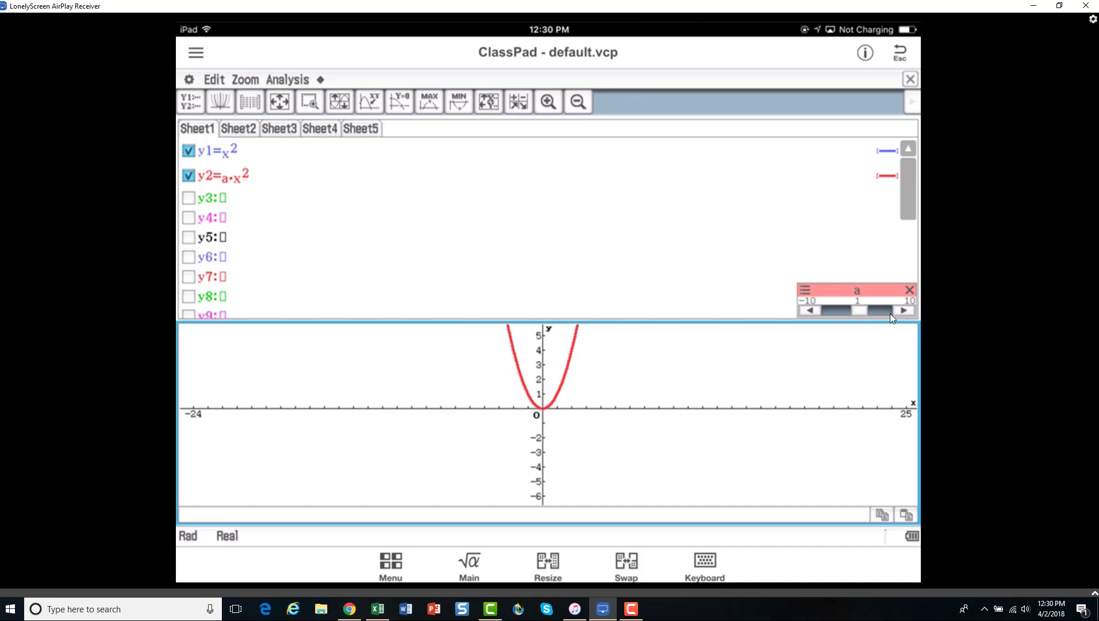
pyautogui.moveTo(909, 319)
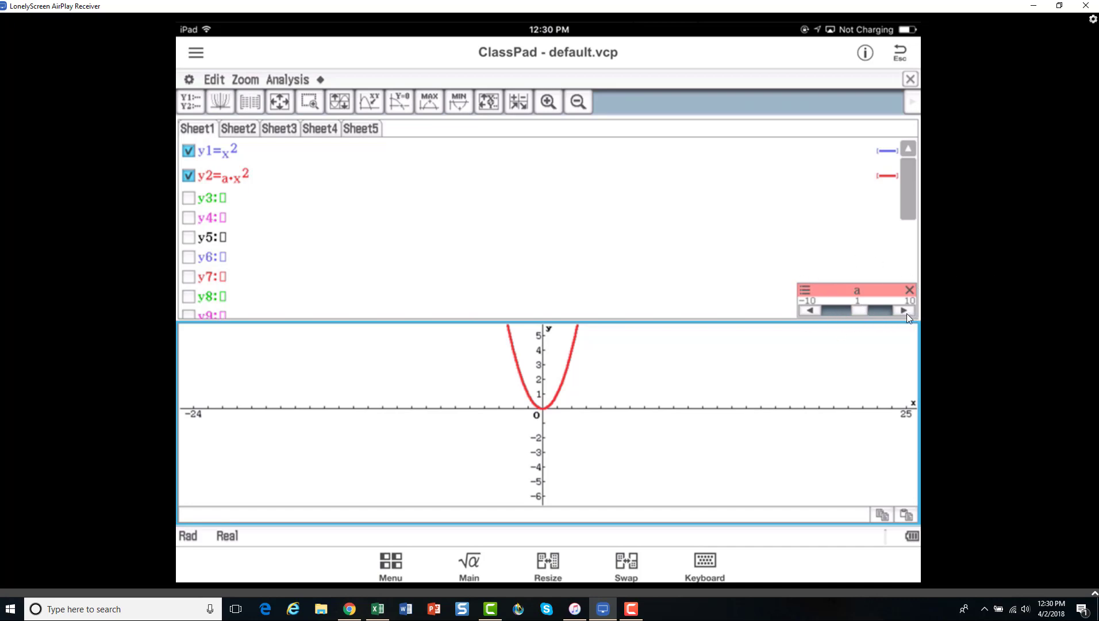
pyautogui.moveTo(881, 342)
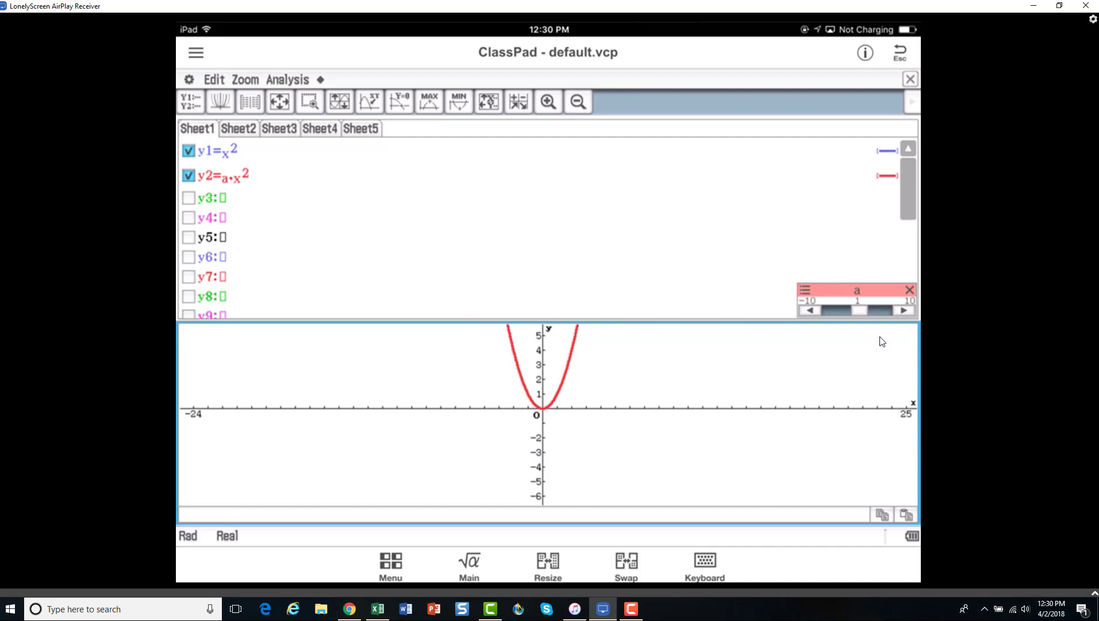
pyautogui.moveTo(916, 323)
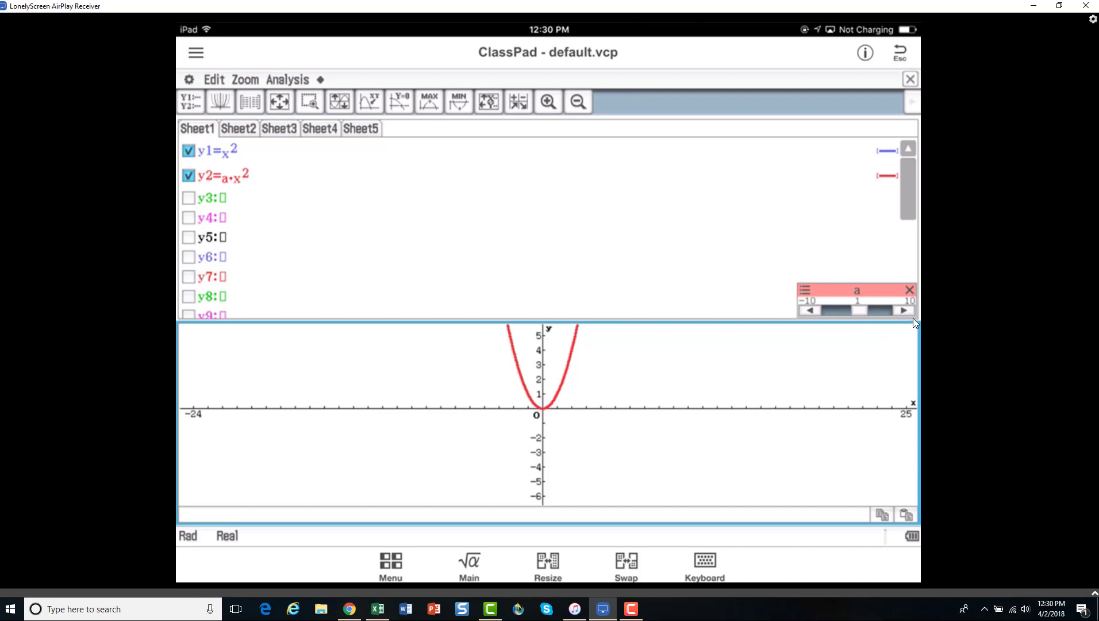
pyautogui.moveTo(897, 360)
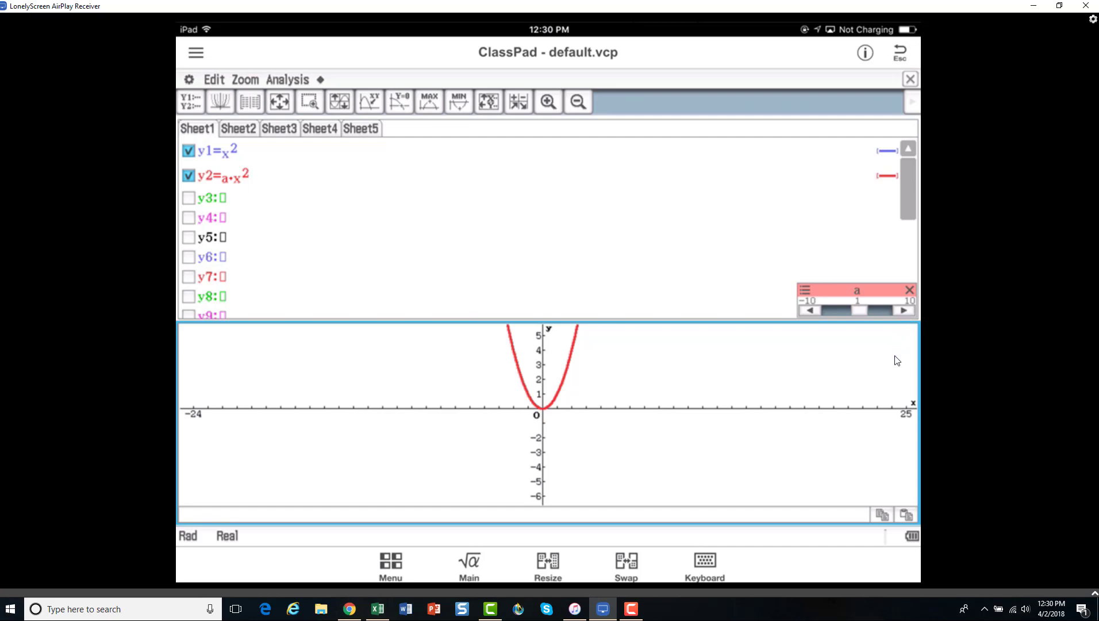
pyautogui.moveTo(890, 358)
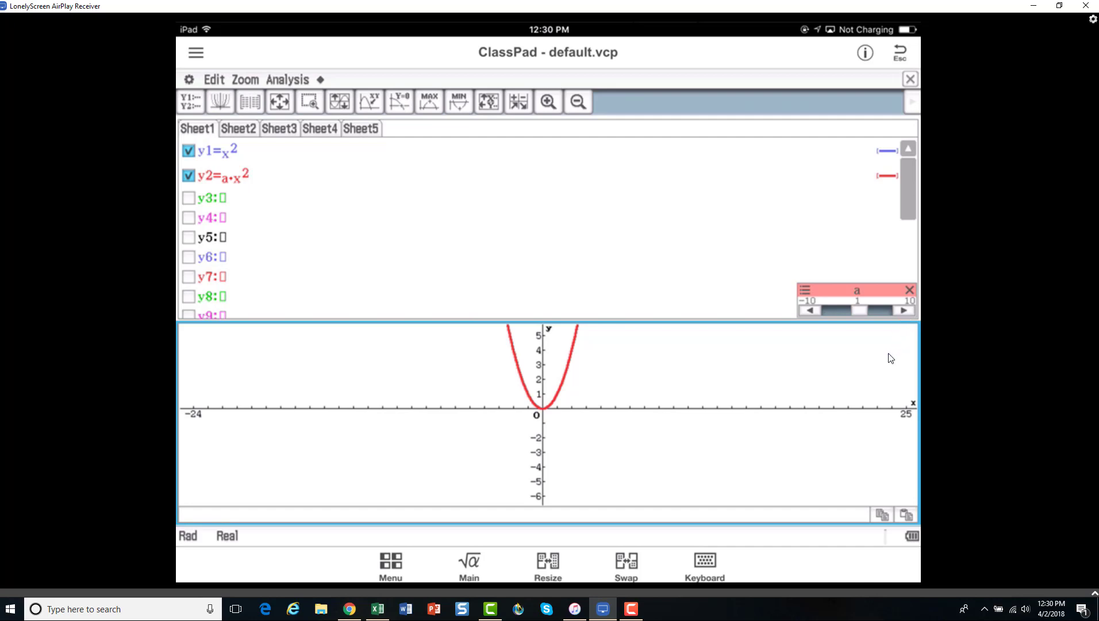
# Step: Increase slider a from 1 to 2
pyautogui.click(903, 309)
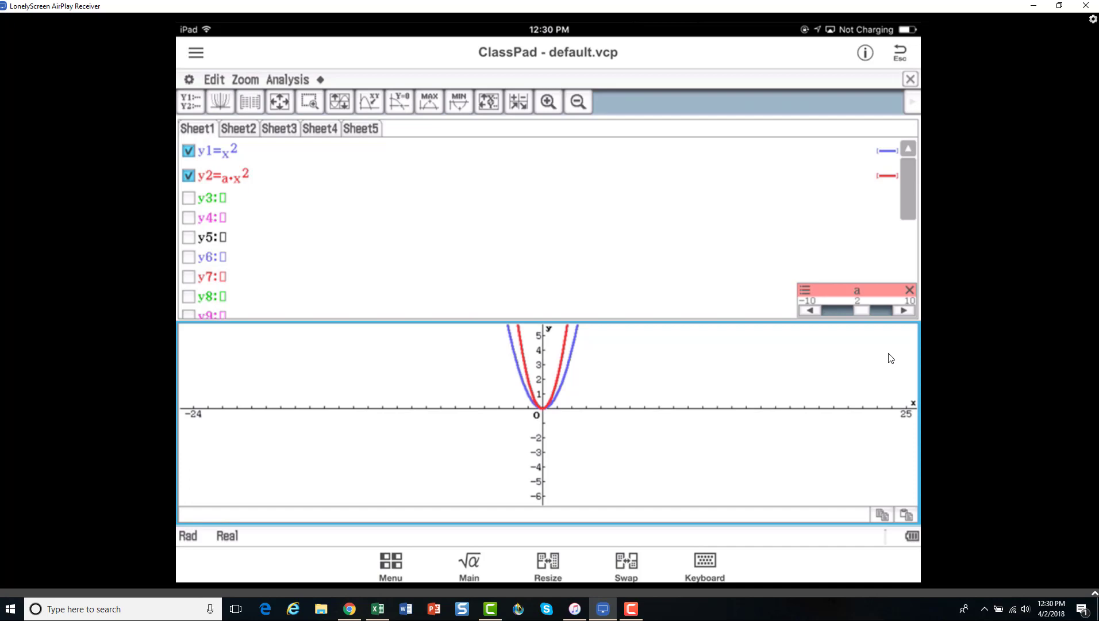
pyautogui.moveTo(253, 174)
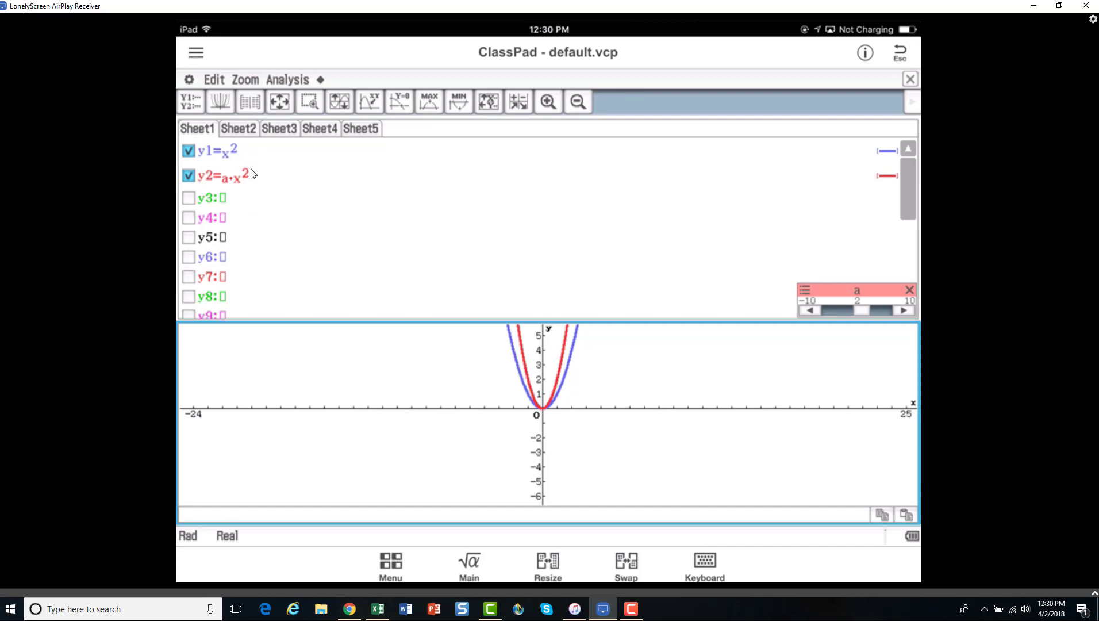
pyautogui.moveTo(234, 152)
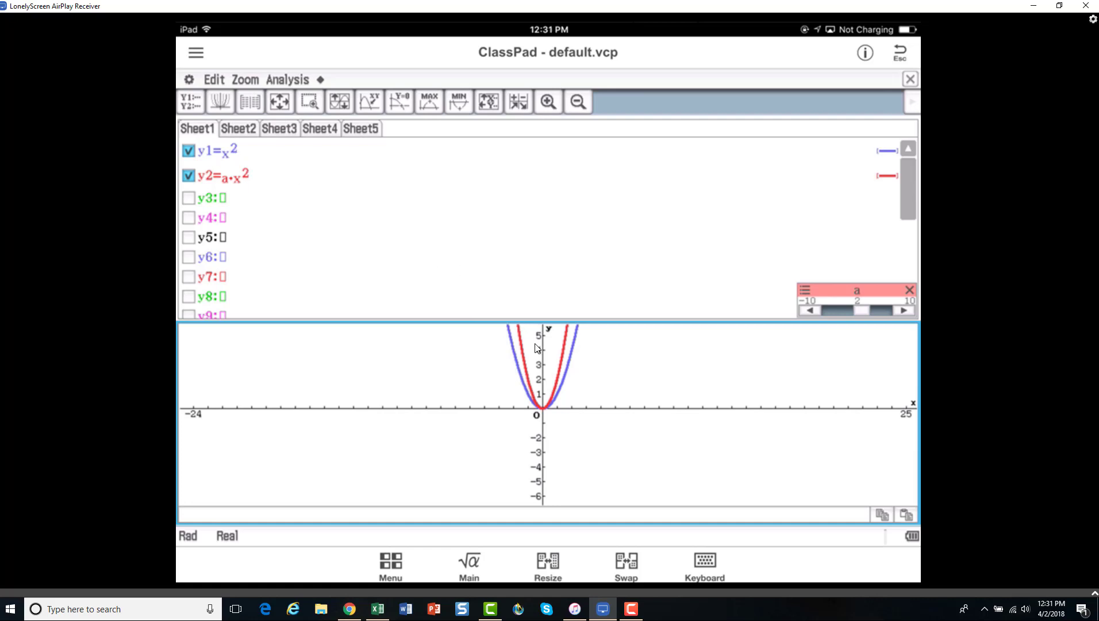
pyautogui.moveTo(588, 369)
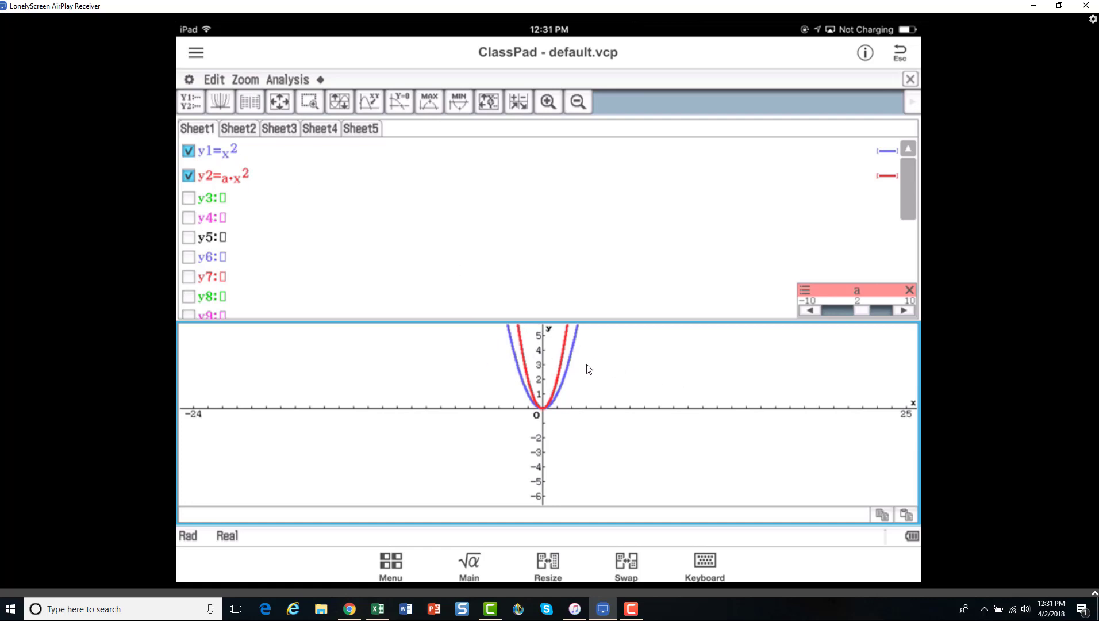
pyautogui.moveTo(606, 363)
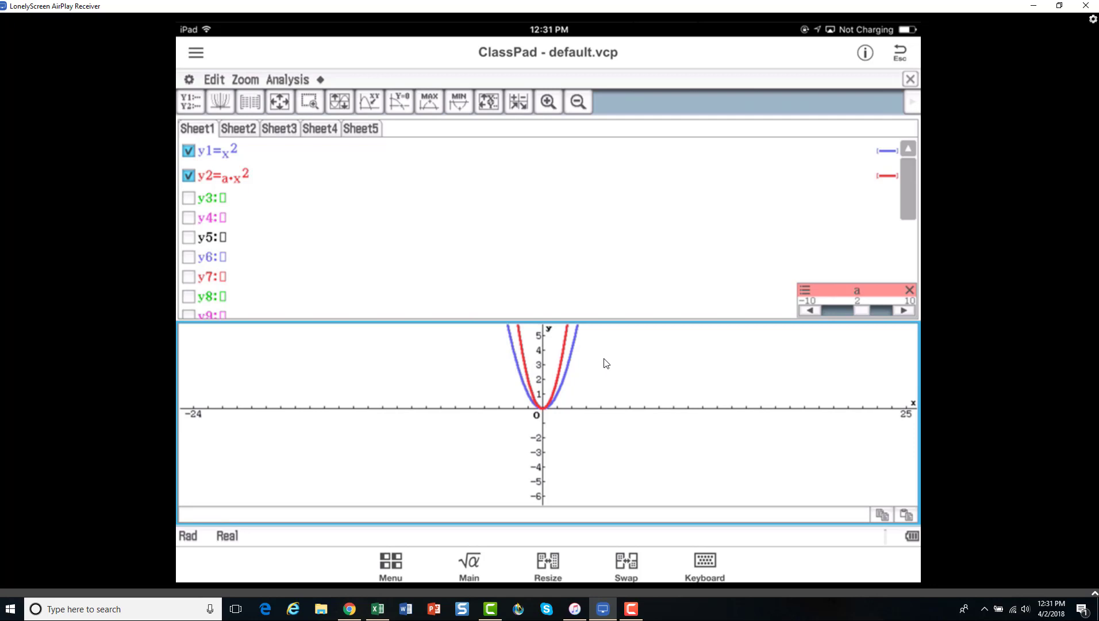
pyautogui.moveTo(630, 372)
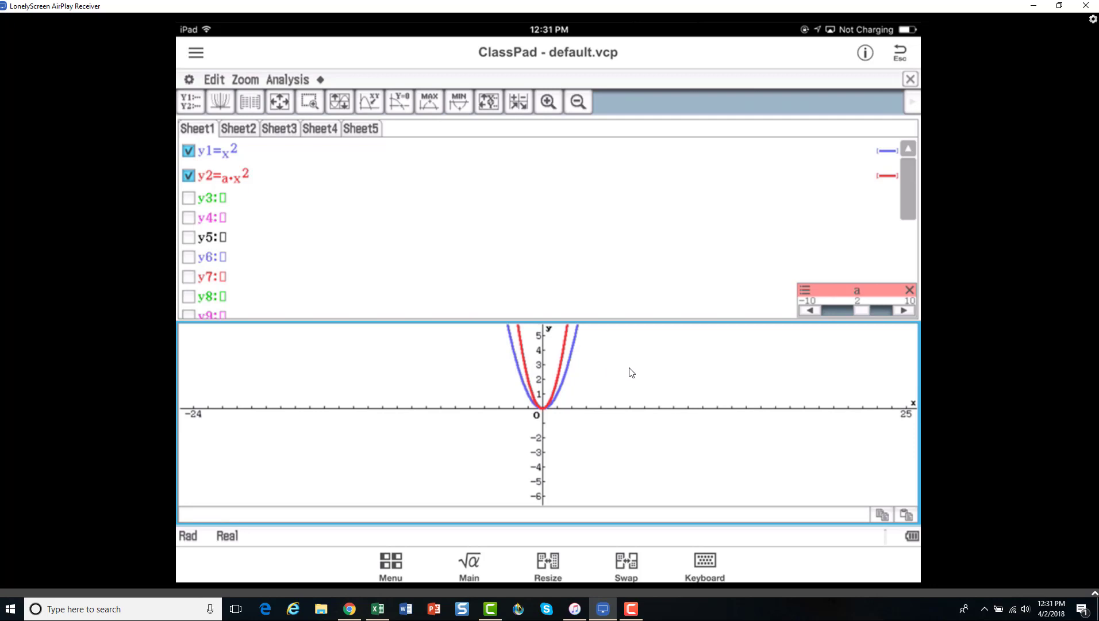
pyautogui.moveTo(669, 389)
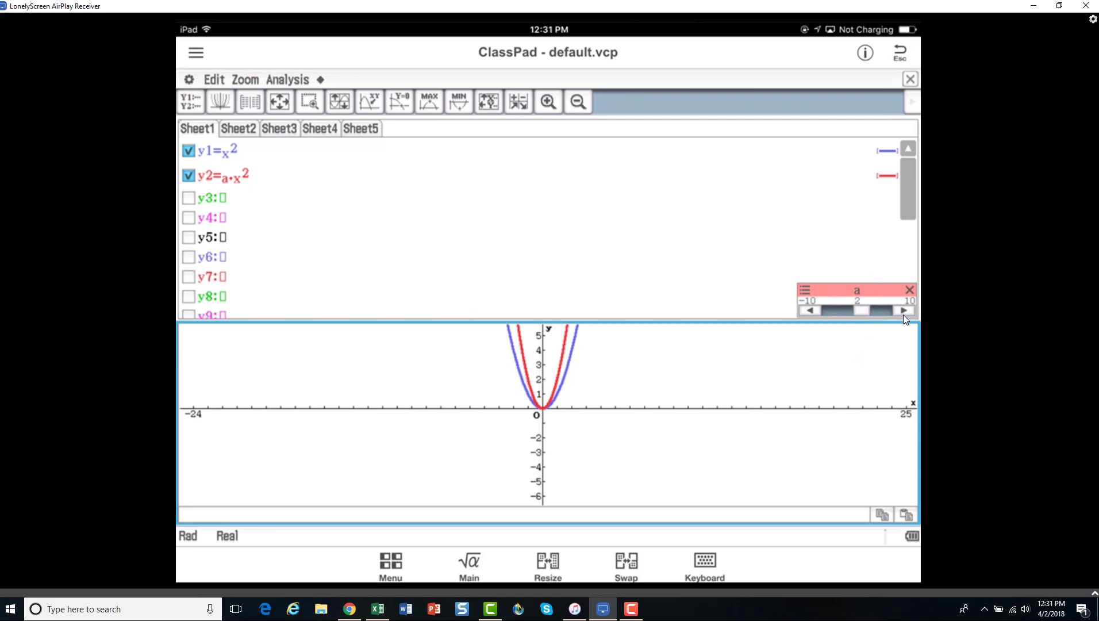
pyautogui.moveTo(567, 365)
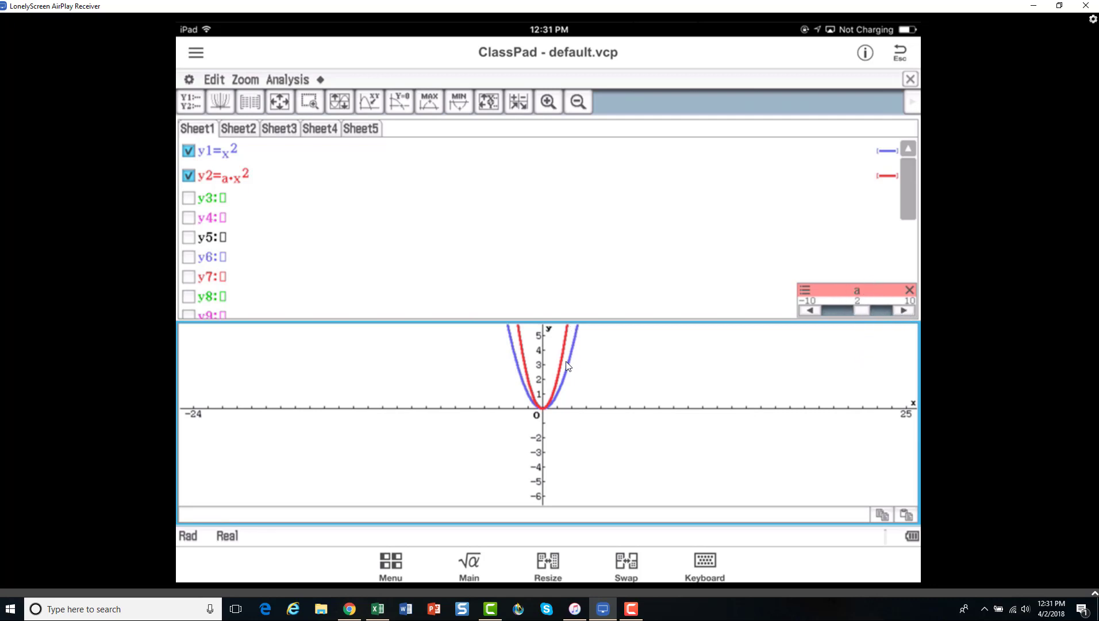
pyautogui.moveTo(566, 363)
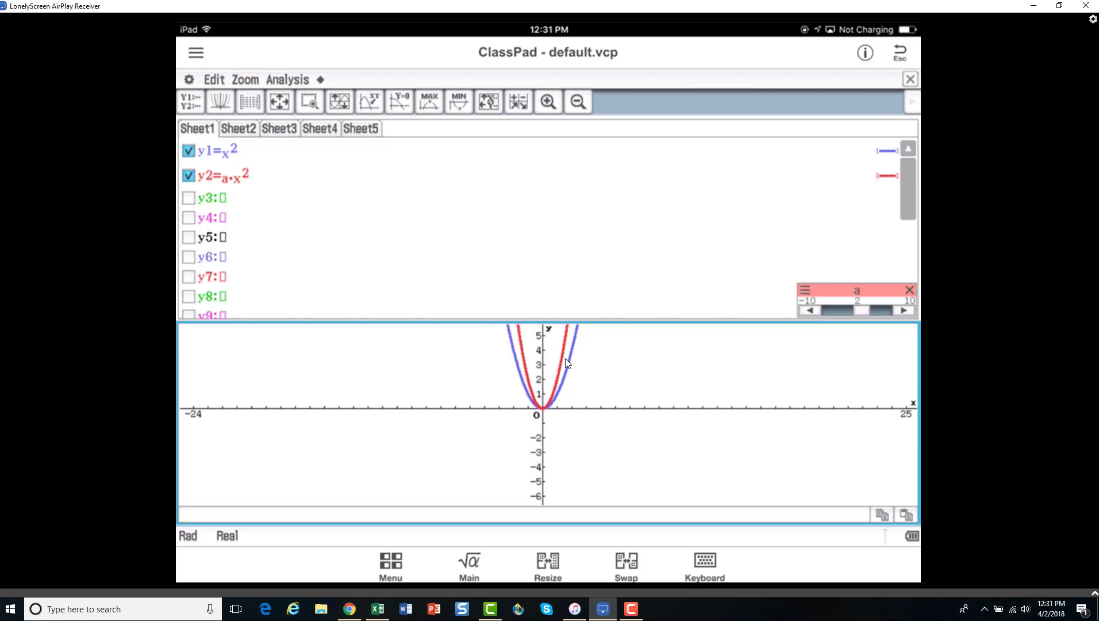
pyautogui.moveTo(555, 359)
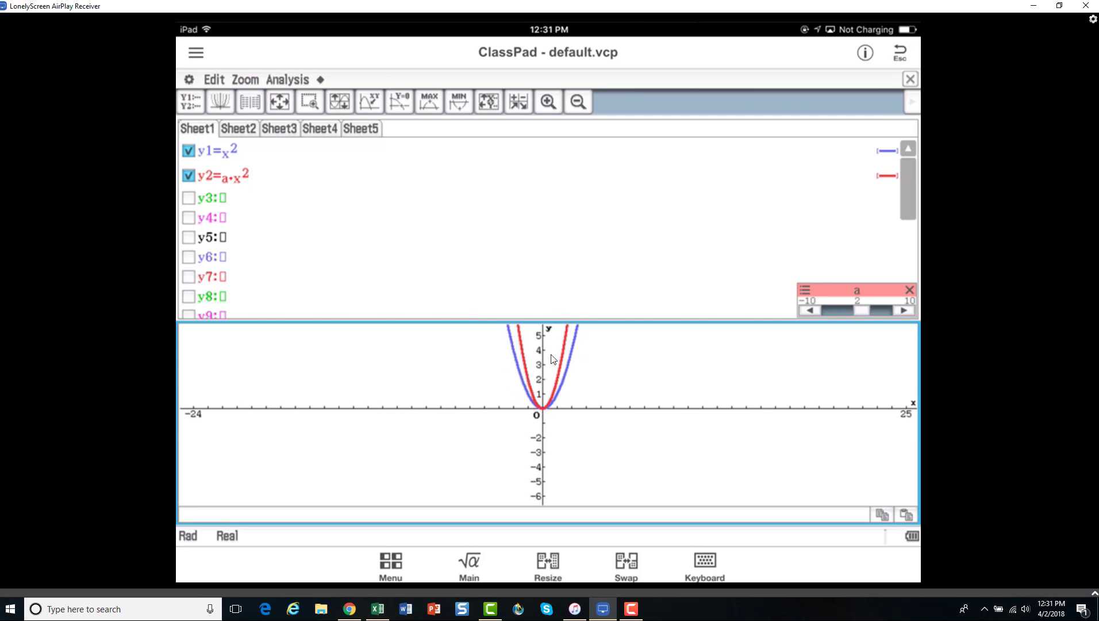
pyautogui.moveTo(524, 350)
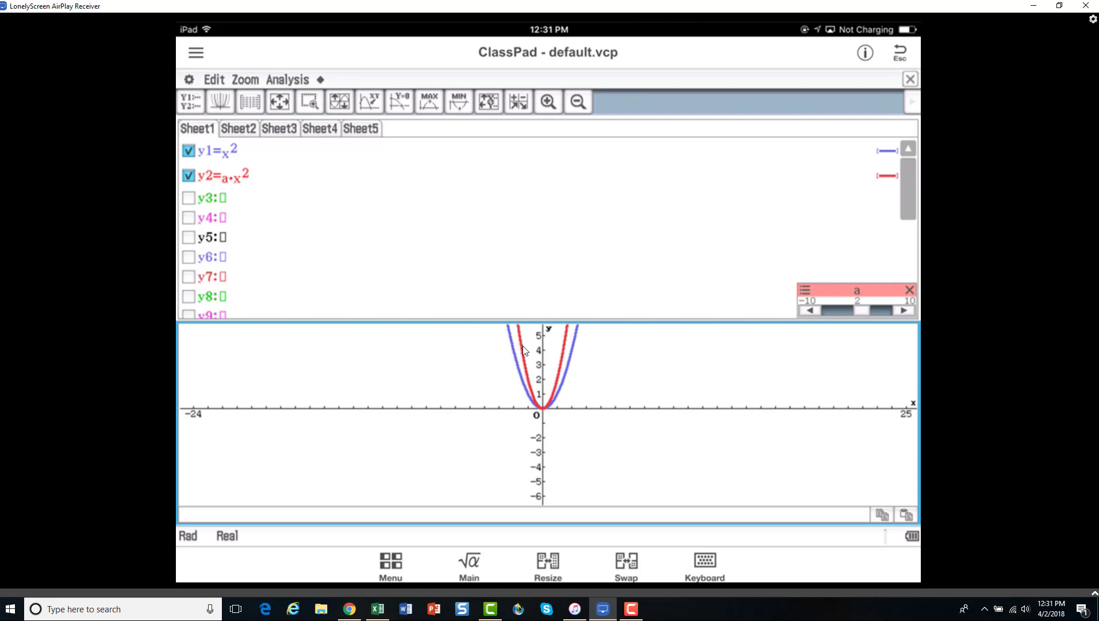
pyautogui.moveTo(801, 369)
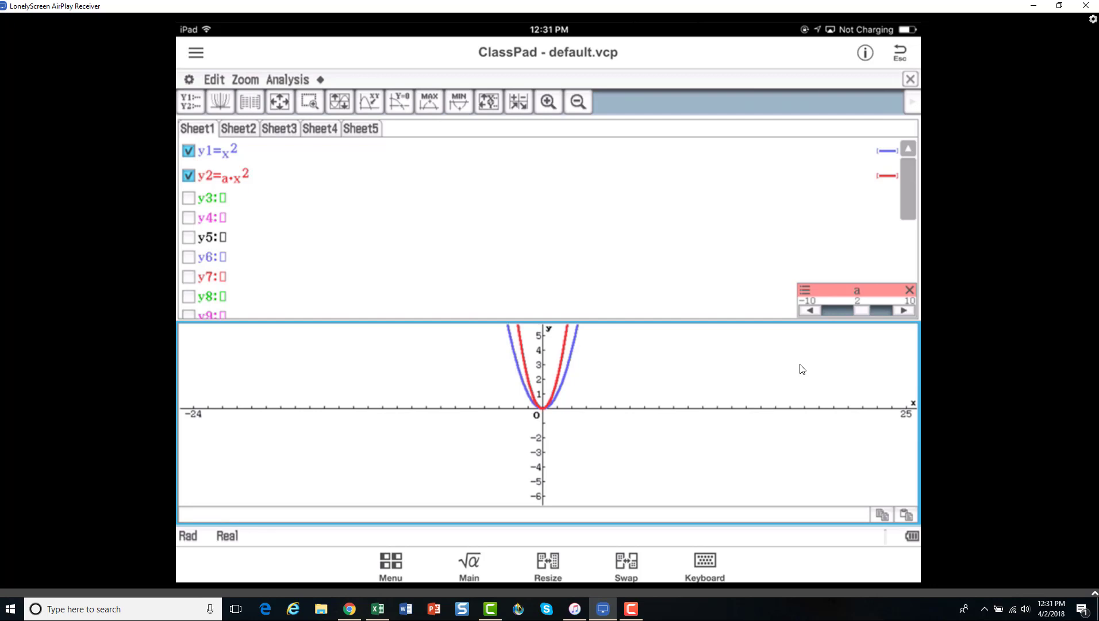
# Step: Step slider a through 0, −1 and −3, then back to 1
pyautogui.click(903, 309)
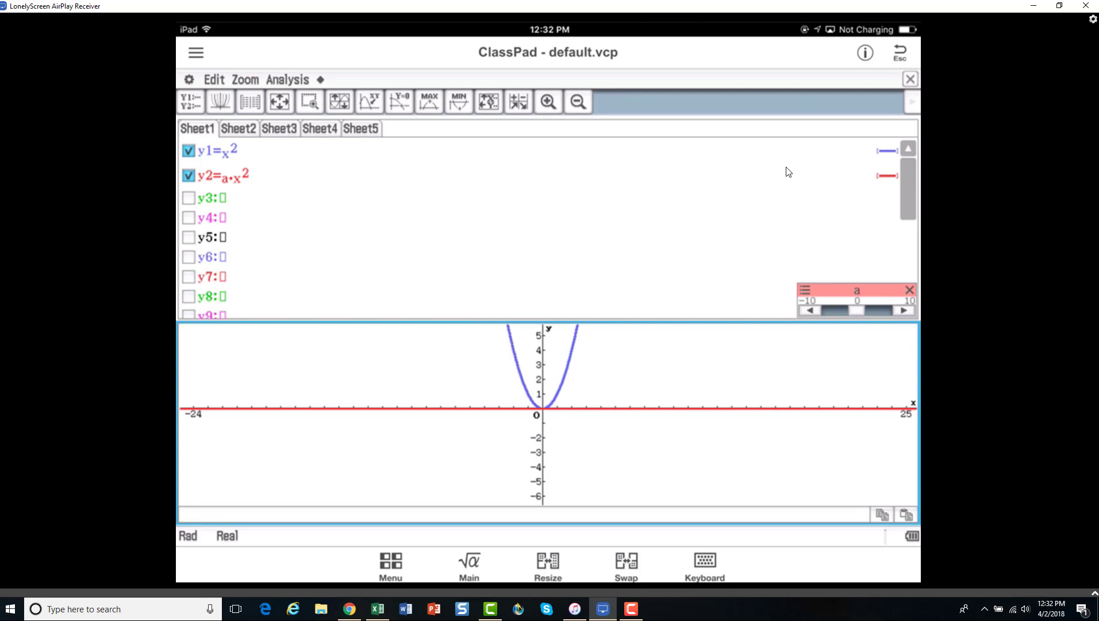
pyautogui.click(809, 310)
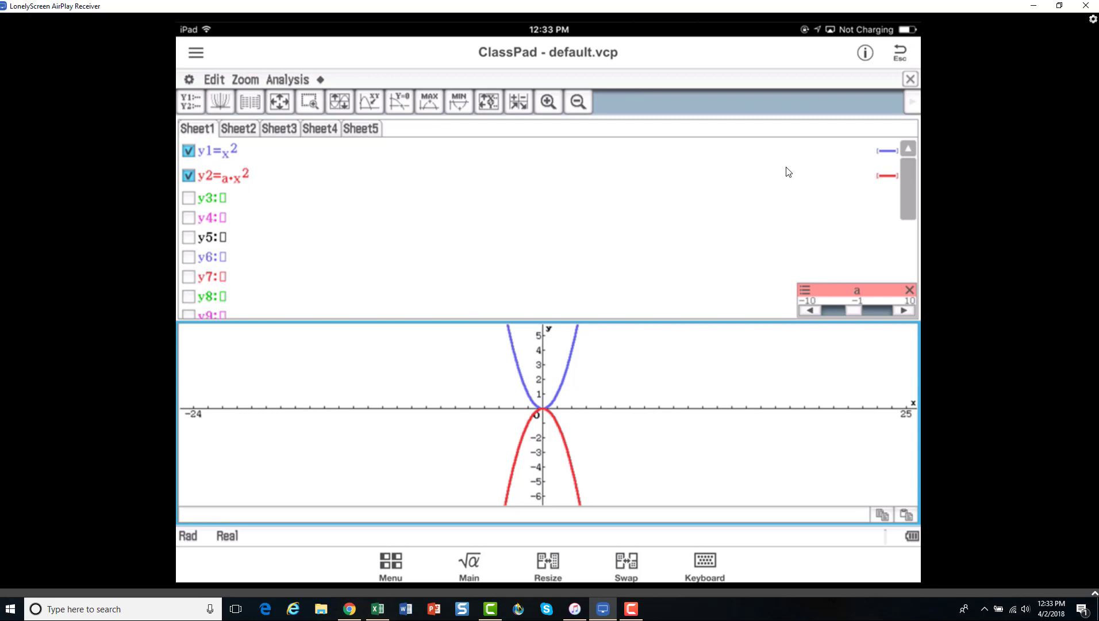
pyautogui.click(809, 310)
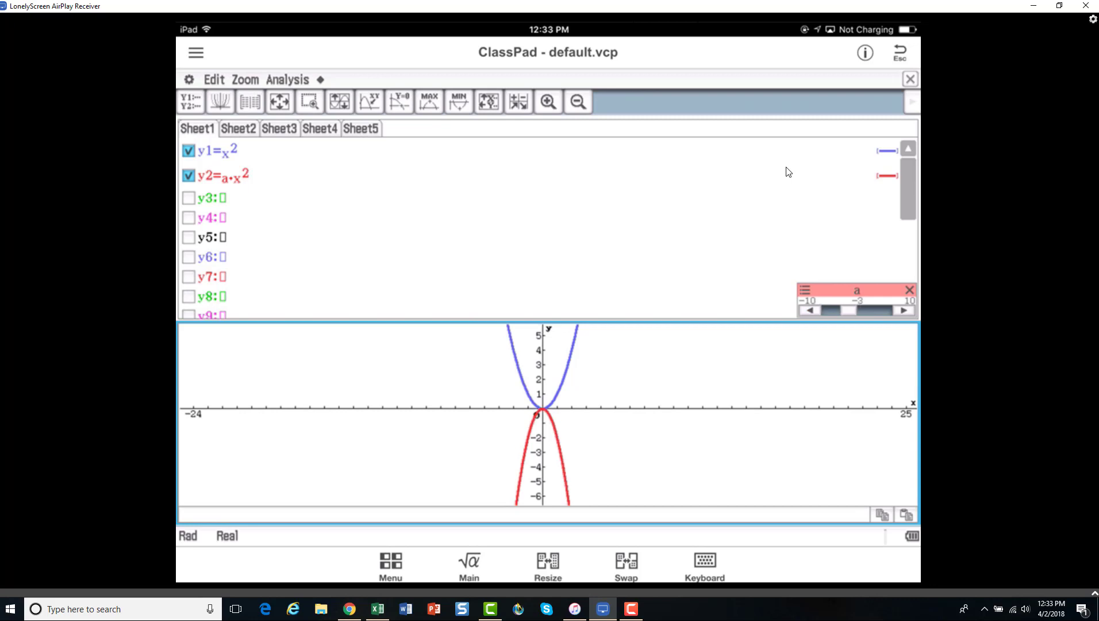
pyautogui.click(809, 310)
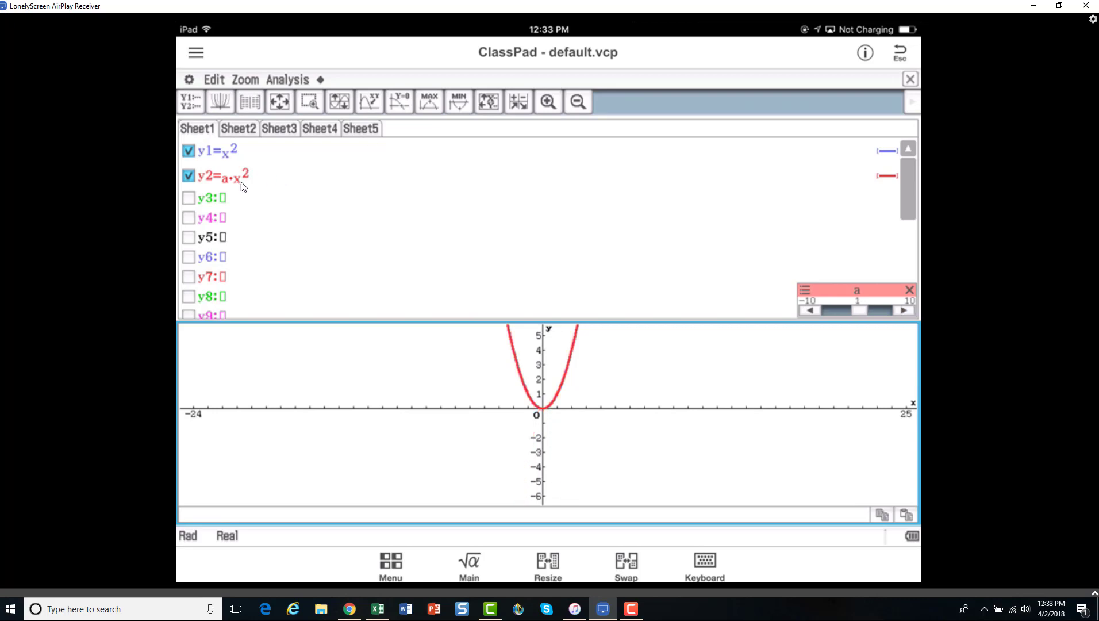
# Step: Append +b·x to y2 so it reads a·x²+b·x, and confirm
pyautogui.click(703, 565)
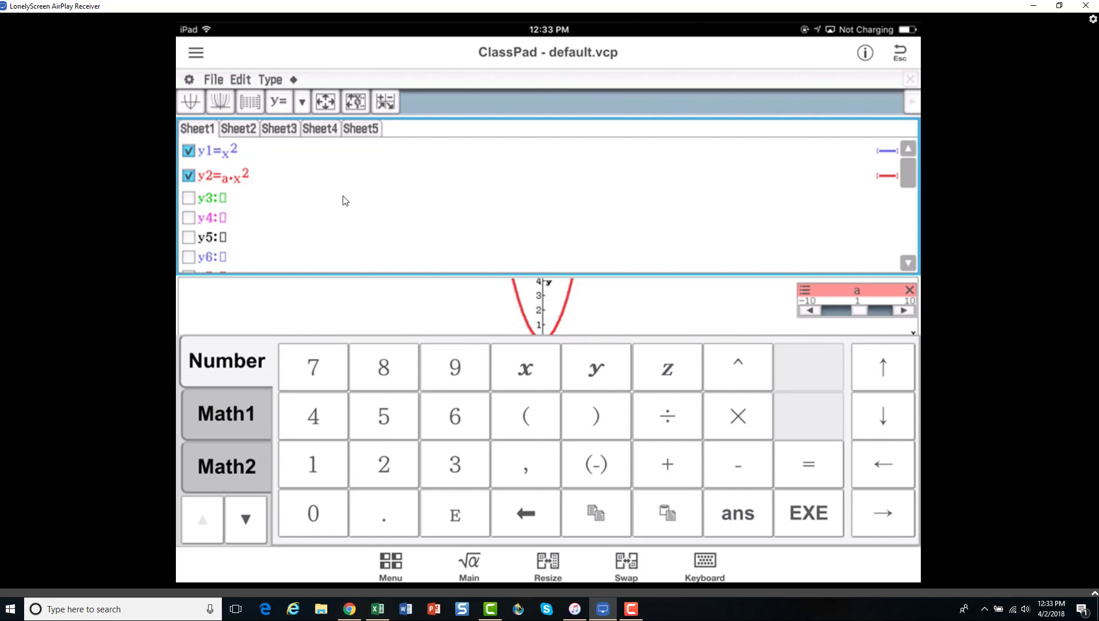
pyautogui.click(665, 463)
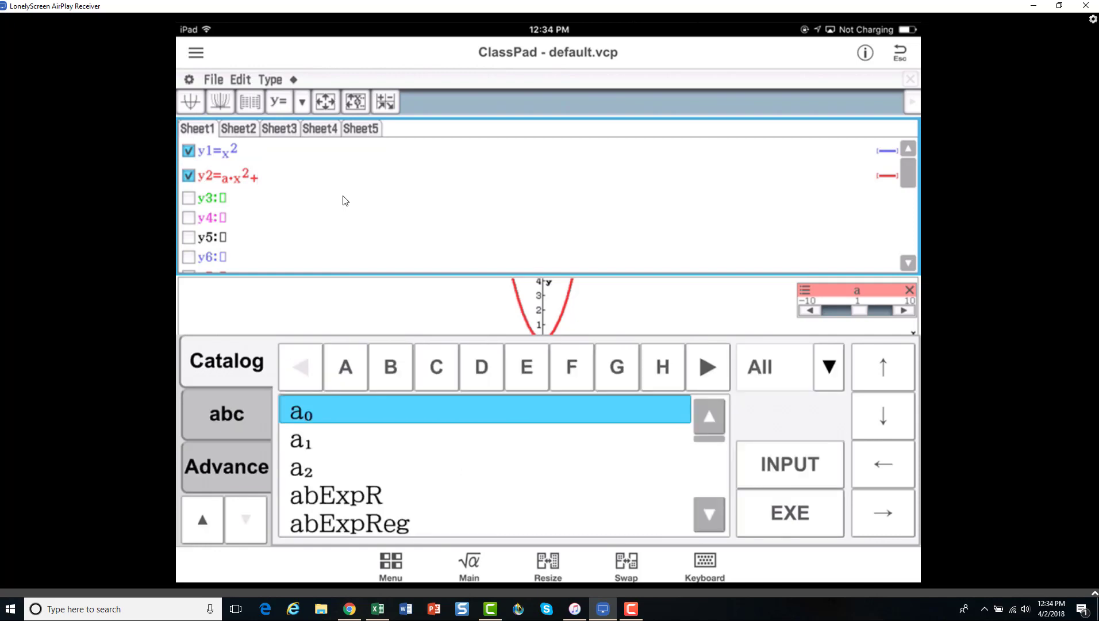
pyautogui.click(252, 177)
pyautogui.write('b')
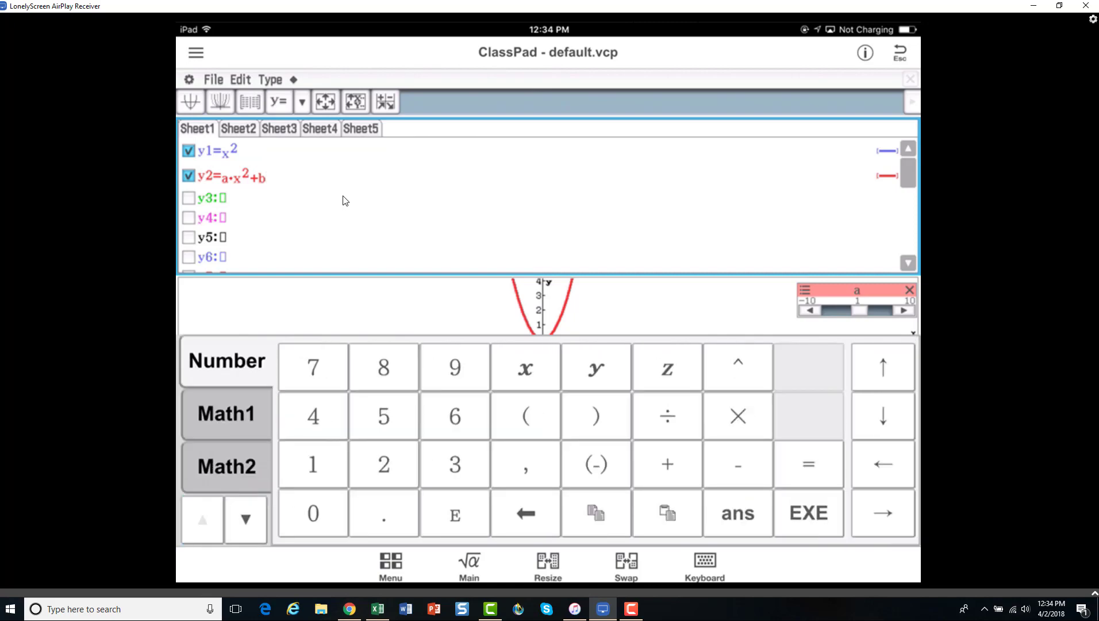
pyautogui.click(525, 368)
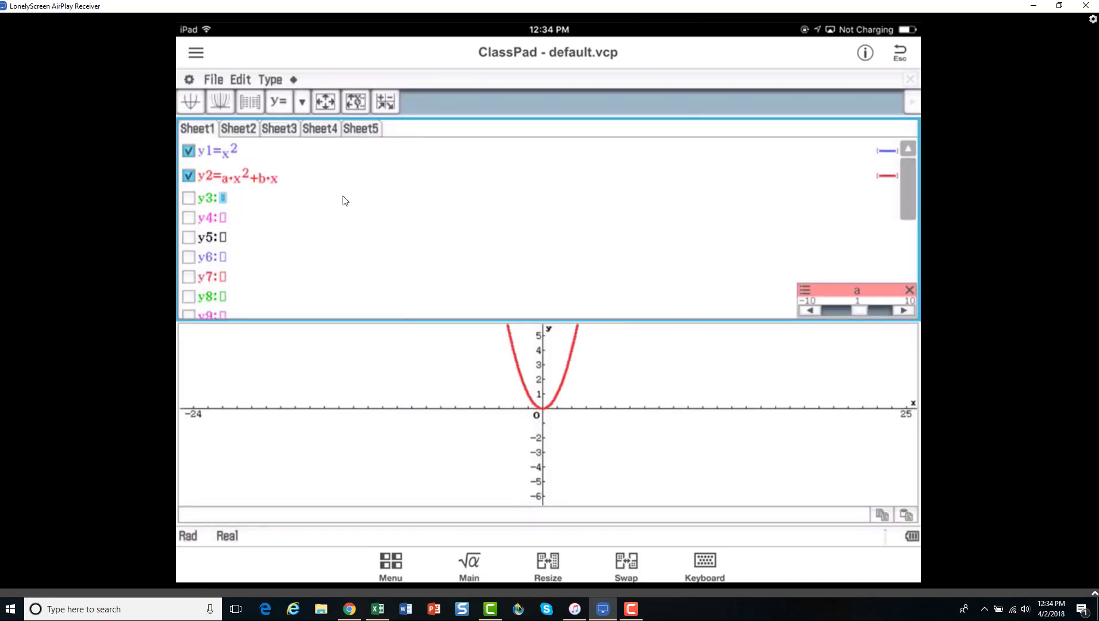
pyautogui.click(220, 101)
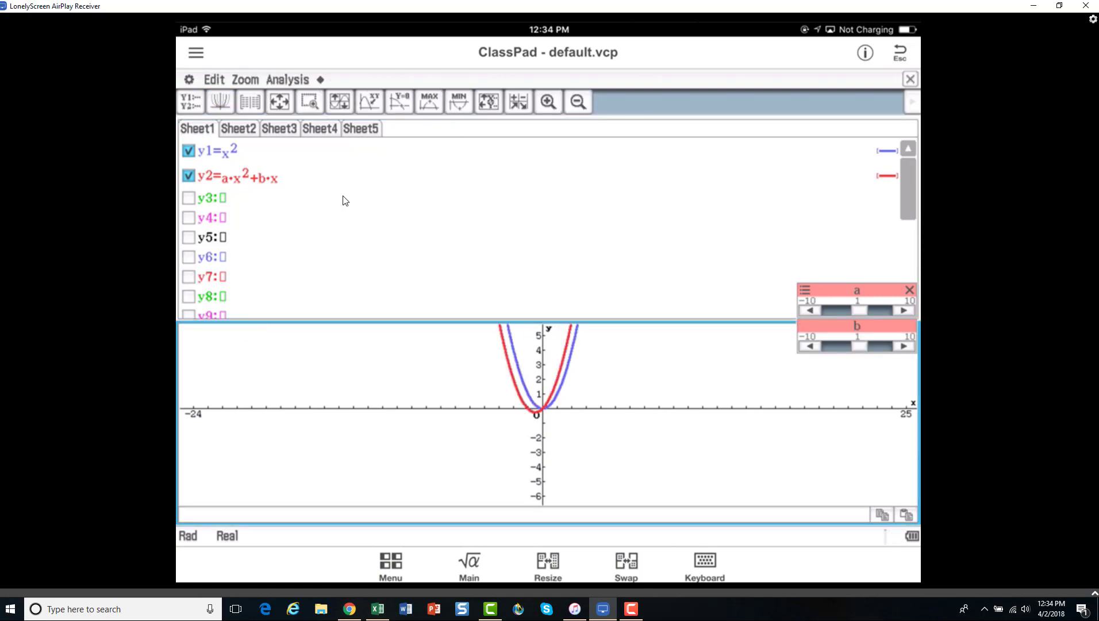
pyautogui.moveTo(250, 164)
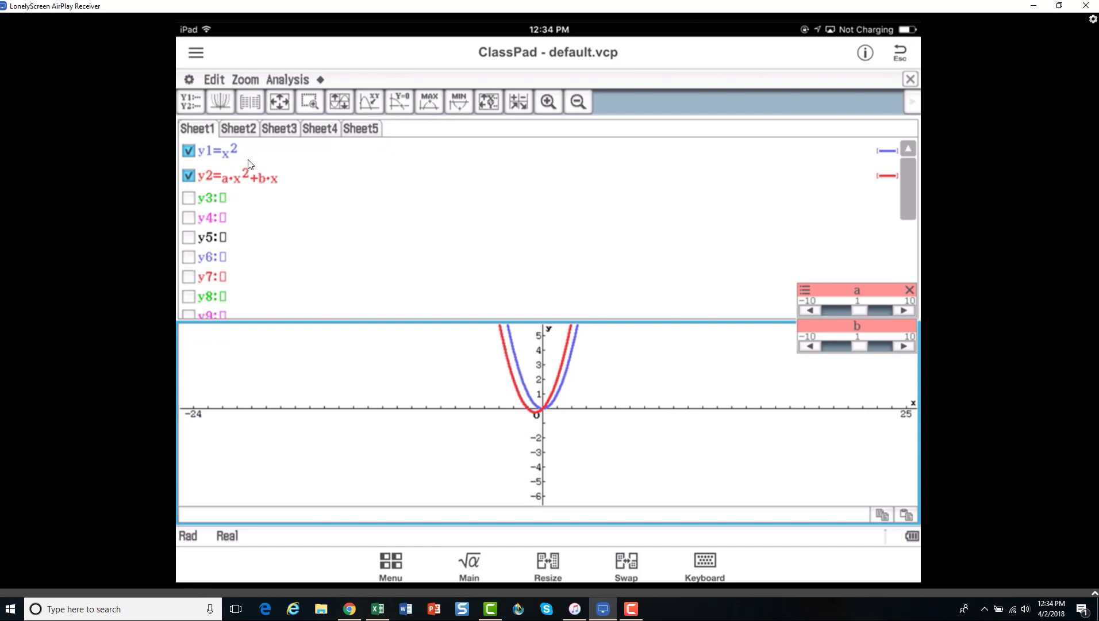
pyautogui.moveTo(503, 340)
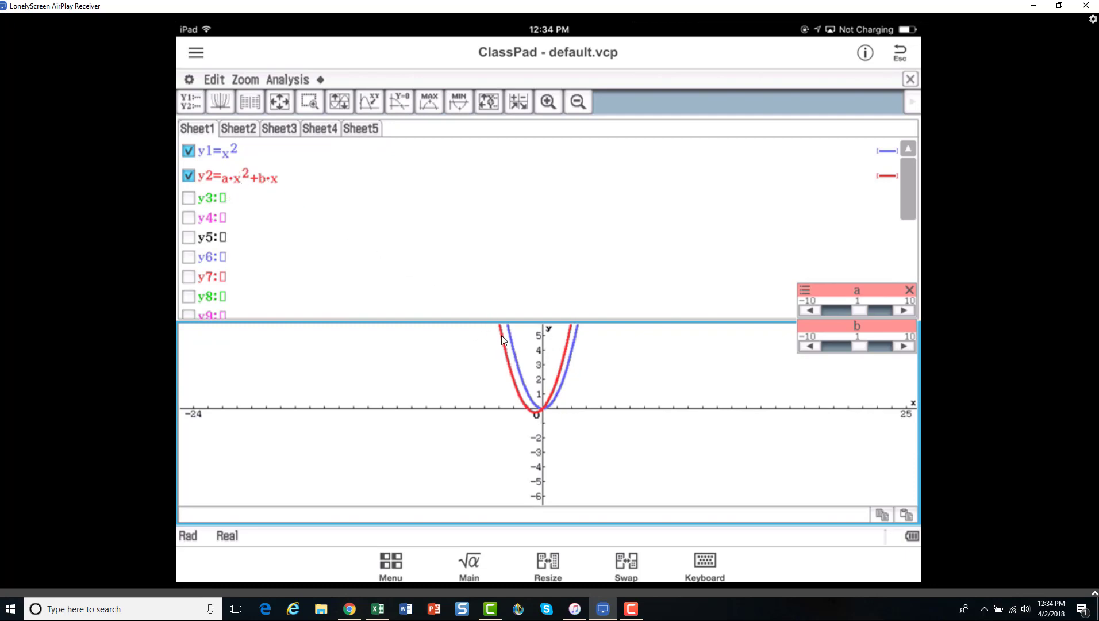
pyautogui.moveTo(547, 399)
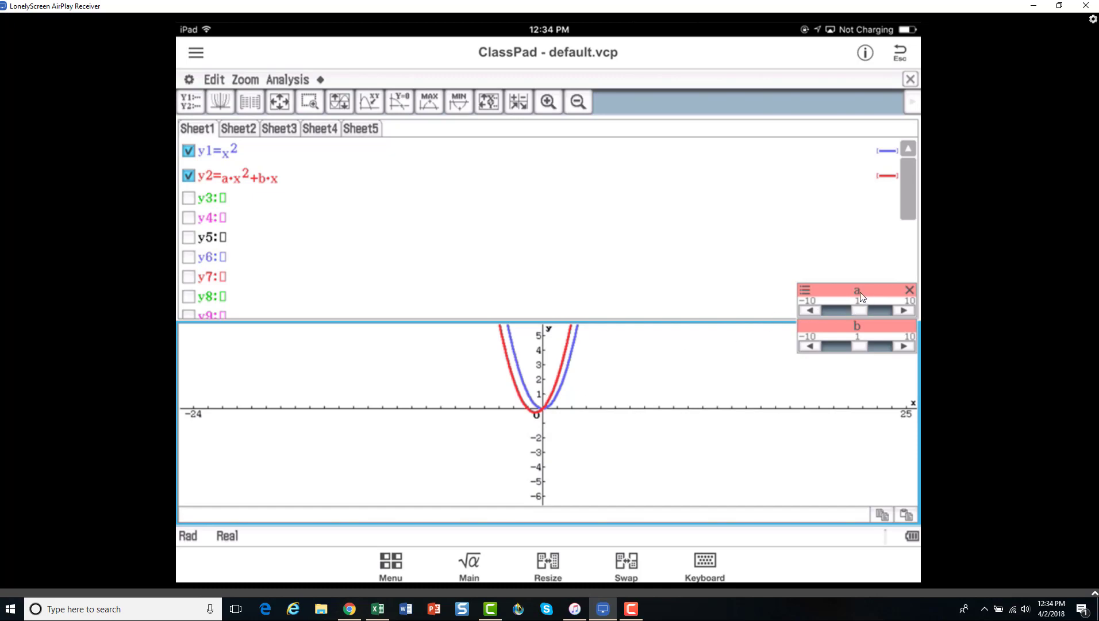
pyautogui.moveTo(293, 234)
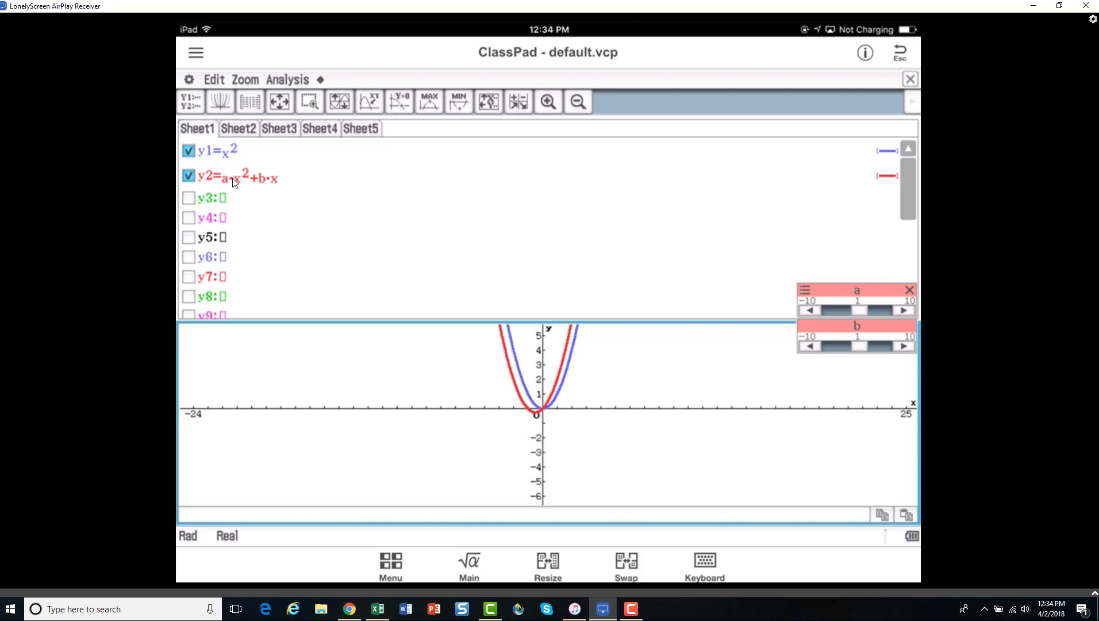
pyautogui.moveTo(314, 192)
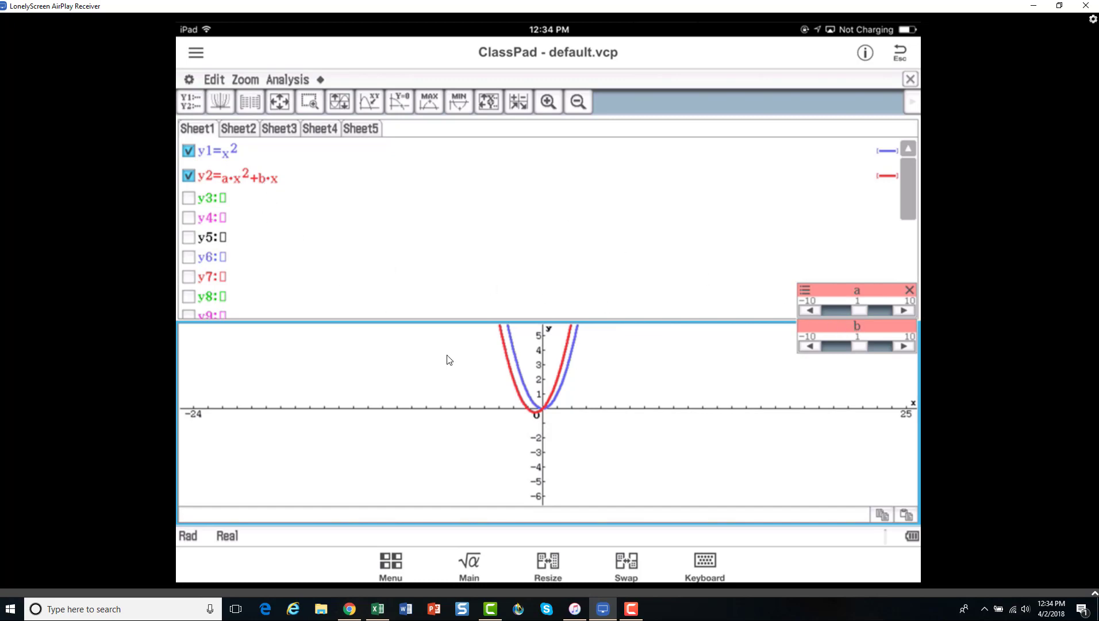
pyautogui.moveTo(515, 367)
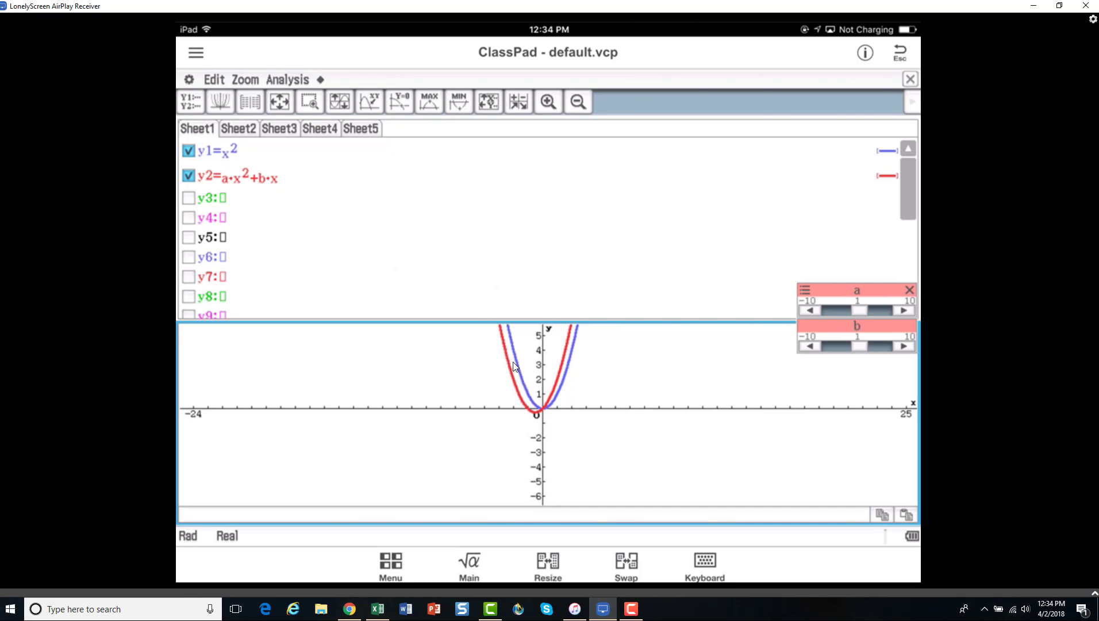
pyautogui.moveTo(559, 409)
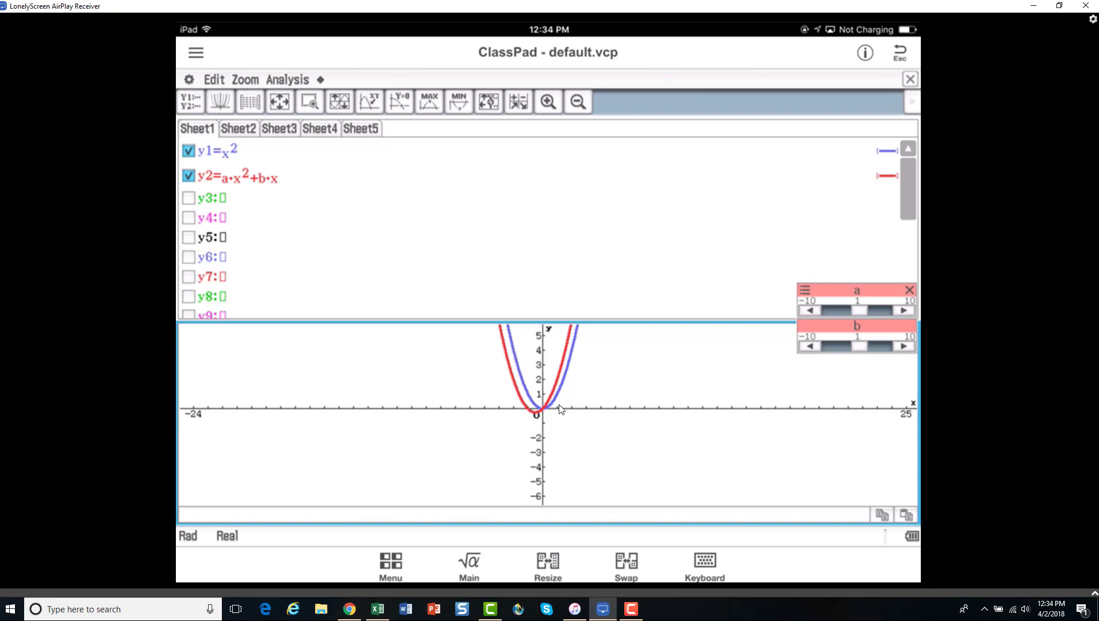
pyautogui.moveTo(323, 233)
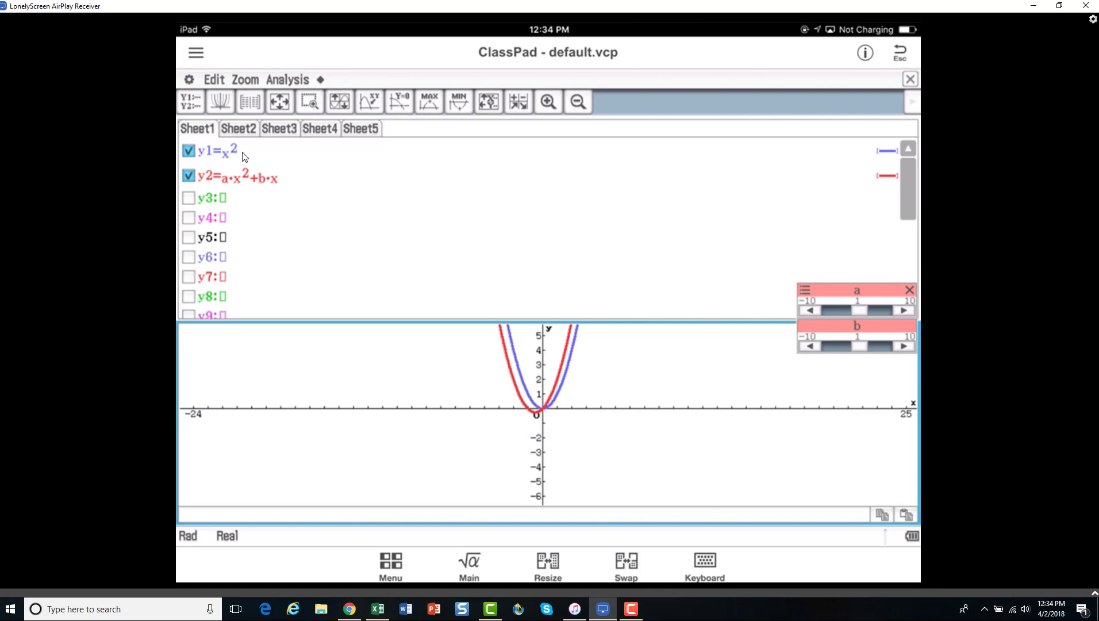
pyautogui.moveTo(268, 144)
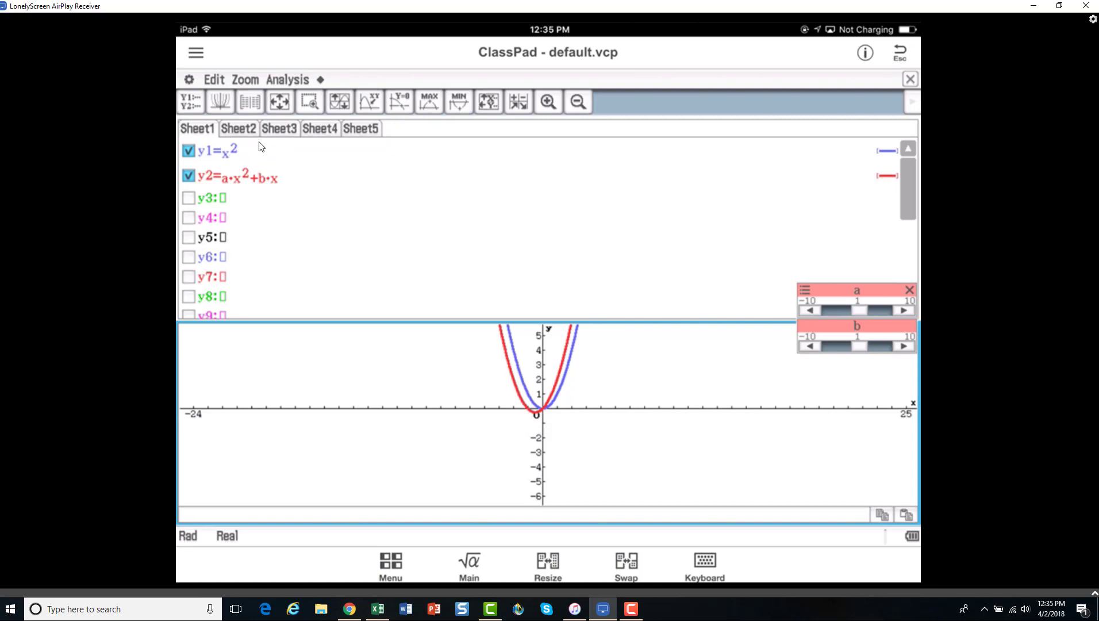
pyautogui.moveTo(272, 194)
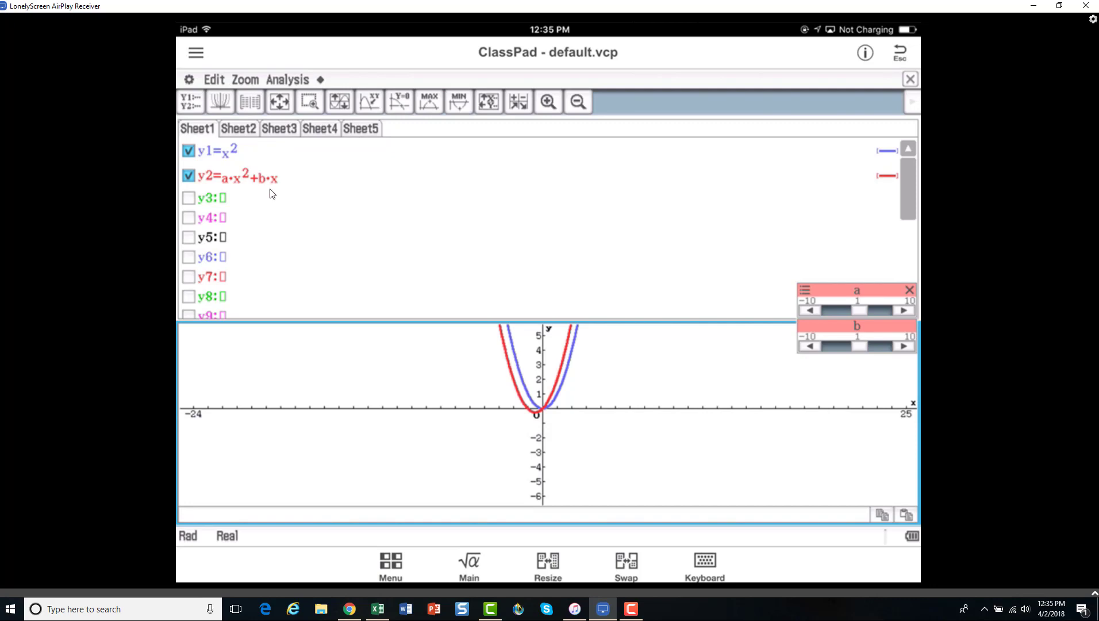
pyautogui.moveTo(267, 189)
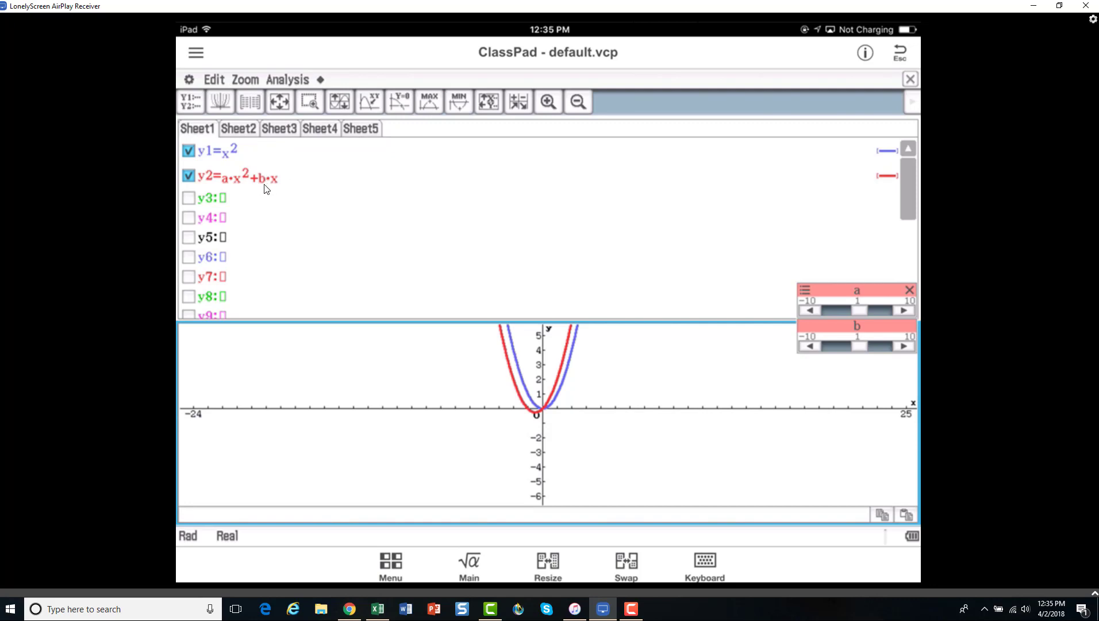
pyautogui.moveTo(274, 185)
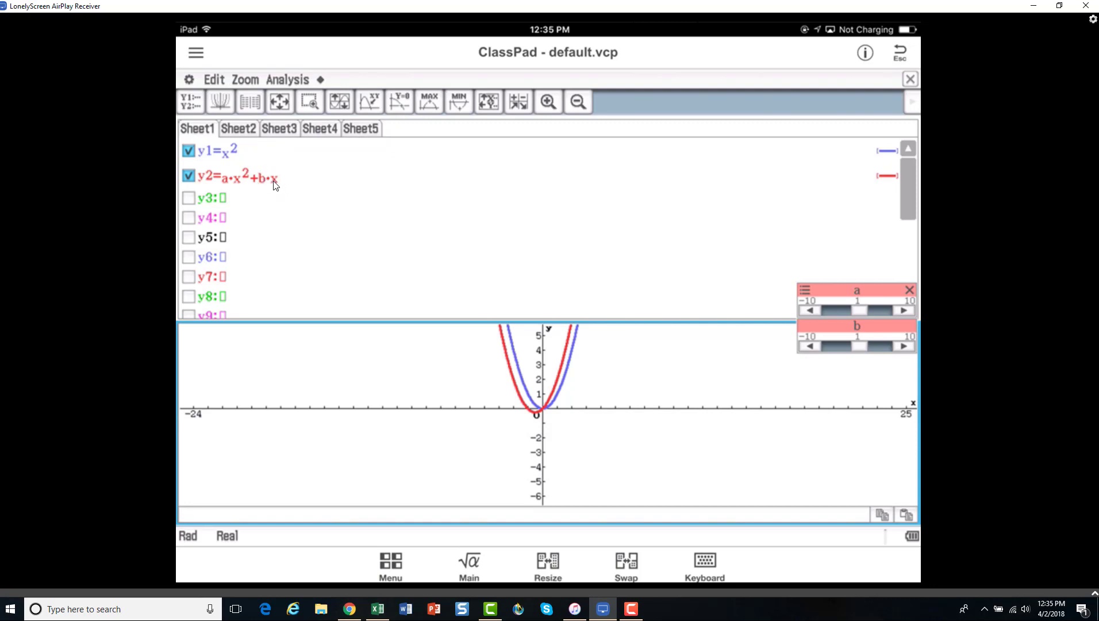
pyautogui.moveTo(278, 188)
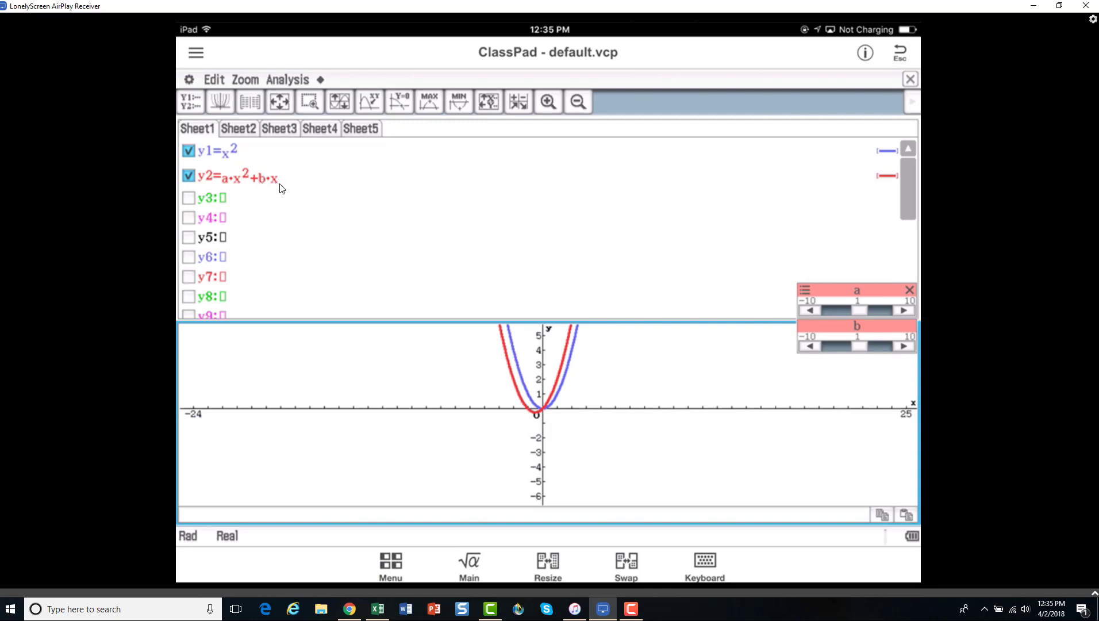
pyautogui.moveTo(576, 216)
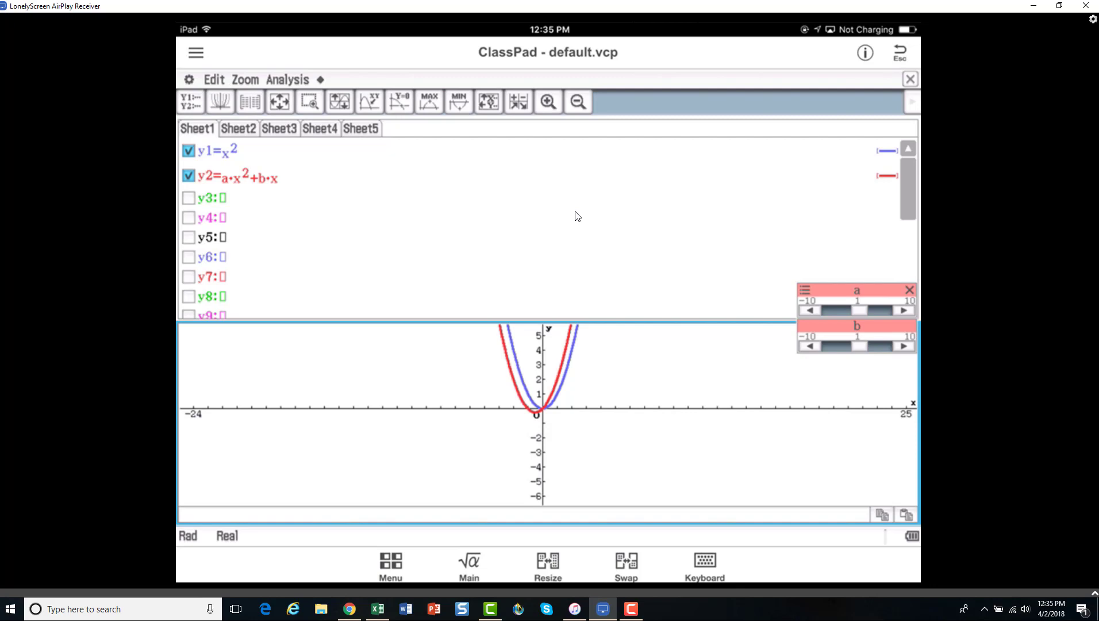
pyautogui.click(811, 345)
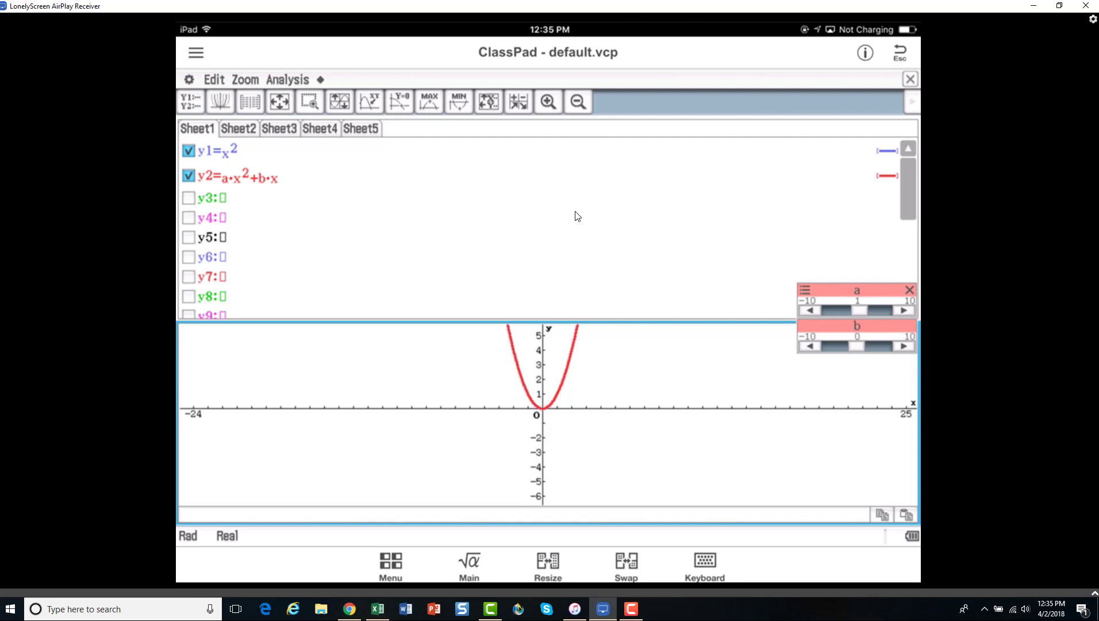
pyautogui.moveTo(555, 203)
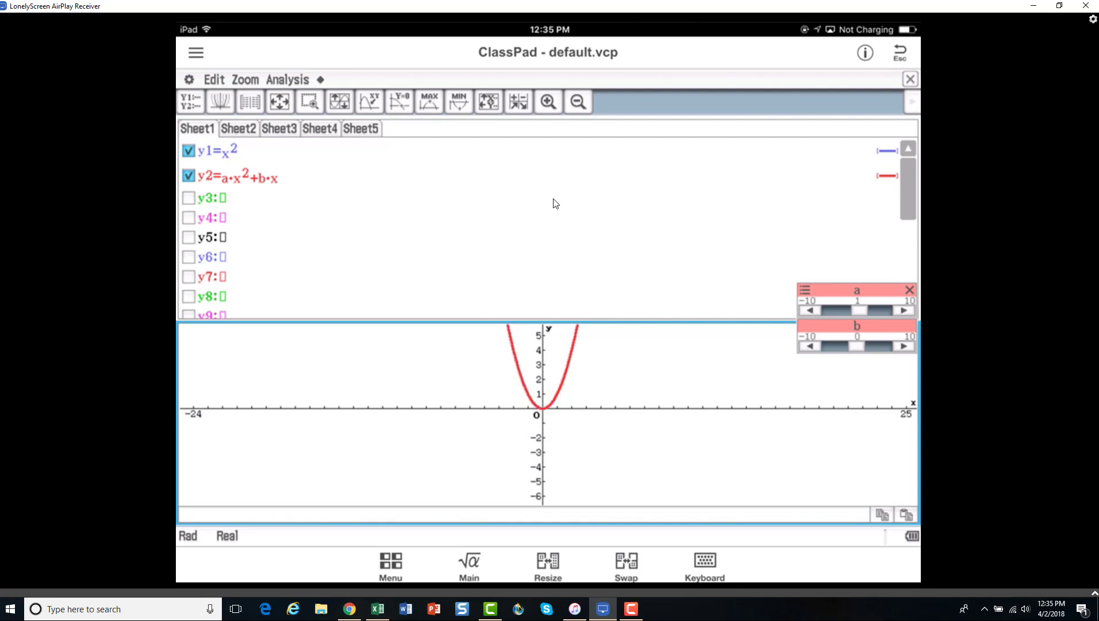
pyautogui.moveTo(656, 385)
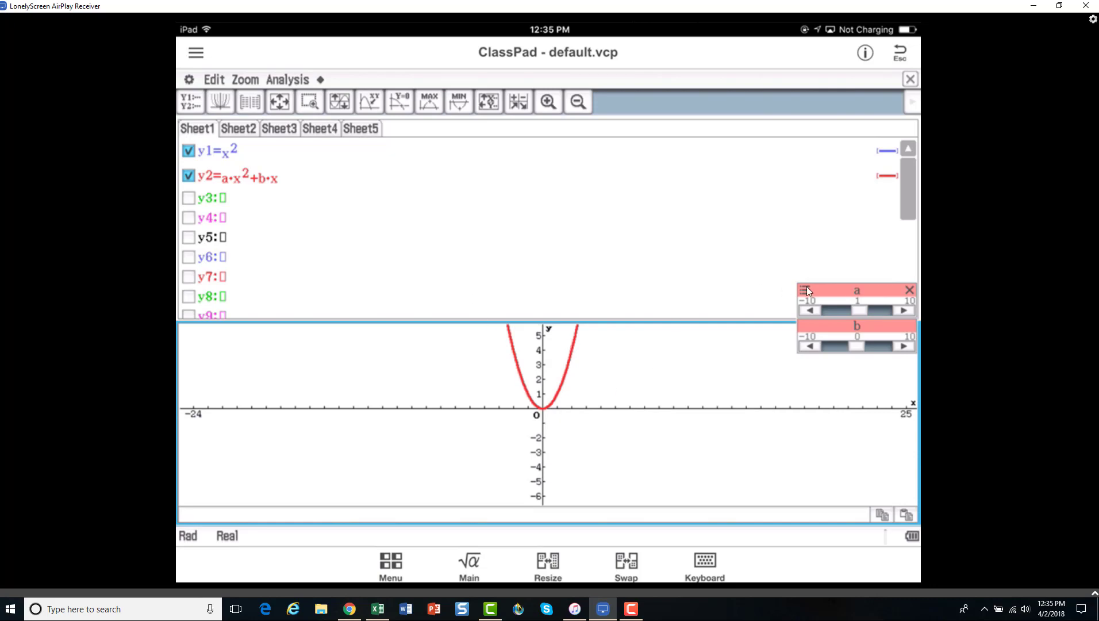
pyautogui.moveTo(870, 301)
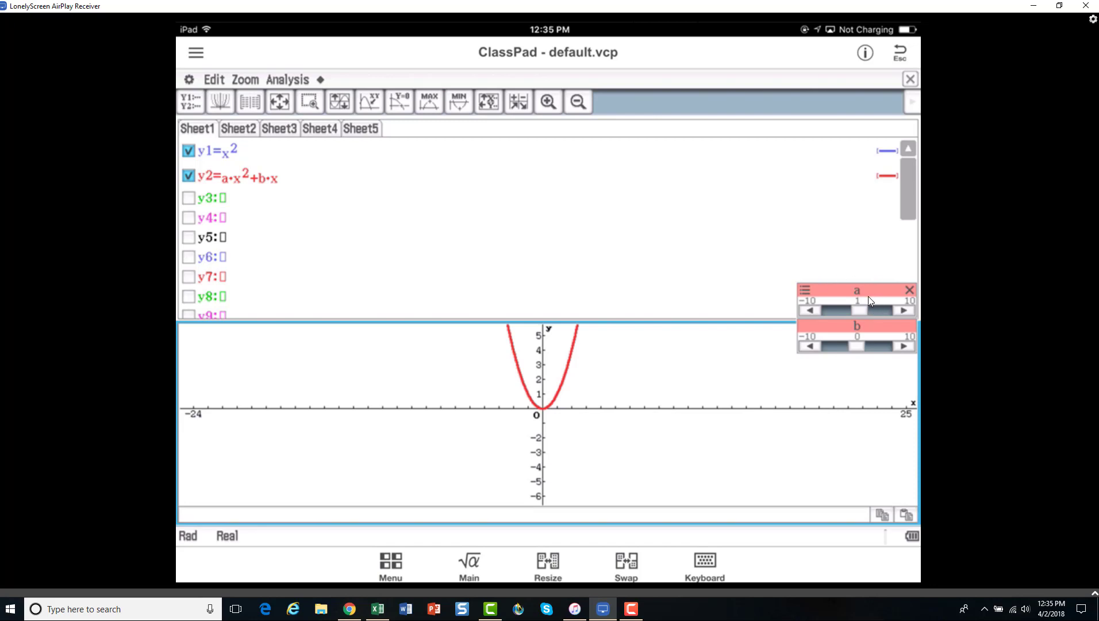
pyautogui.moveTo(865, 331)
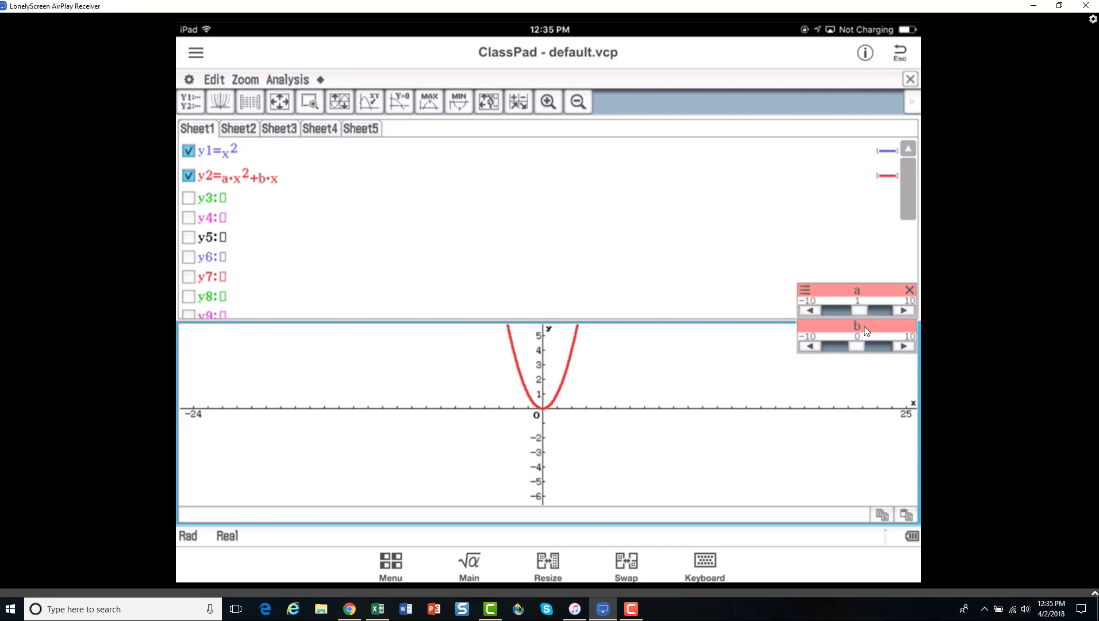
pyautogui.moveTo(780, 361)
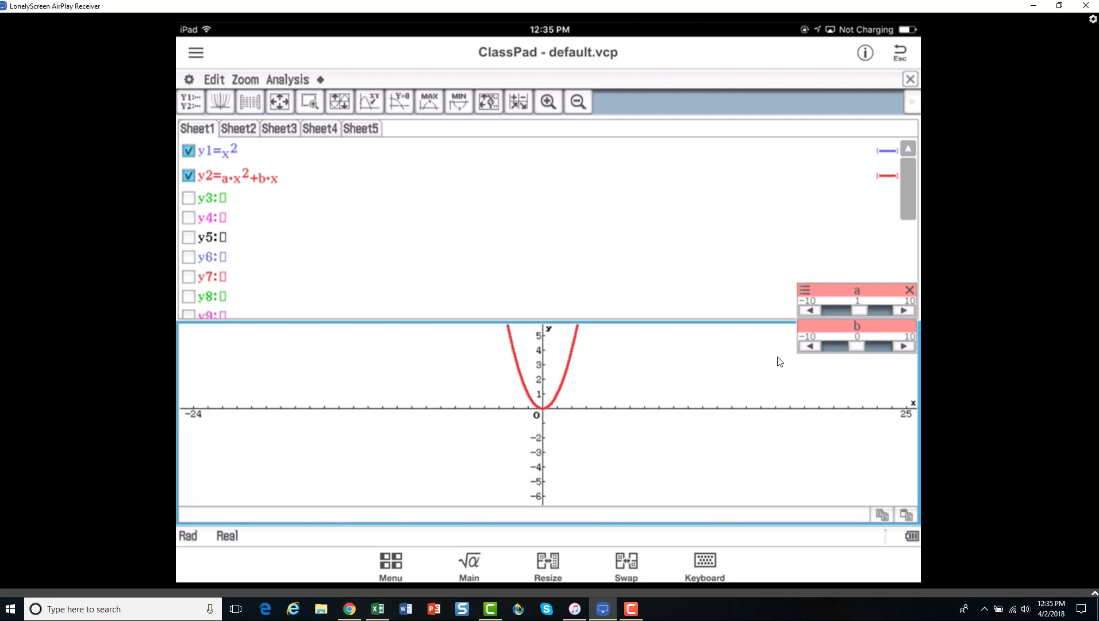
pyautogui.moveTo(261, 177)
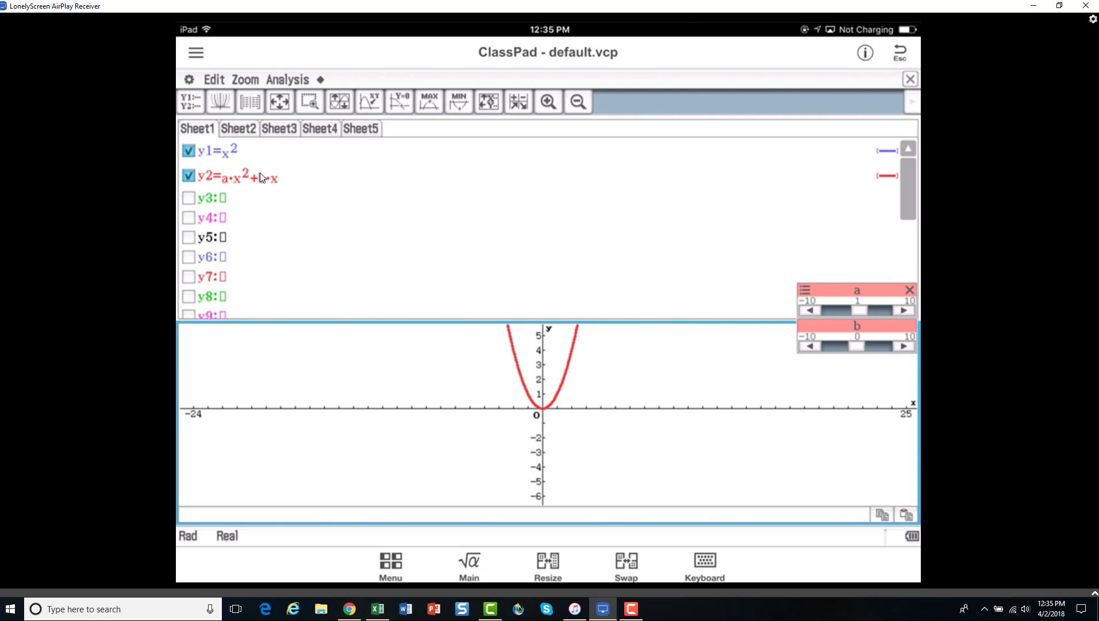
pyautogui.moveTo(262, 175)
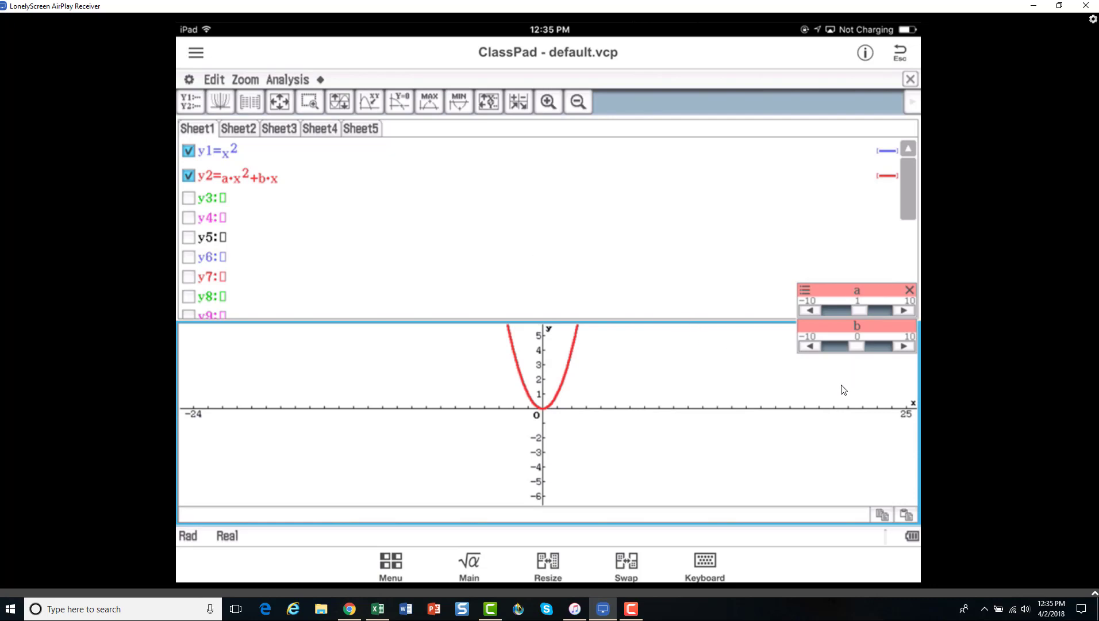
pyautogui.moveTo(841, 385)
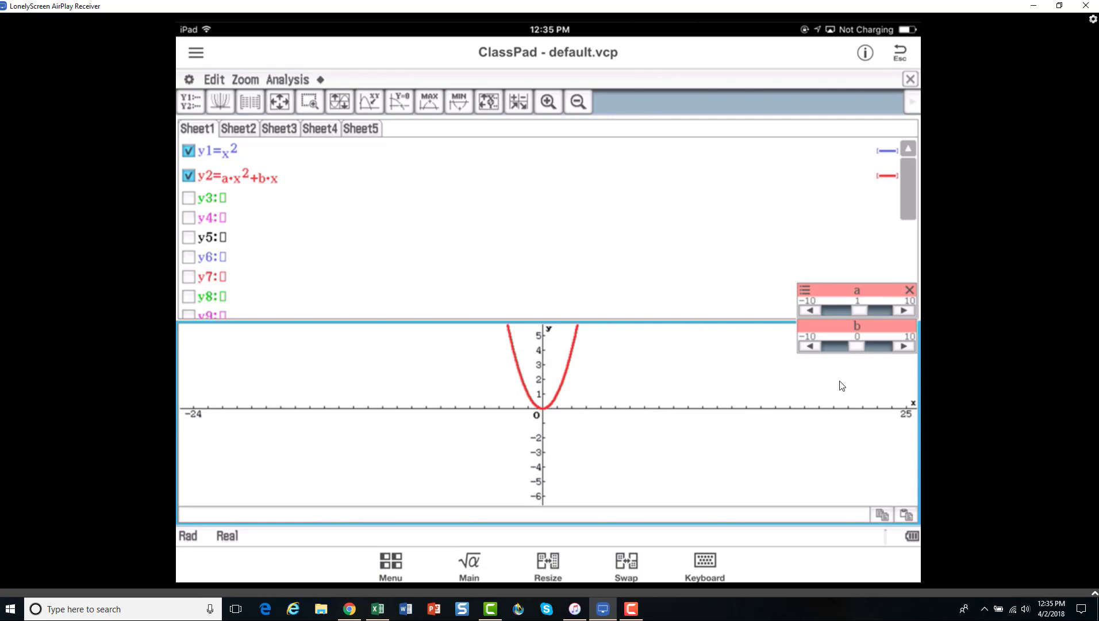
pyautogui.click(903, 345)
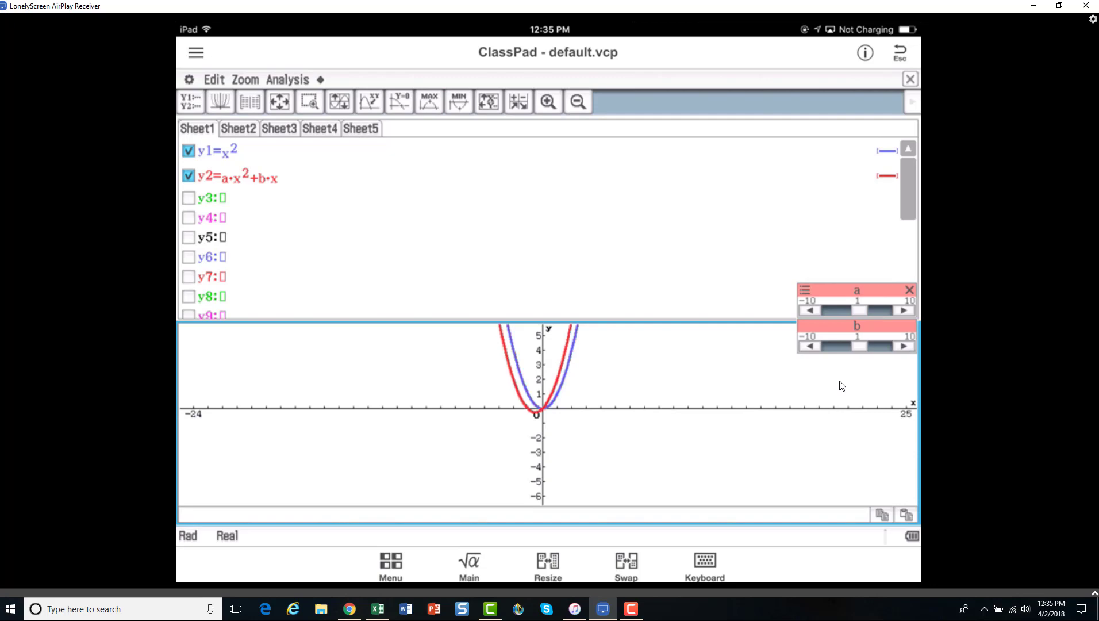
pyautogui.moveTo(558, 372)
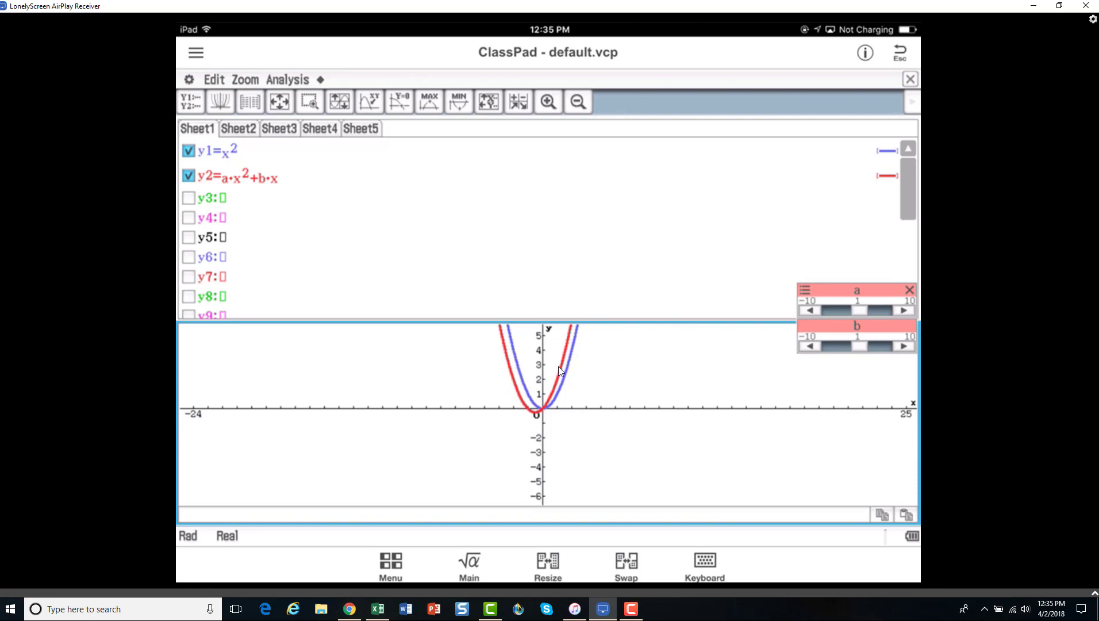
pyautogui.moveTo(555, 402)
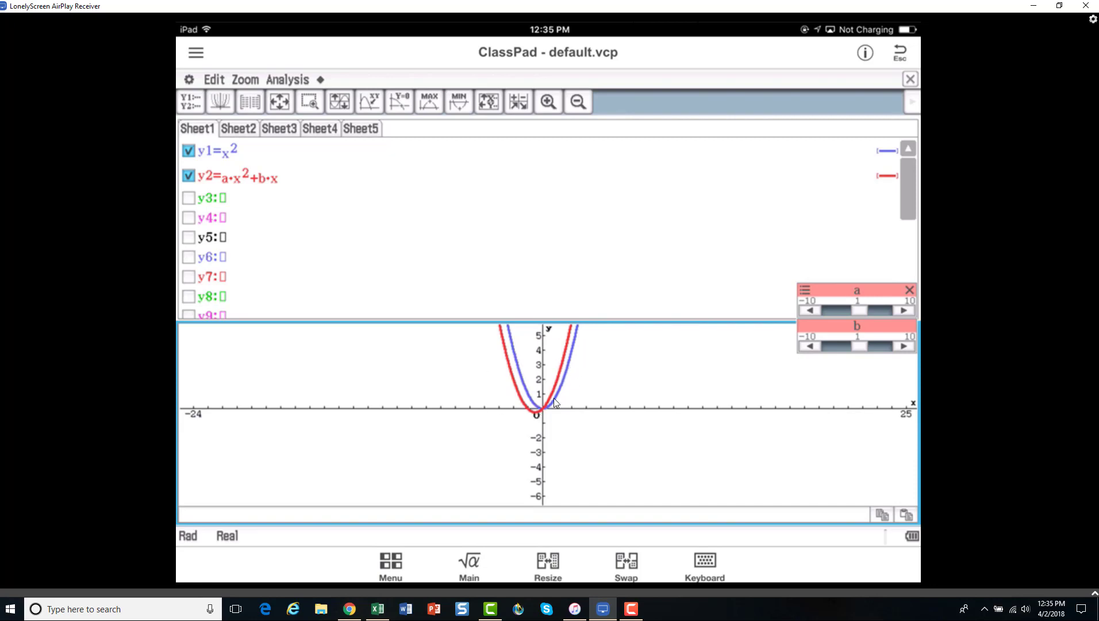
pyautogui.moveTo(545, 414)
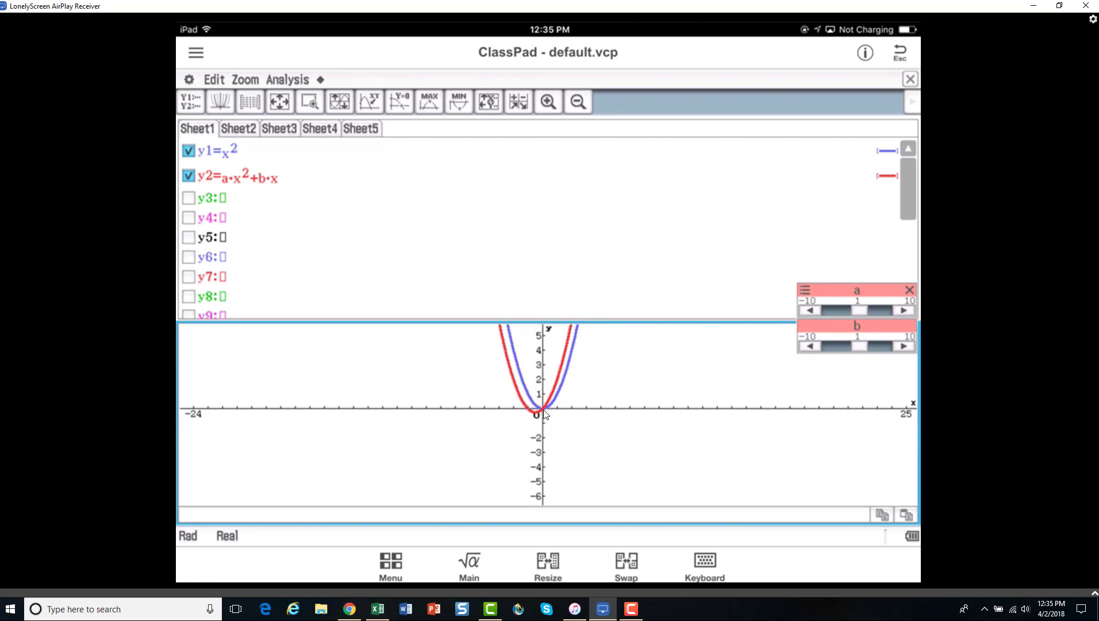
pyautogui.moveTo(534, 415)
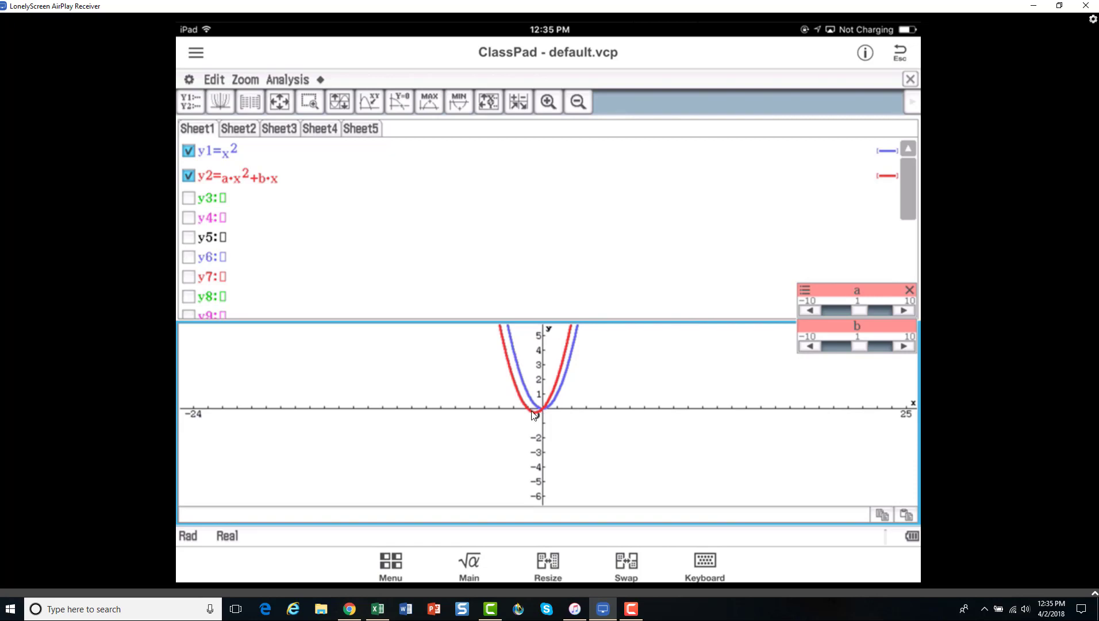
pyautogui.moveTo(596, 407)
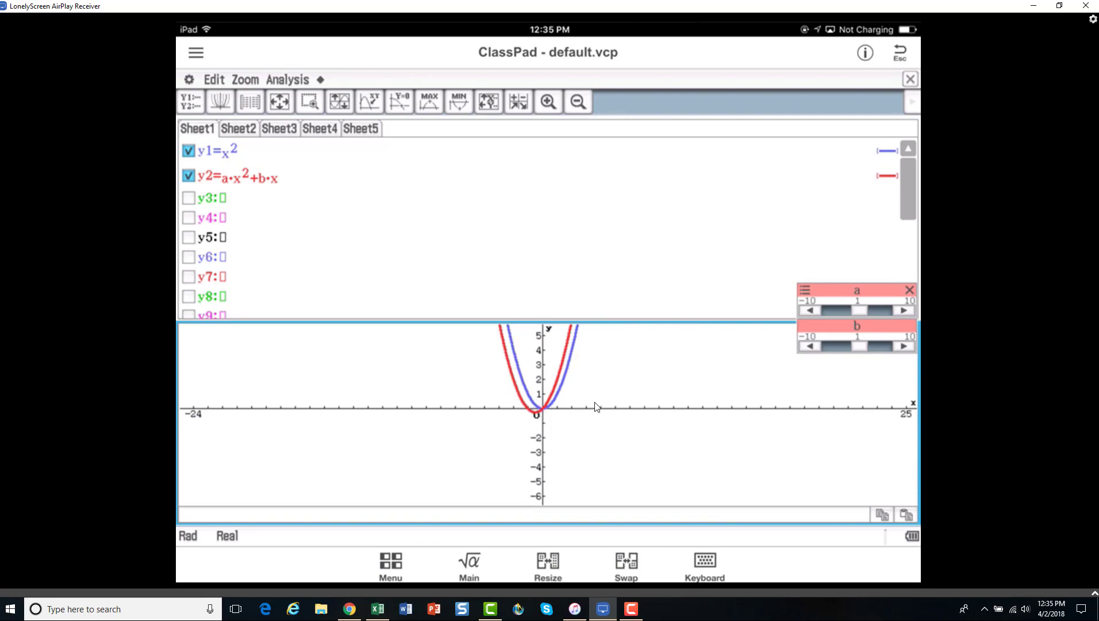
pyautogui.moveTo(632, 380)
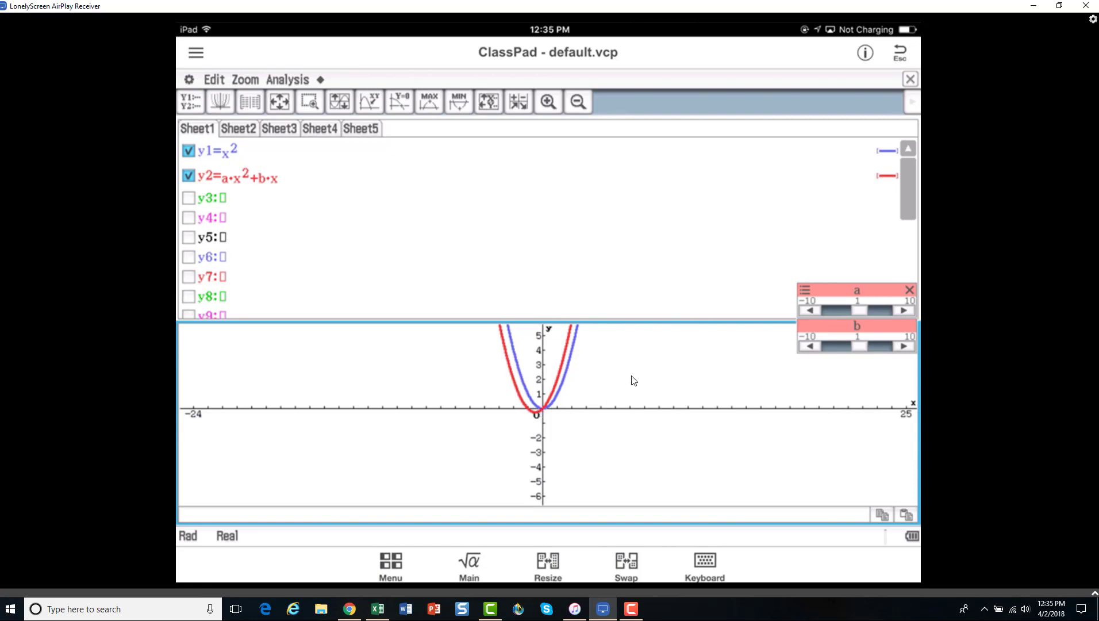
pyautogui.click(903, 346)
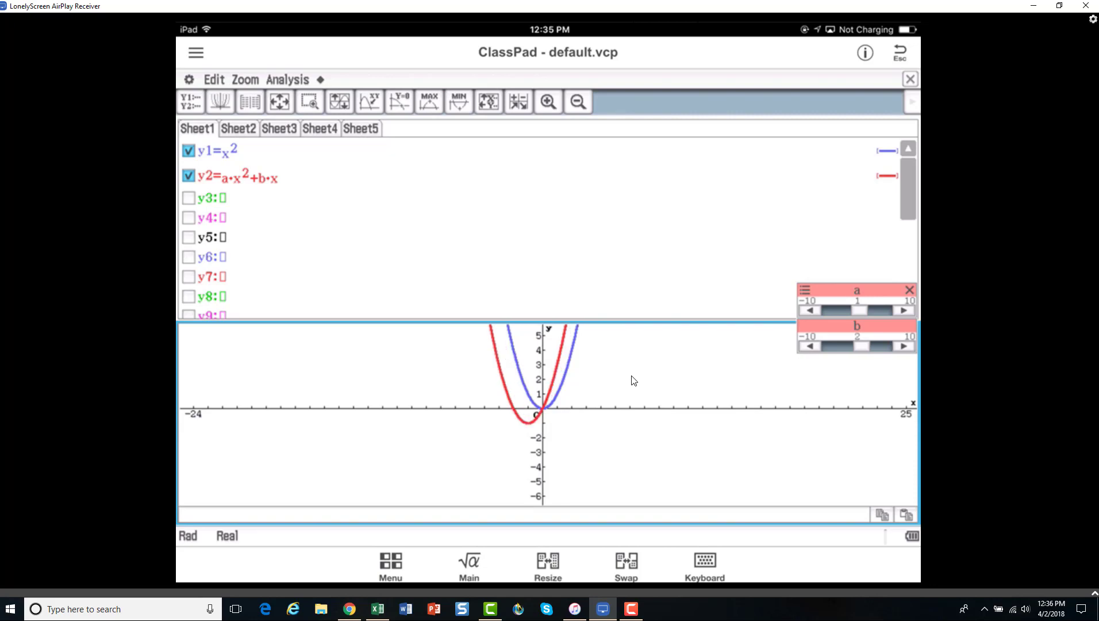
pyautogui.moveTo(469, 384)
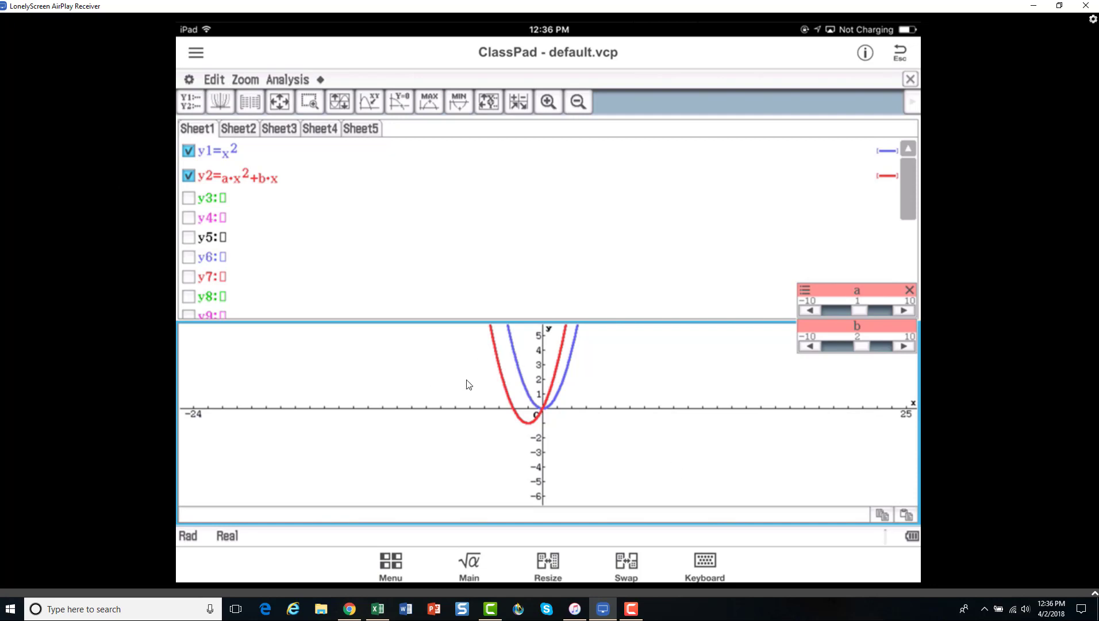
pyautogui.moveTo(559, 410)
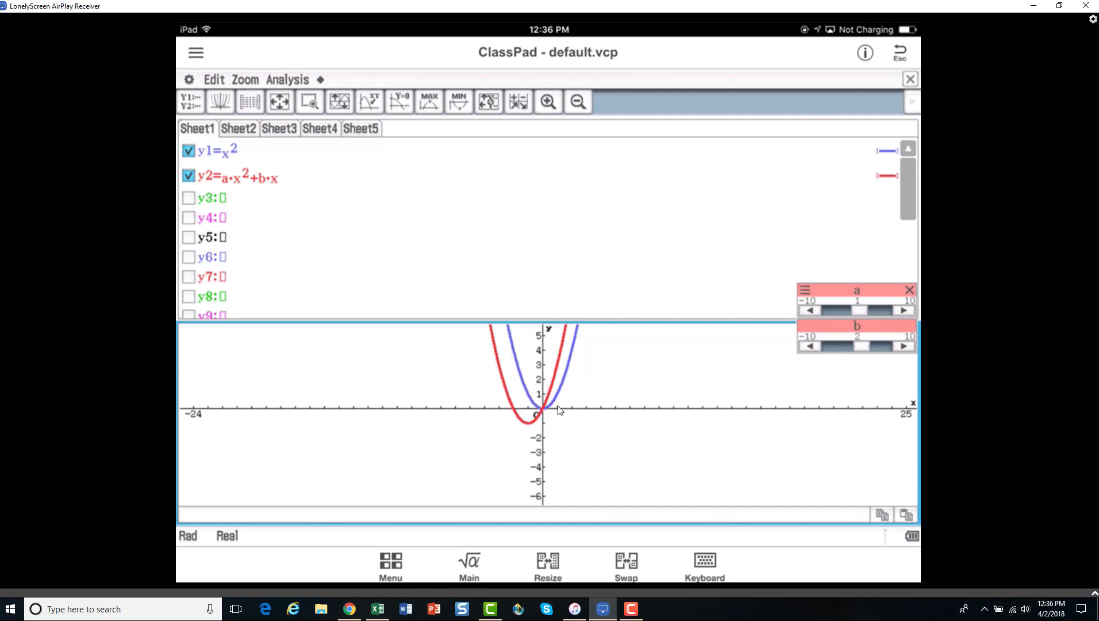
pyautogui.moveTo(545, 413)
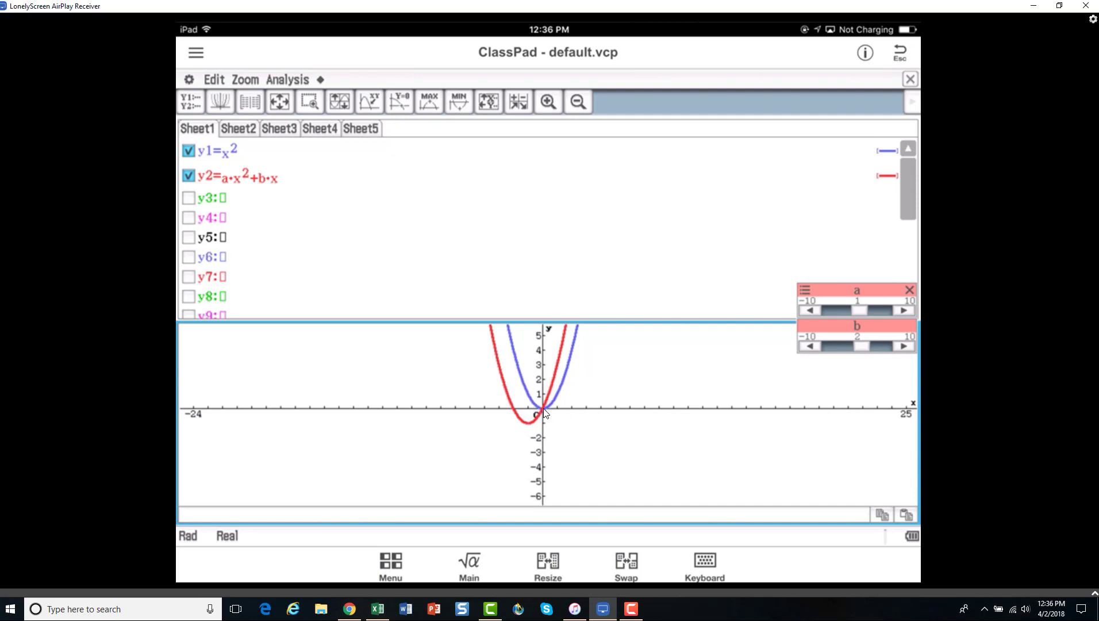
pyautogui.moveTo(567, 424)
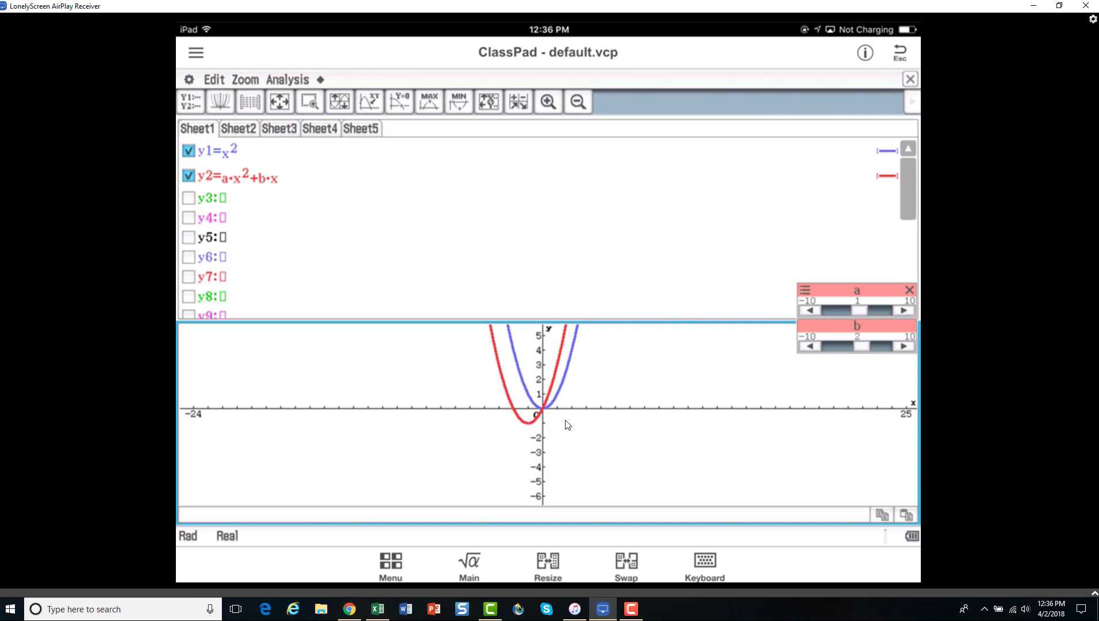
pyautogui.moveTo(916, 358)
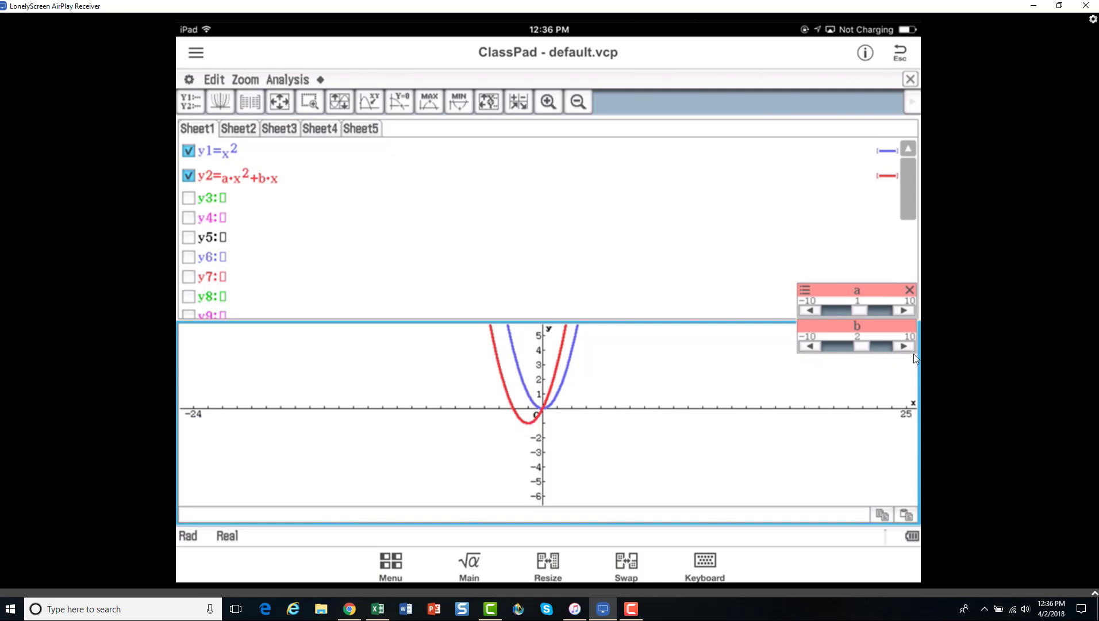
pyautogui.moveTo(801, 350)
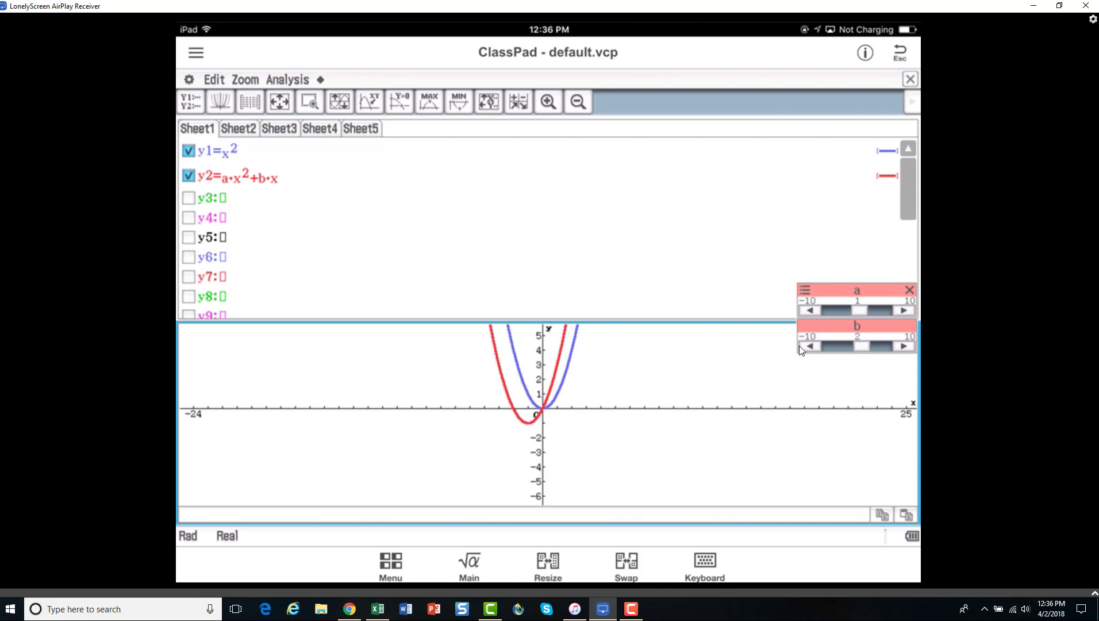
pyautogui.moveTo(731, 341)
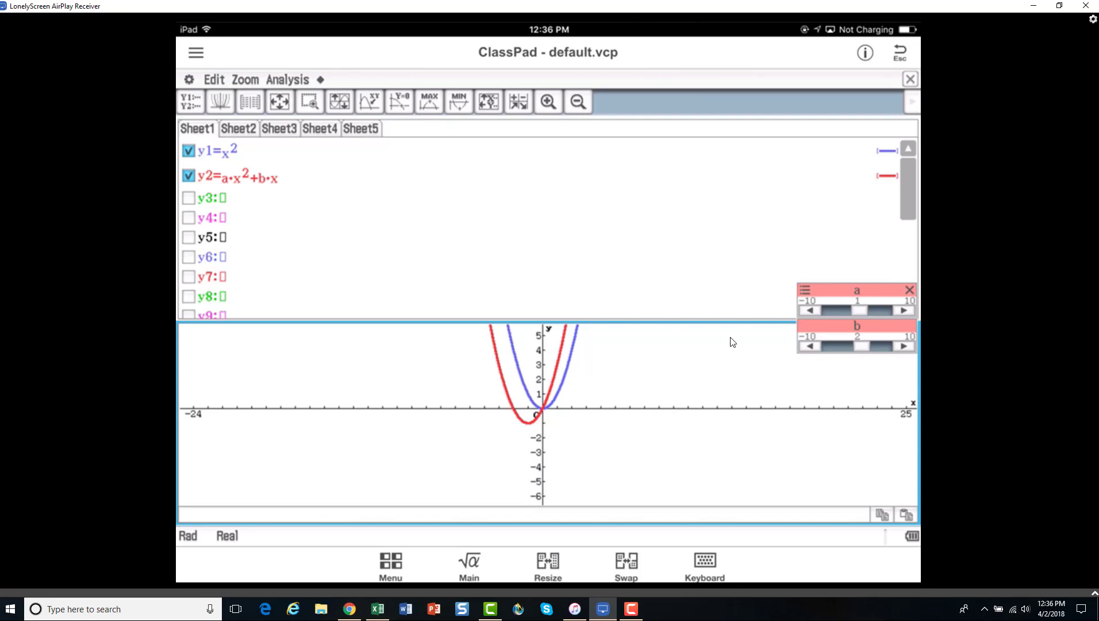
# Step: Lower slider b step by step from 2 to −2
pyautogui.click(811, 346)
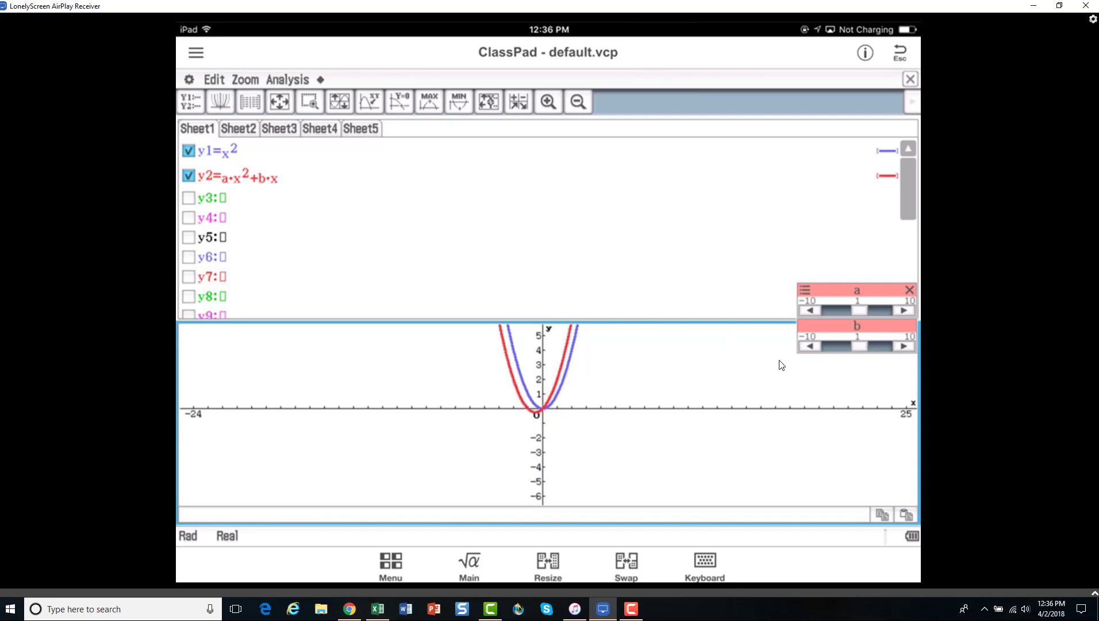
pyautogui.click(811, 346)
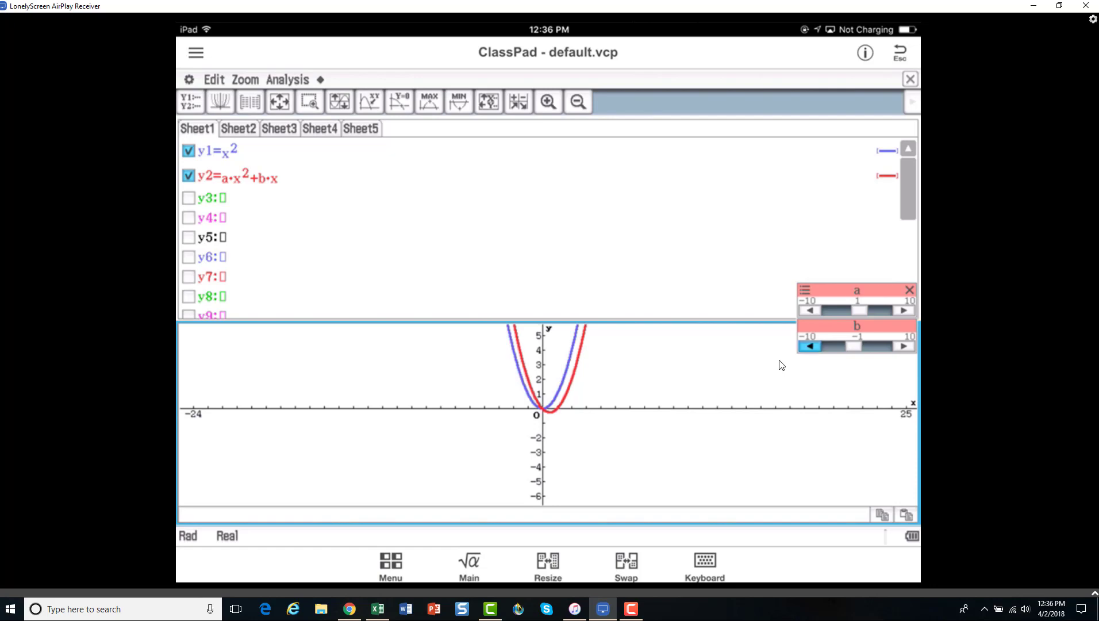
pyautogui.click(810, 345)
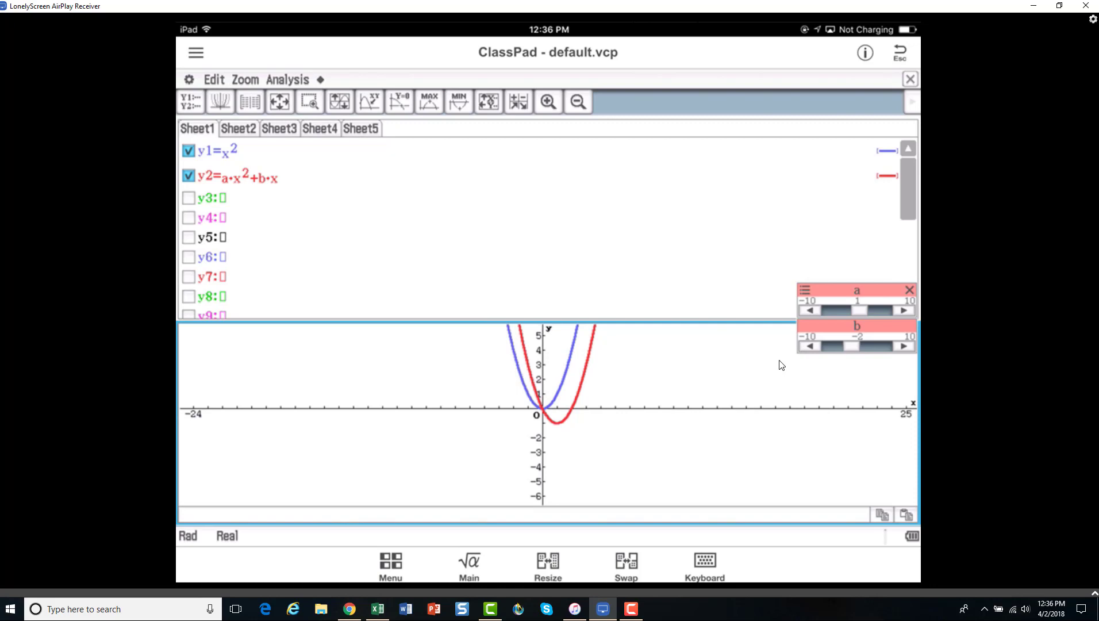
pyautogui.moveTo(571, 429)
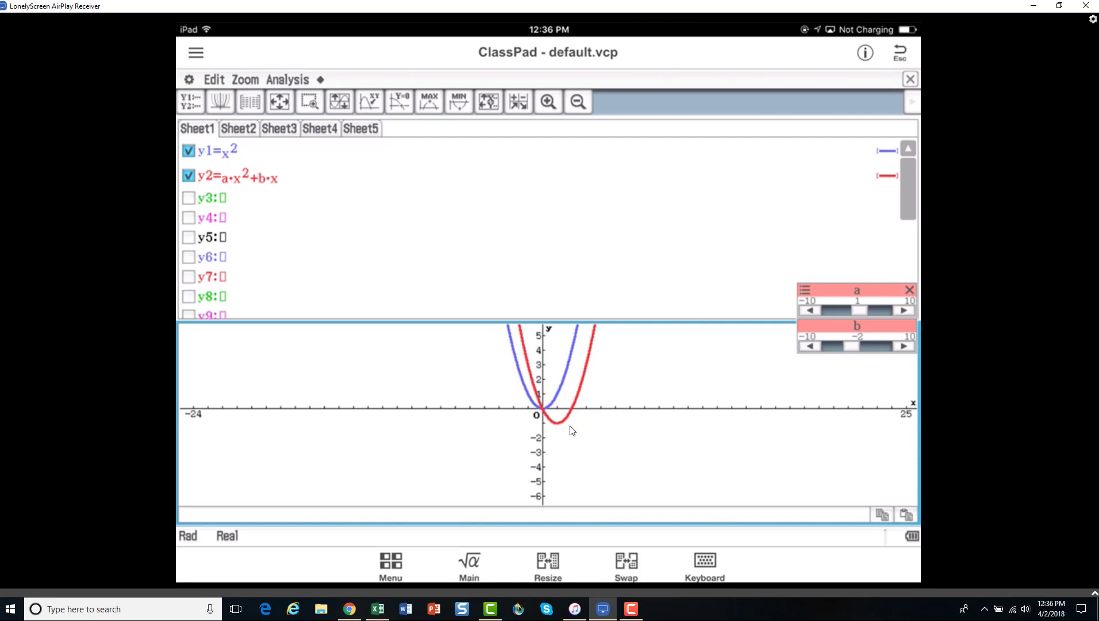
pyautogui.moveTo(538, 406)
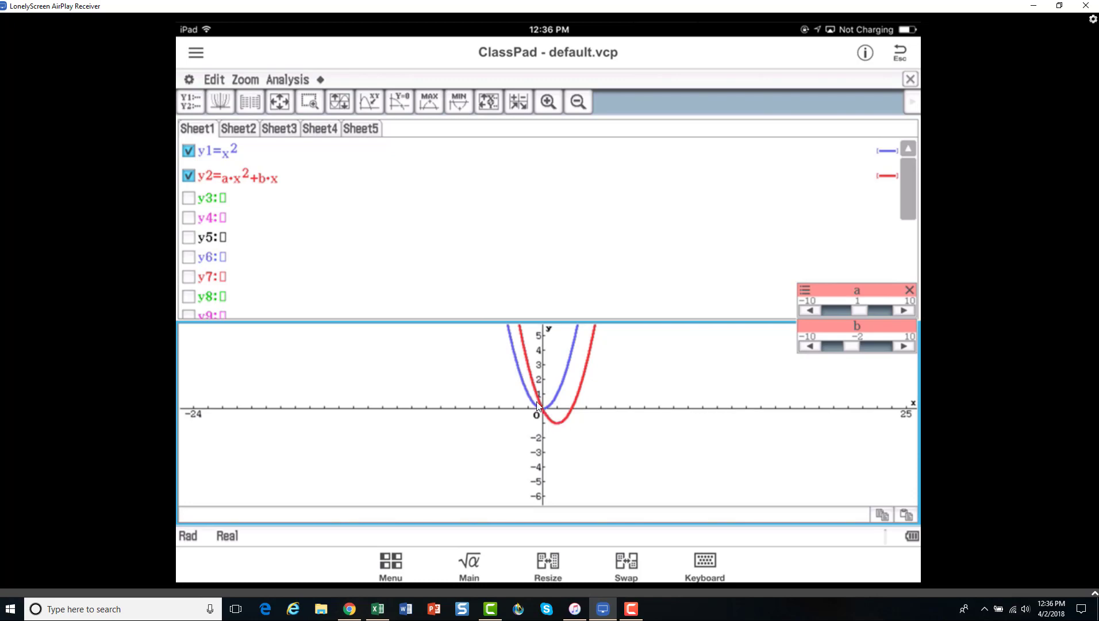
pyautogui.moveTo(594, 432)
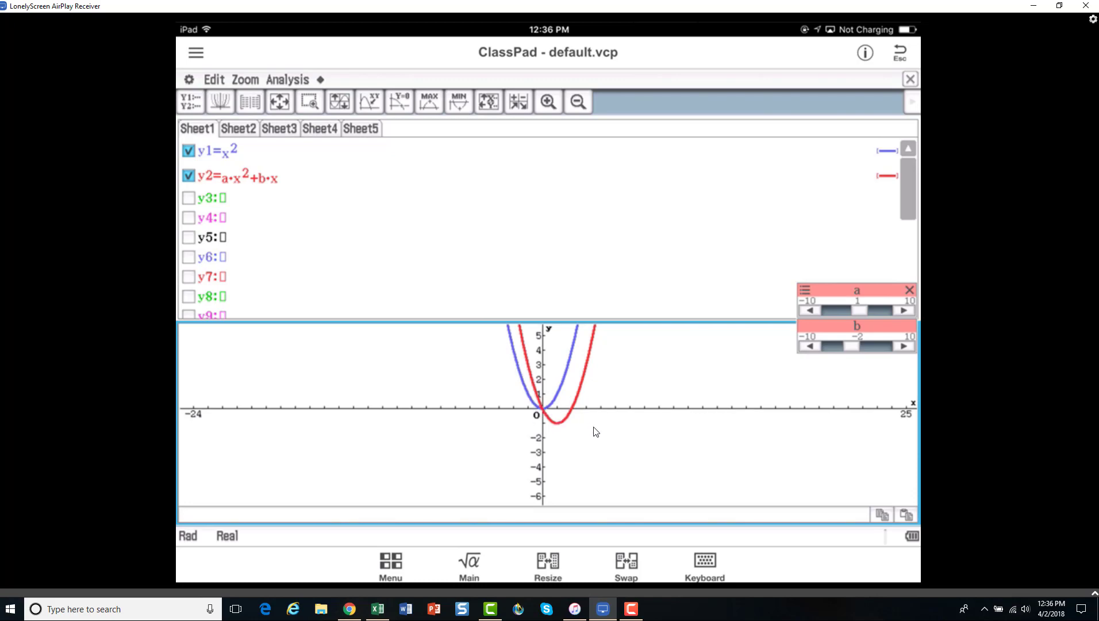
pyautogui.moveTo(784, 387)
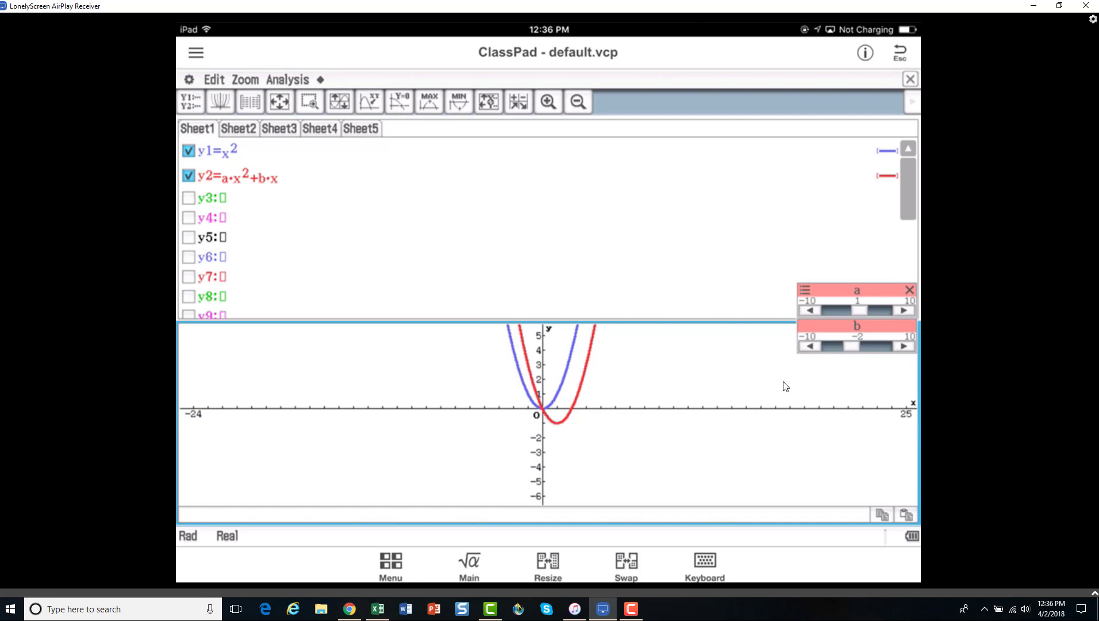
# Step: Append +c to y2 so it reads a·x²+b·x+c, and confirm
pyautogui.click(703, 565)
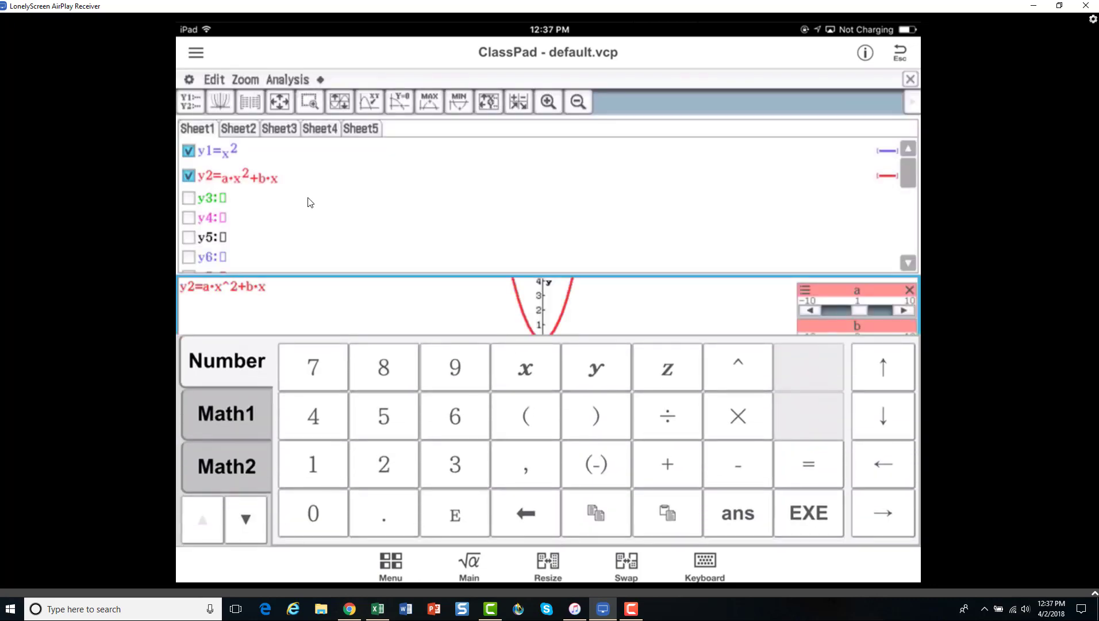
pyautogui.click(238, 177)
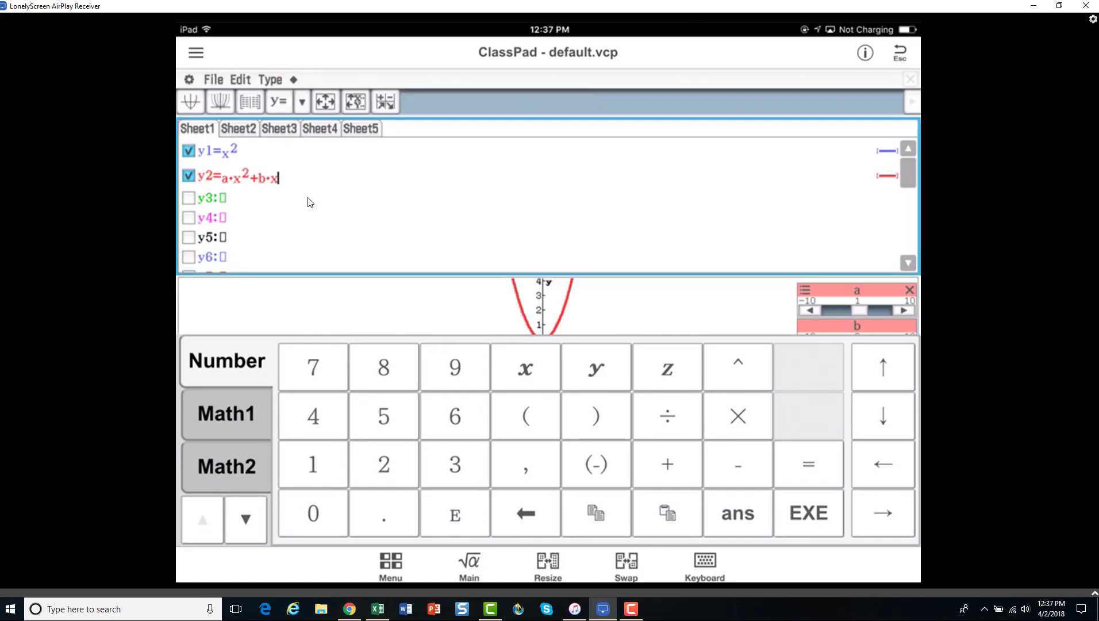
pyautogui.click(666, 463)
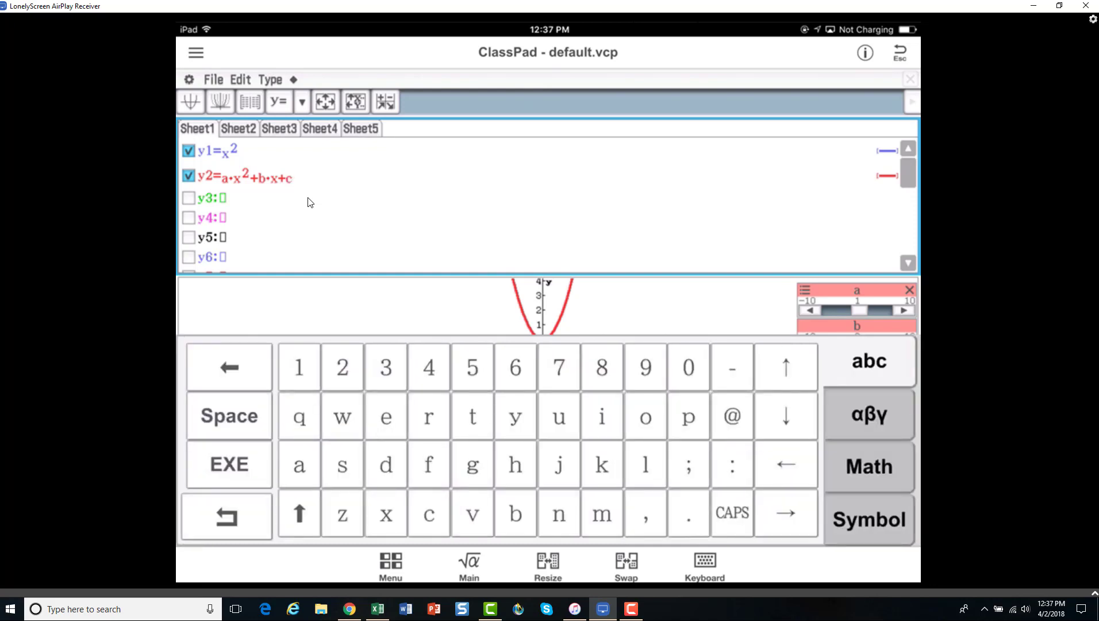
pyautogui.click(226, 516)
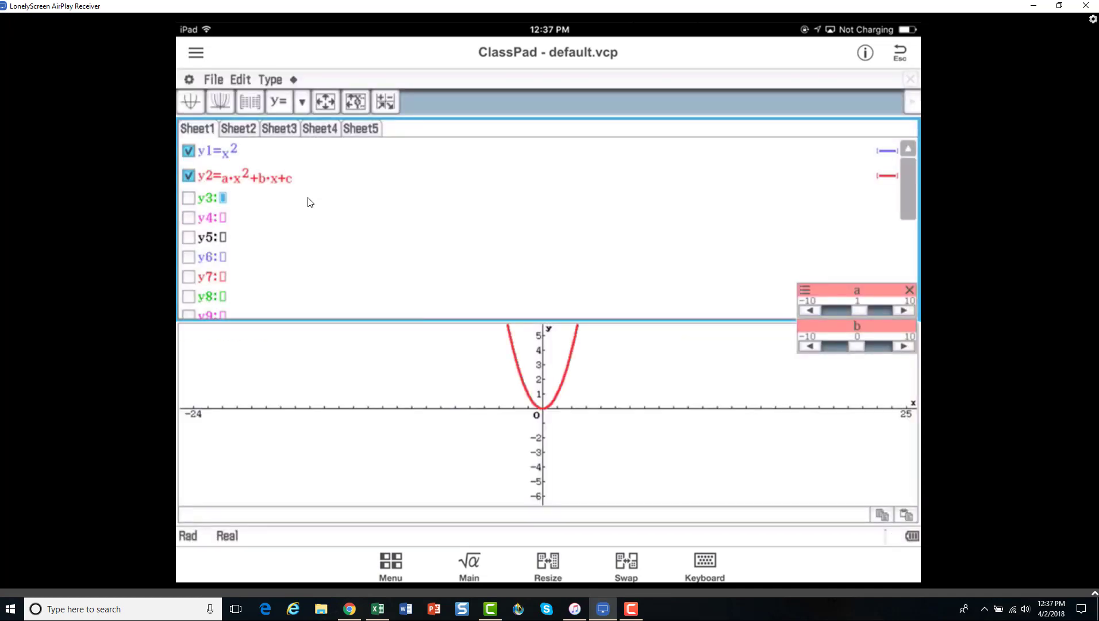
# Step: Redraw the graphs to create a c slider and set c to 1
pyautogui.click(548, 421)
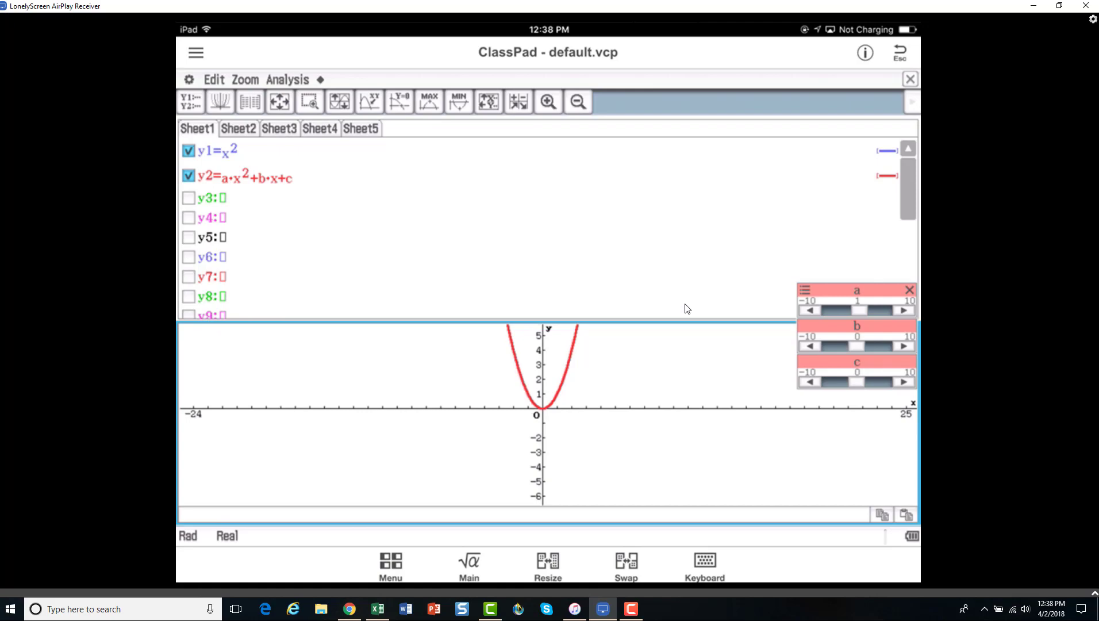
pyautogui.click(903, 381)
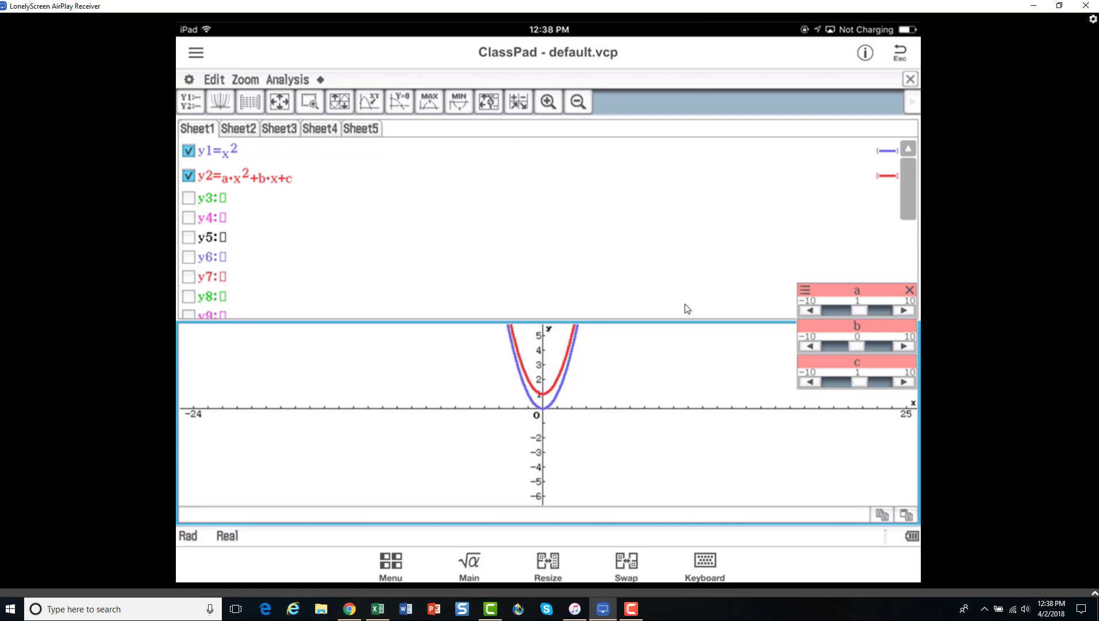
# Step: Step the c slider up to 4, putting the red vertex at y=4
pyautogui.click(902, 381)
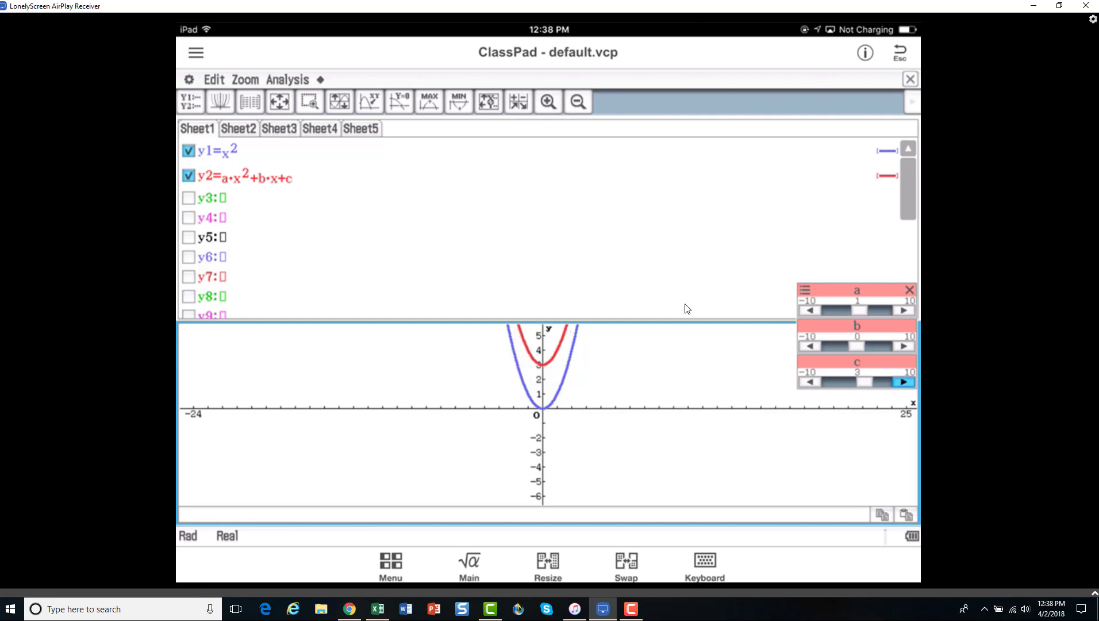
pyautogui.click(903, 382)
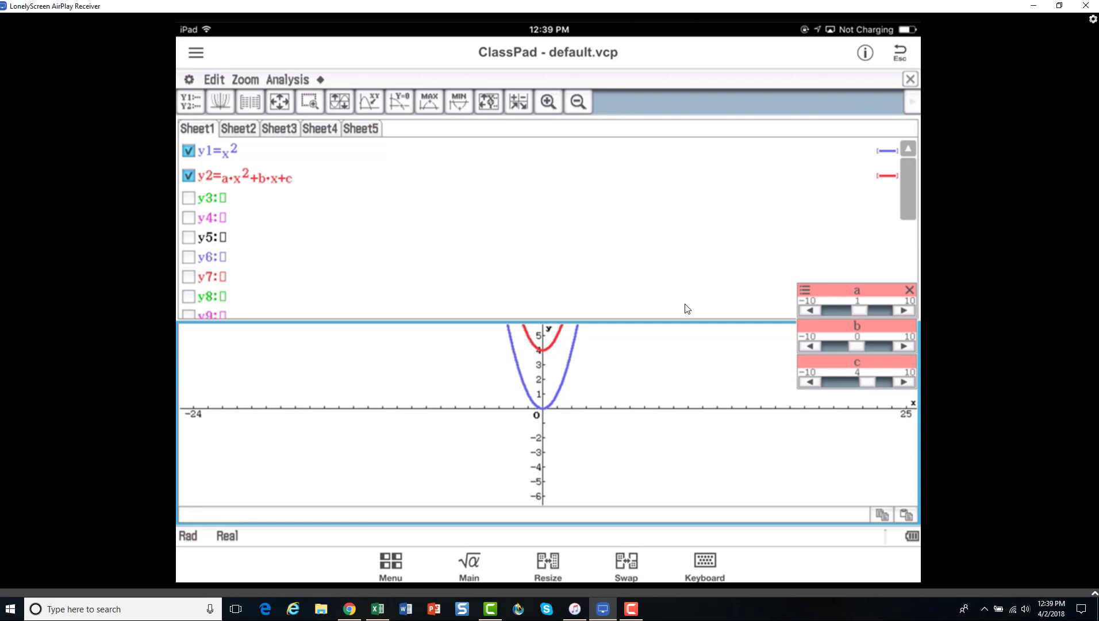
# Step: Step the c slider down from 4 to −3, dropping the red vertex below the x-axis
pyautogui.click(810, 381)
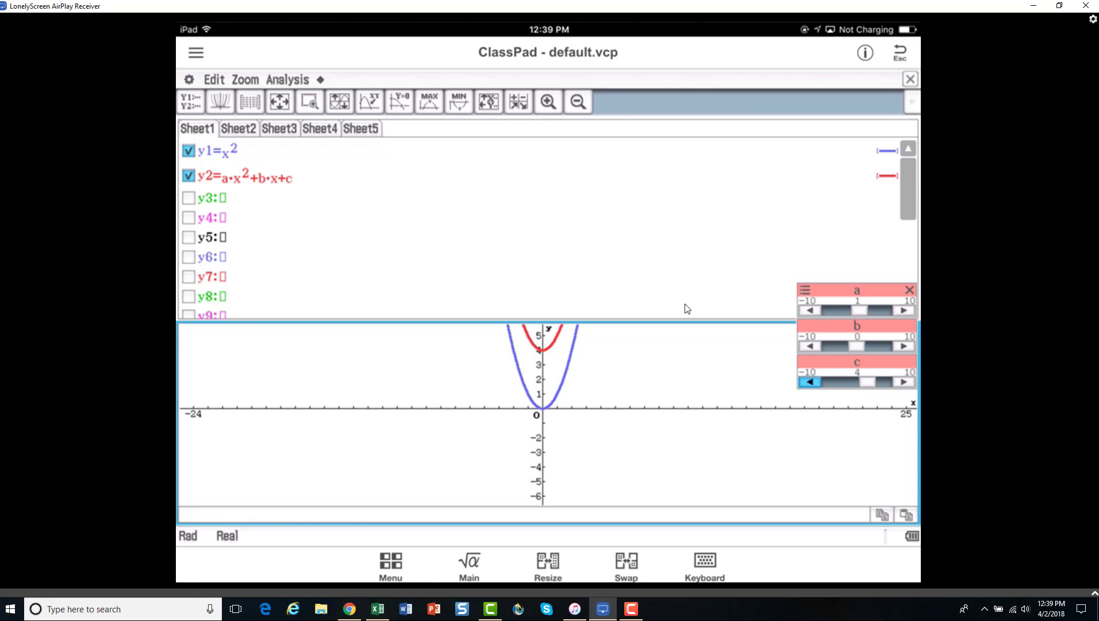
pyautogui.click(810, 382)
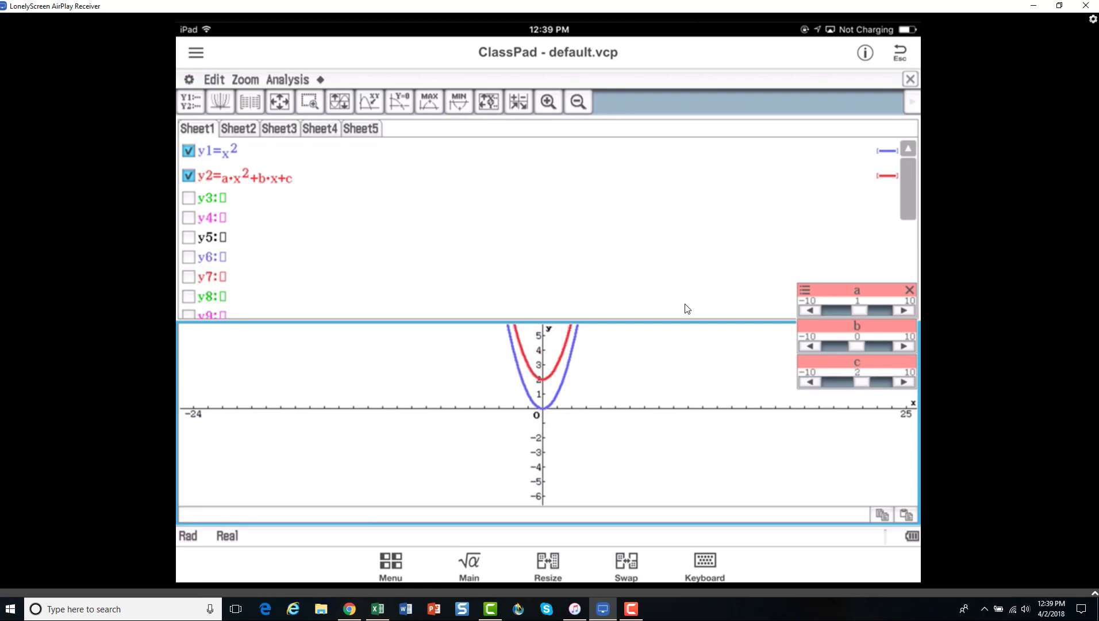
pyautogui.click(810, 382)
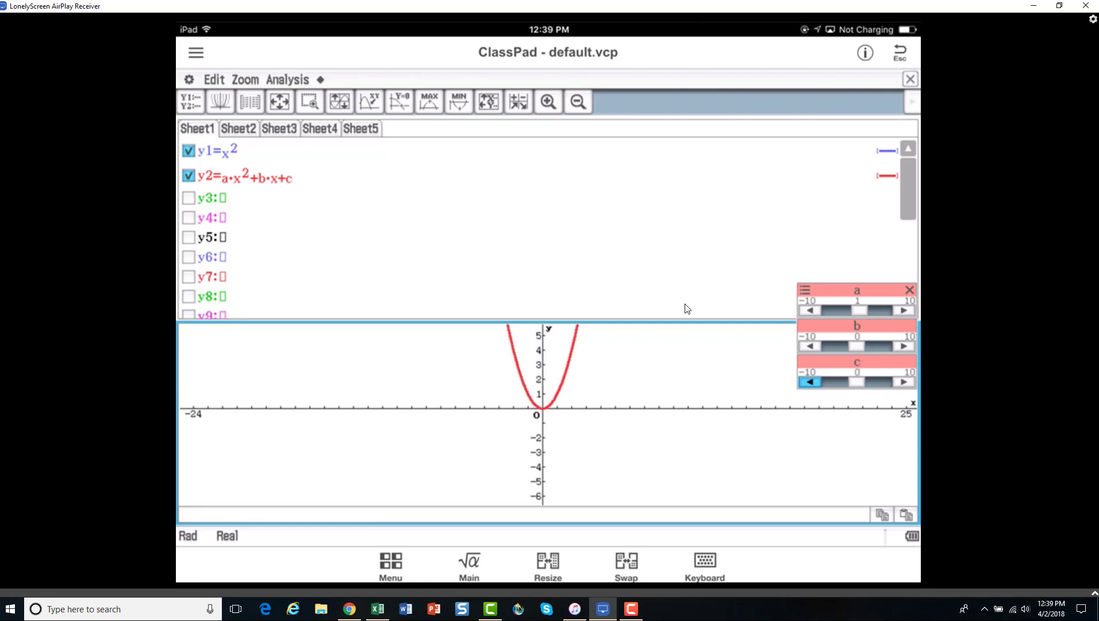
pyautogui.click(810, 381)
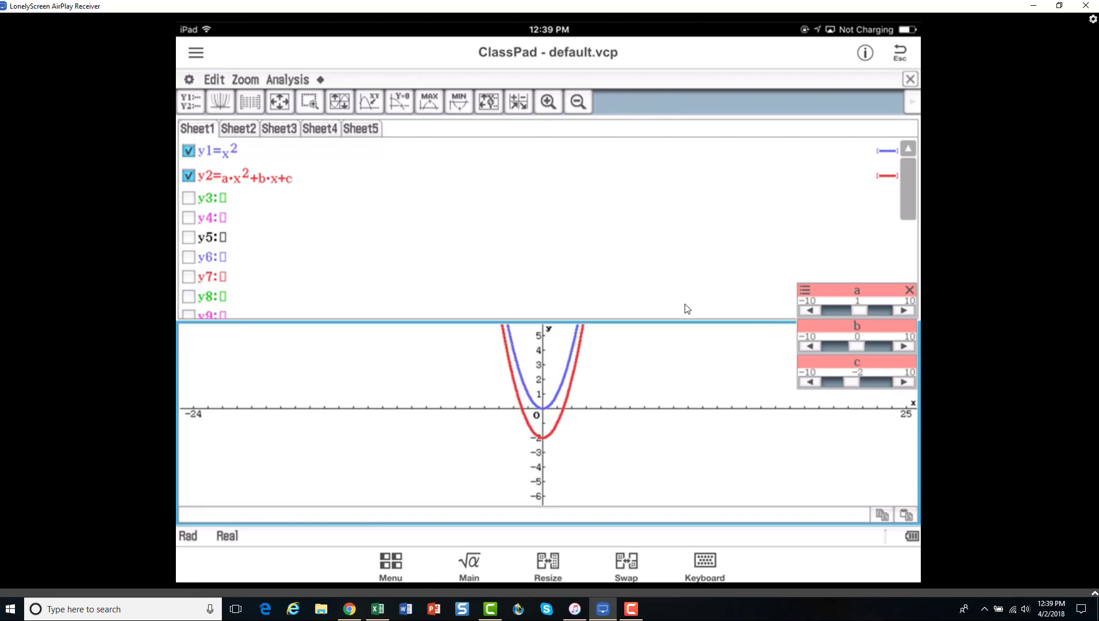
pyautogui.click(811, 382)
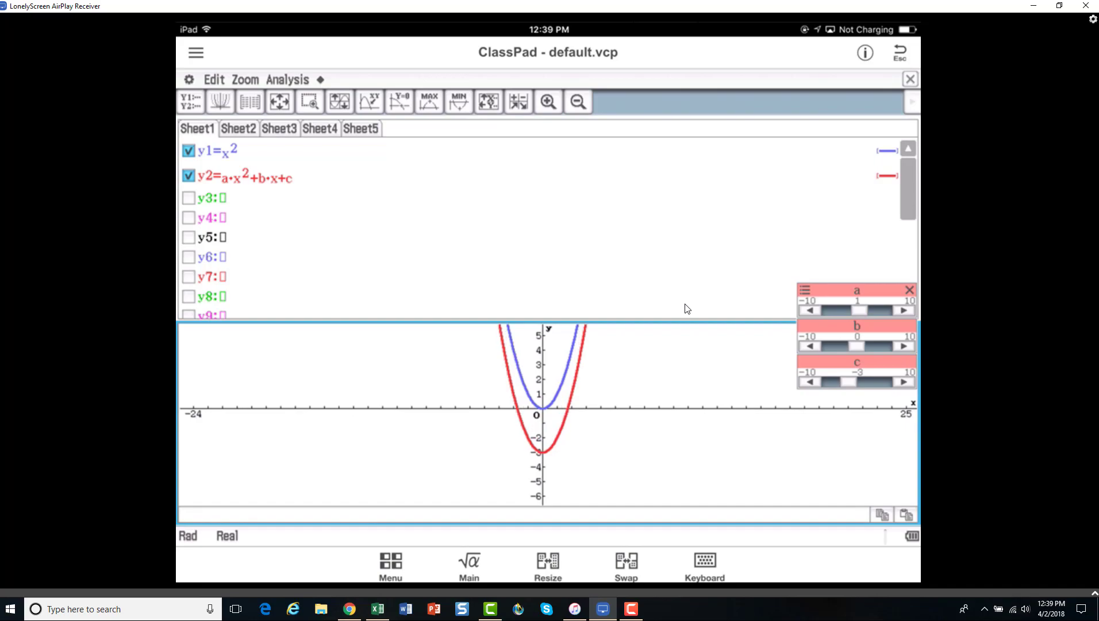